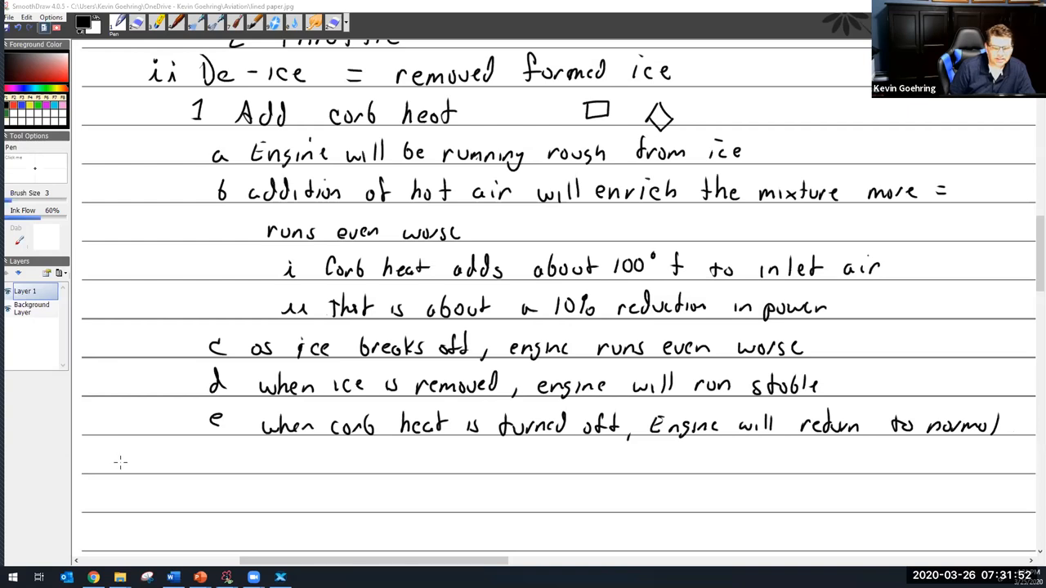
# - Handwrite 'iii Anti-ice = prevent ice' on the ruled line beneath item e
pyautogui.moveTo(119, 466); pyautogui.dragTo(151, 470)
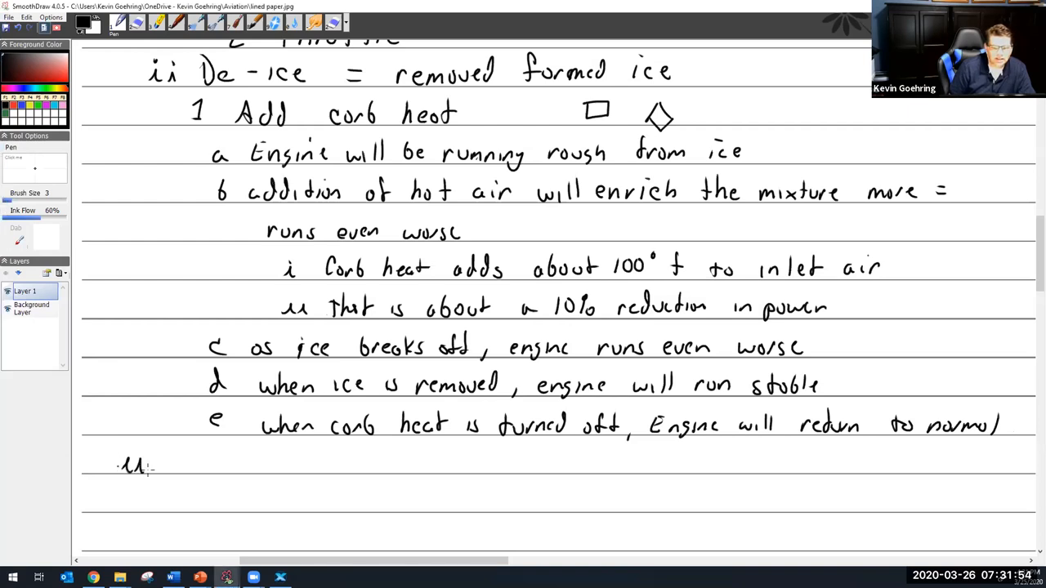
pyautogui.moveTo(139, 466); pyautogui.dragTo(148, 466)
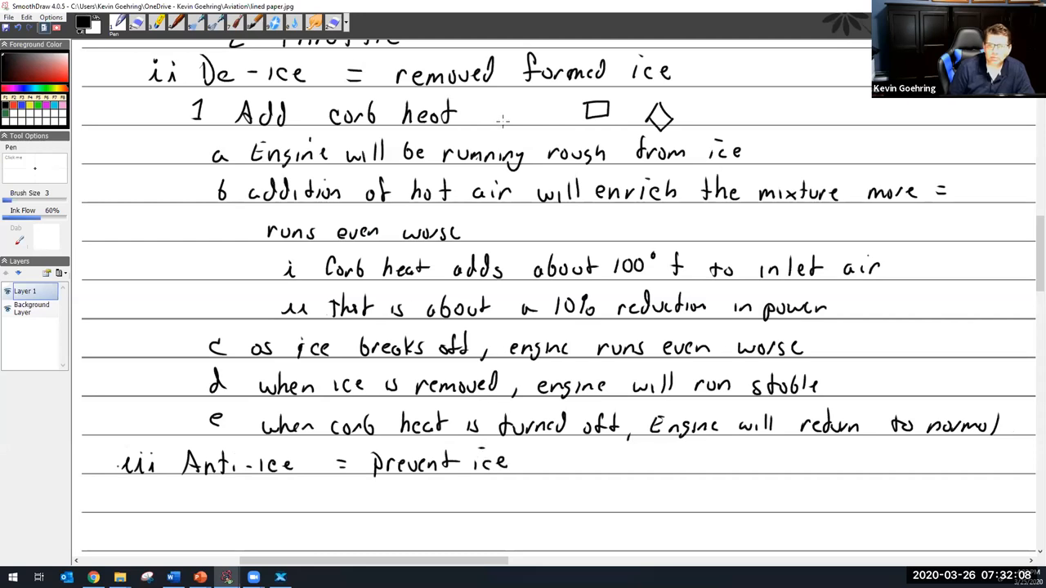
pyautogui.scroll(-3)
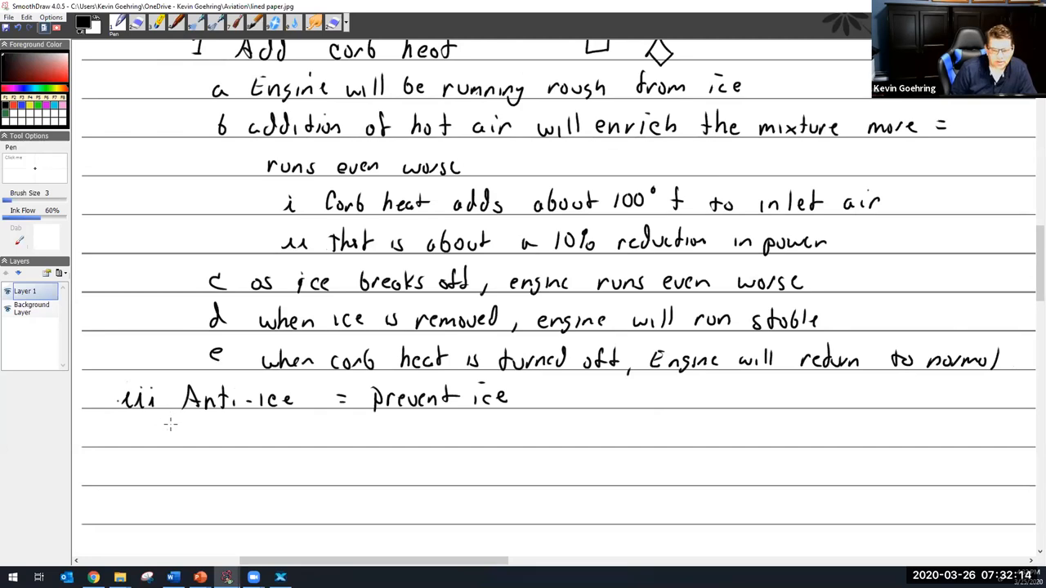
# - Pen point 1: 'Ice is most likely to form at part throttle operations (Below cruise)'
pyautogui.moveTo(169, 421); pyautogui.dragTo(169, 445)
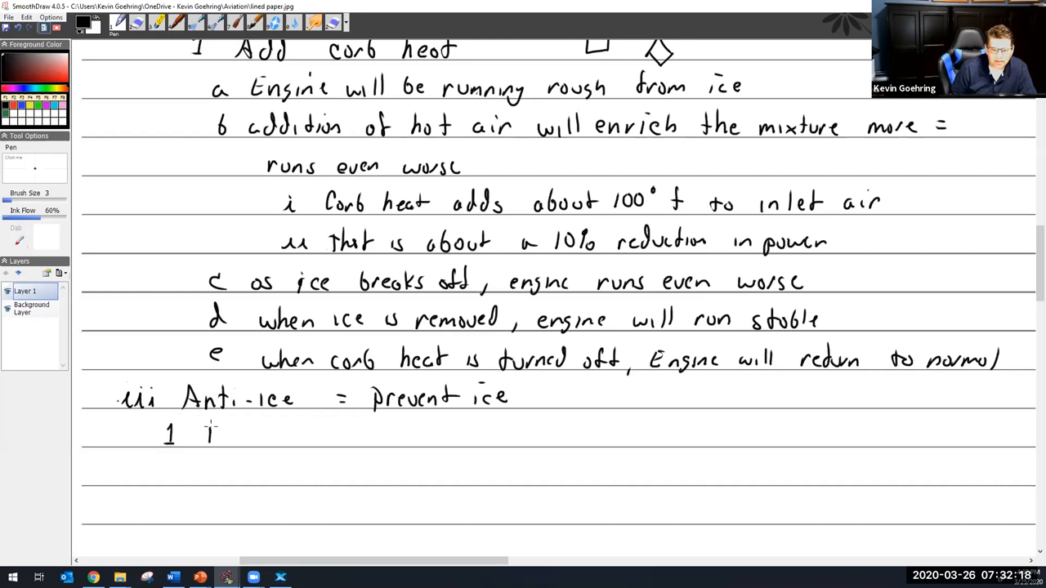
pyautogui.moveTo(204, 433); pyautogui.dragTo(311, 441)
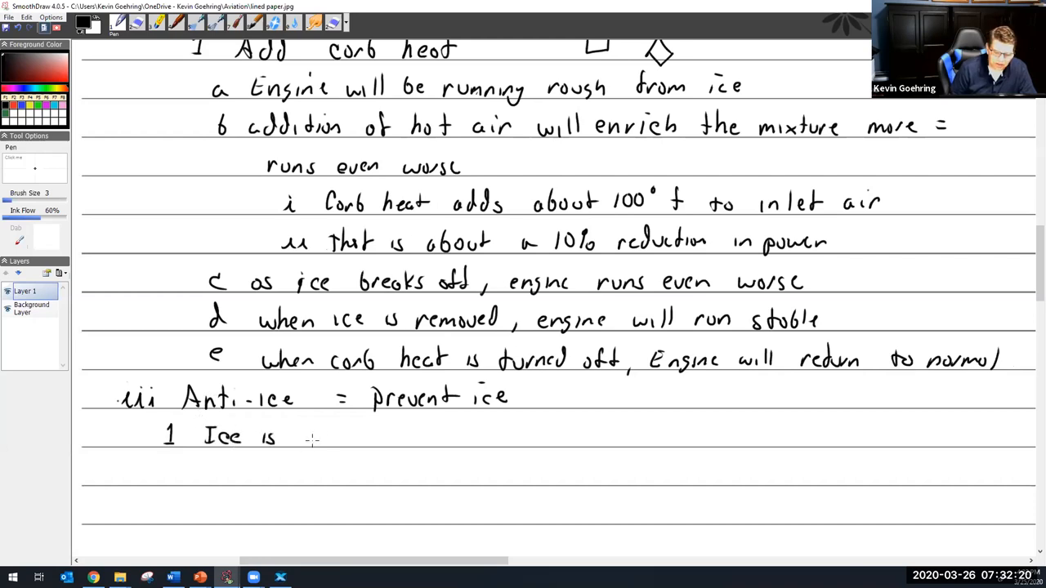
pyautogui.moveTo(294, 437); pyautogui.dragTo(344, 437)
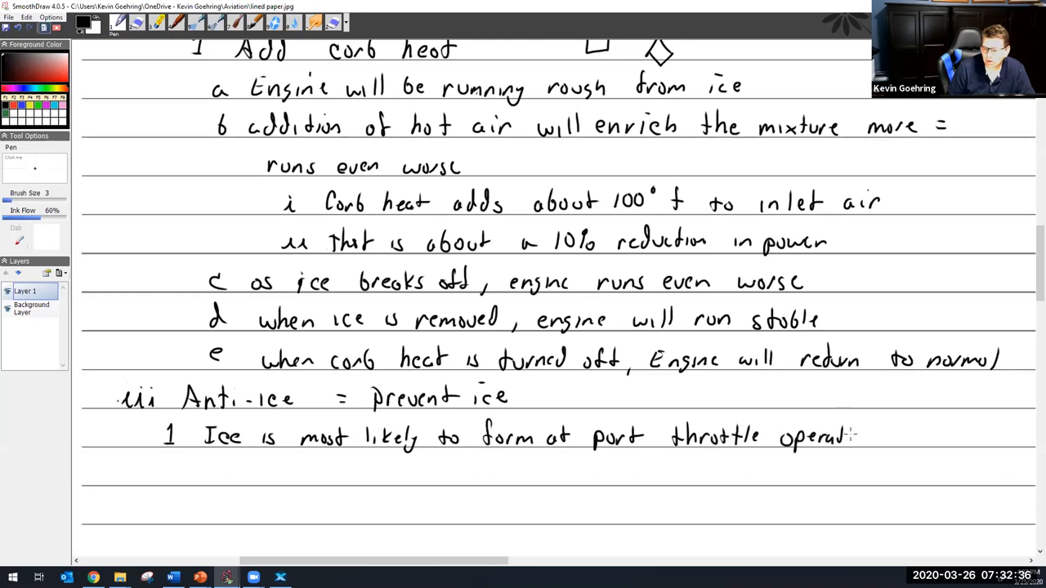
pyautogui.moveTo(850, 436); pyautogui.dragTo(882, 436)
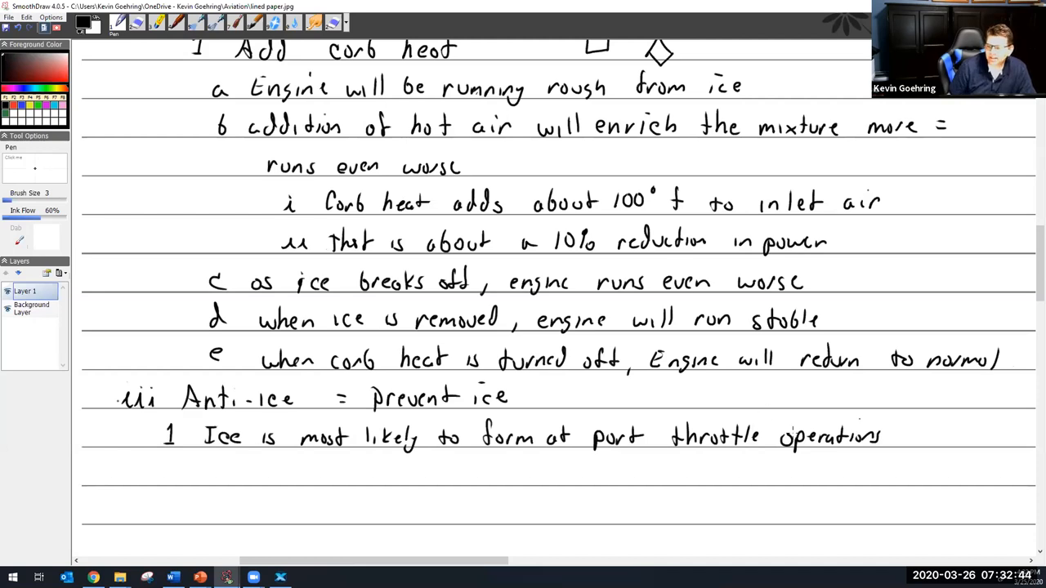
pyautogui.moveTo(903, 437); pyautogui.dragTo(940, 421)
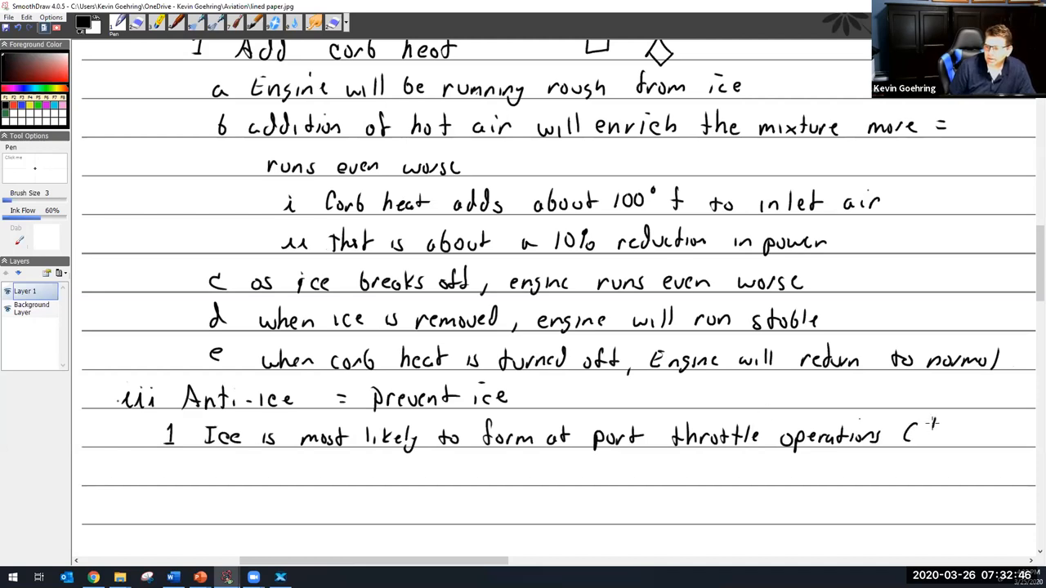
pyautogui.moveTo(928, 429); pyautogui.dragTo(981, 425)
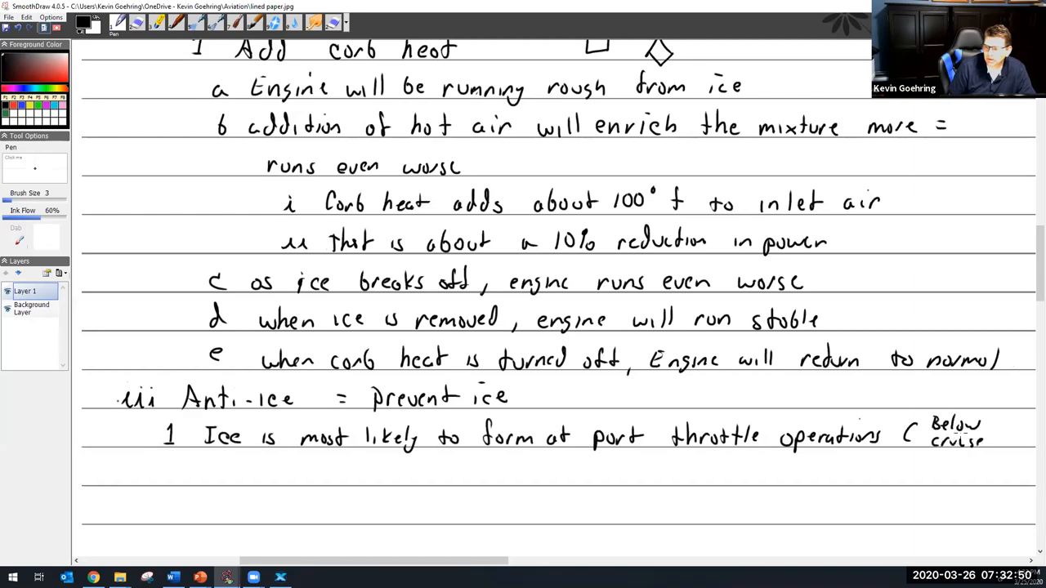
pyautogui.moveTo(993, 421); pyautogui.dragTo(989, 457)
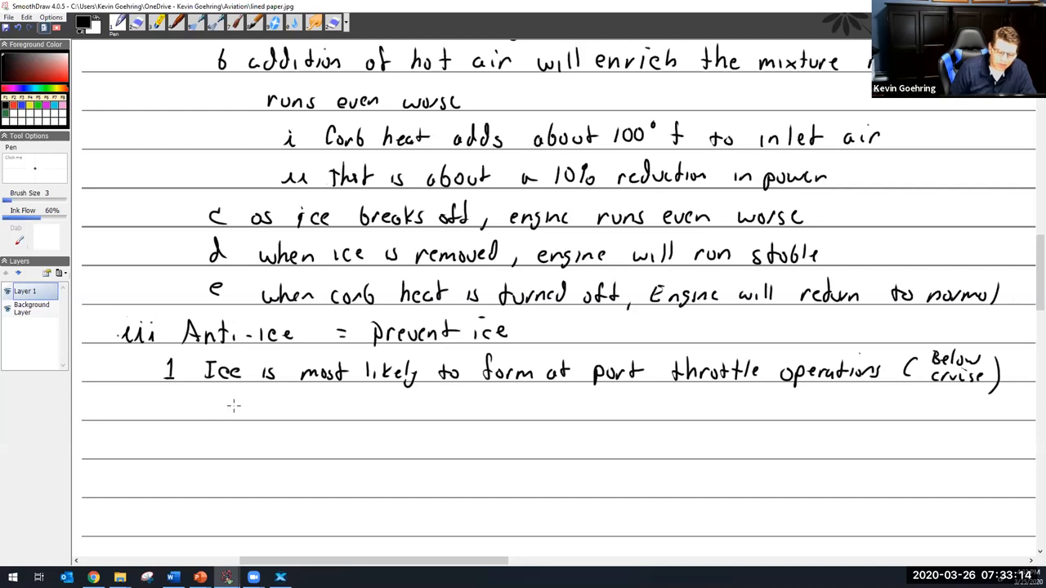
# - Write an indented letter 'a' on the line below point 1
pyautogui.moveTo(204, 413); pyautogui.dragTo(220, 401)
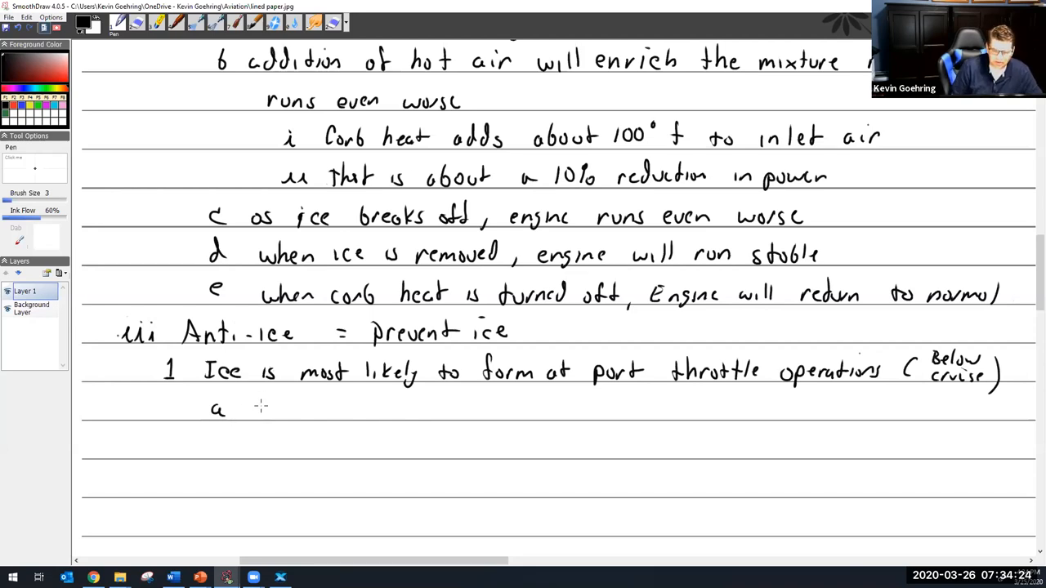
# - Write 'Engine will run slightly richer with carb heat on', then begin b 'Turn off carb heat'
pyautogui.moveTo(253, 409); pyautogui.dragTo(315, 408)
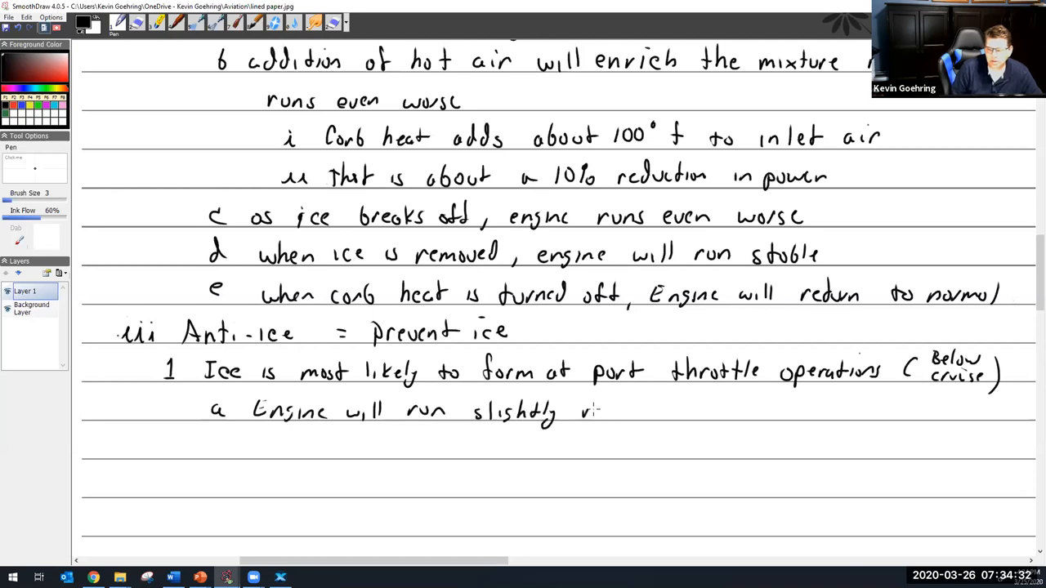
pyautogui.moveTo(580, 409); pyautogui.dragTo(712, 412)
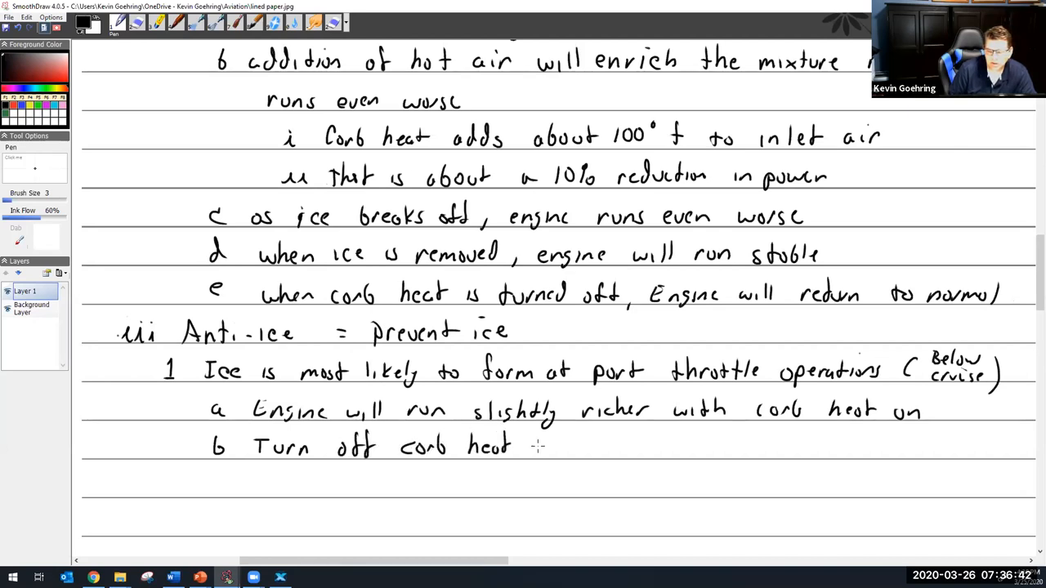
# - Add 'on landing' to b, write 'c Carb heat is unfiltered', and start a numeral below
pyautogui.moveTo(539, 448); pyautogui.dragTo(621, 447)
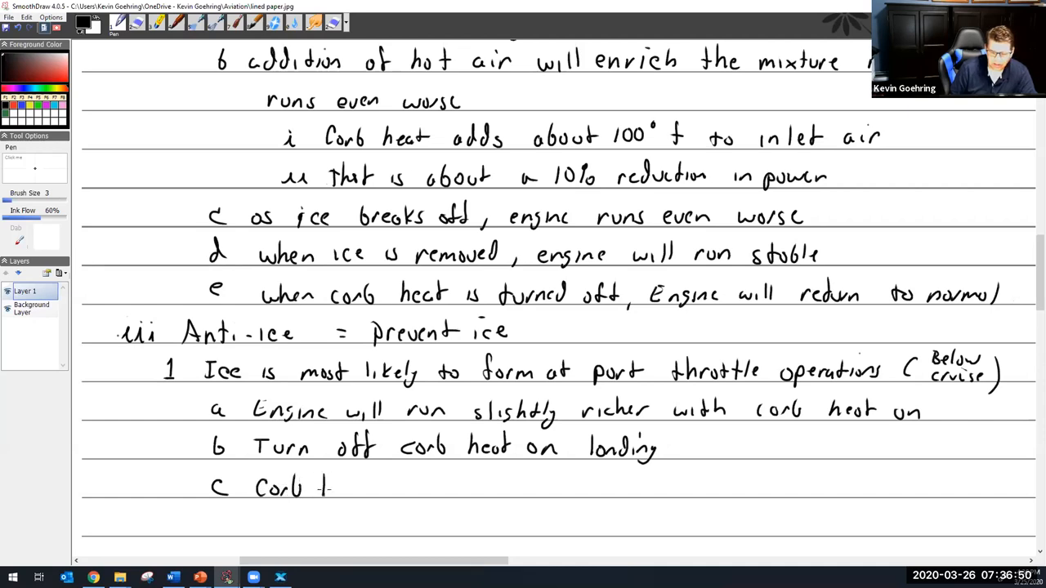
pyautogui.moveTo(319, 486); pyautogui.dragTo(368, 487)
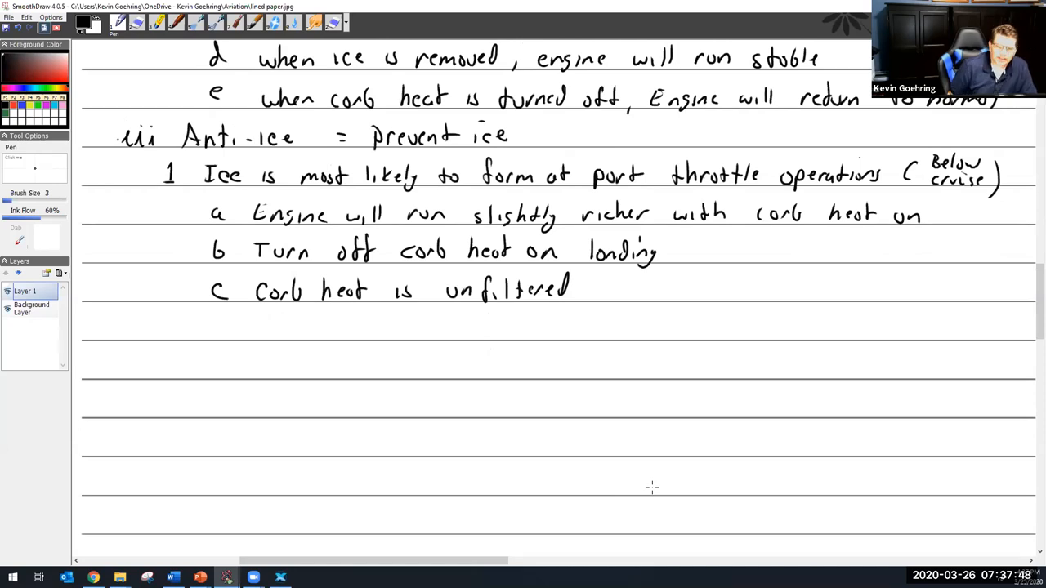
pyautogui.moveTo(114, 319); pyautogui.dragTo(113, 339)
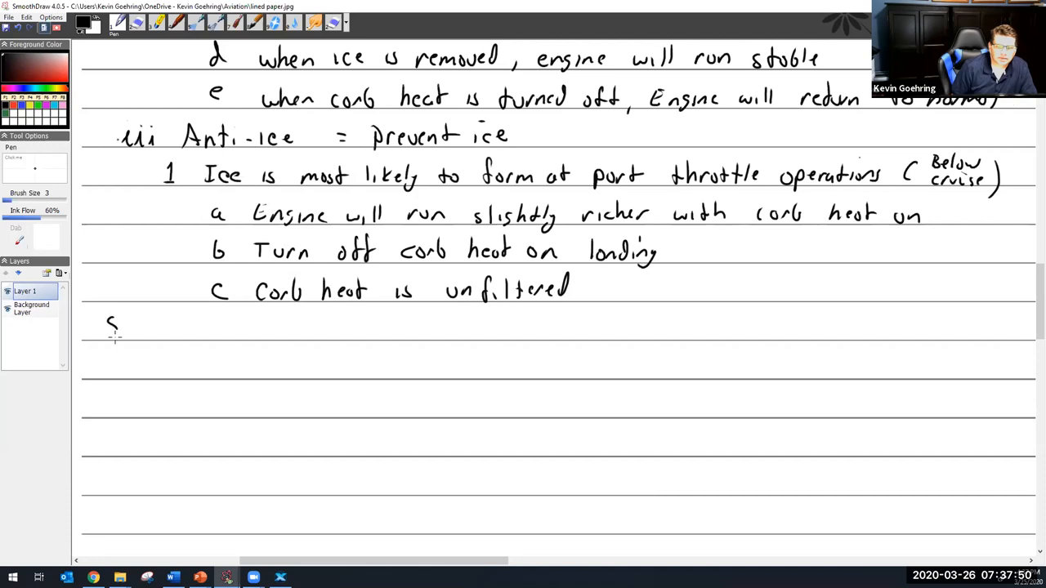
pyautogui.moveTo(113, 319); pyautogui.dragTo(119, 340)
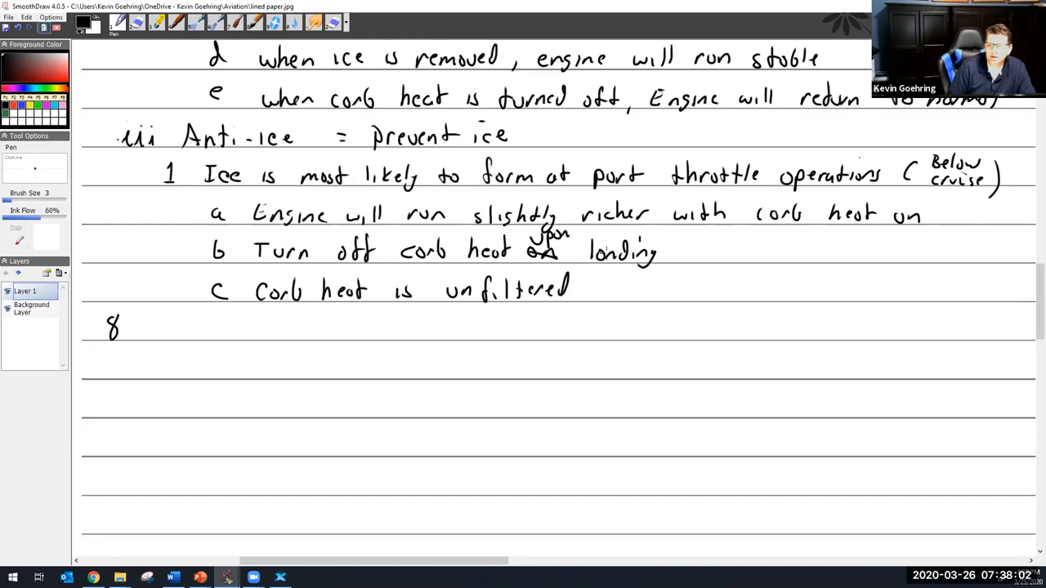
# - Strike out 'landing' in b, write 'touchdown' after it, and head item 8 'Repair'
pyautogui.moveTo(685, 252); pyautogui.dragTo(731, 252)
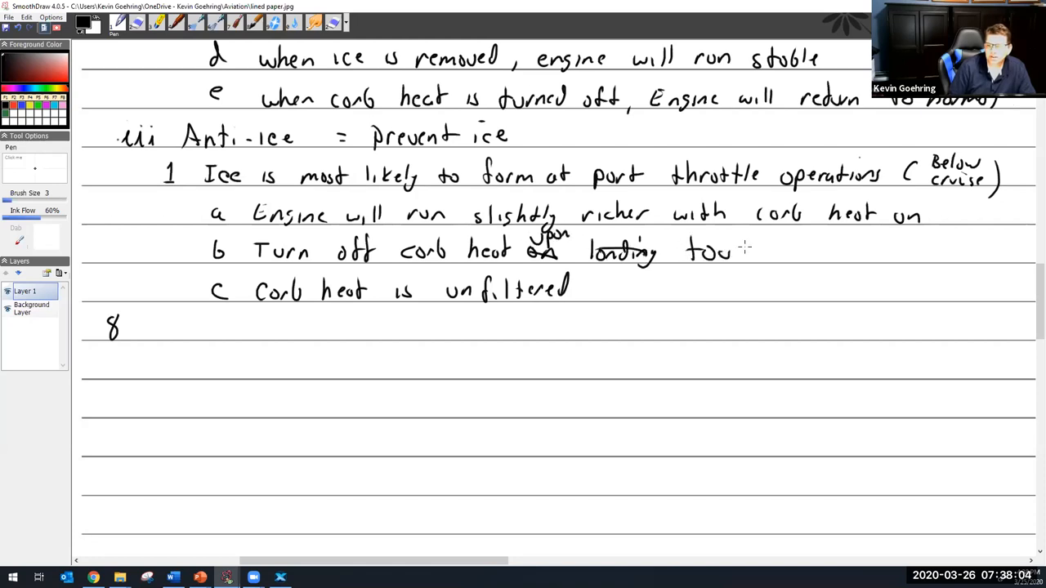
pyautogui.moveTo(723, 250); pyautogui.dragTo(833, 249)
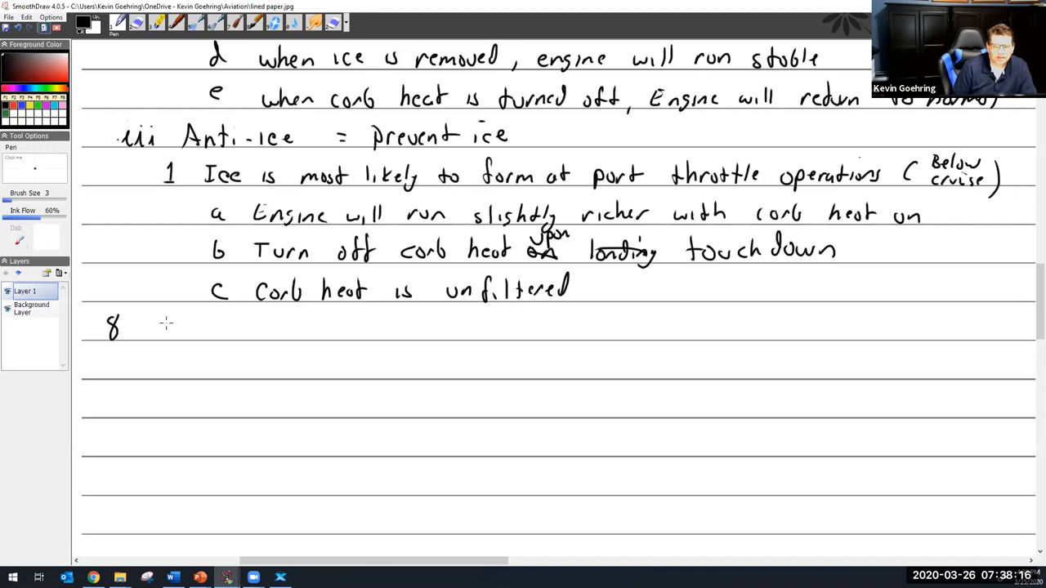
pyautogui.moveTo(156, 331); pyautogui.dragTo(208, 331)
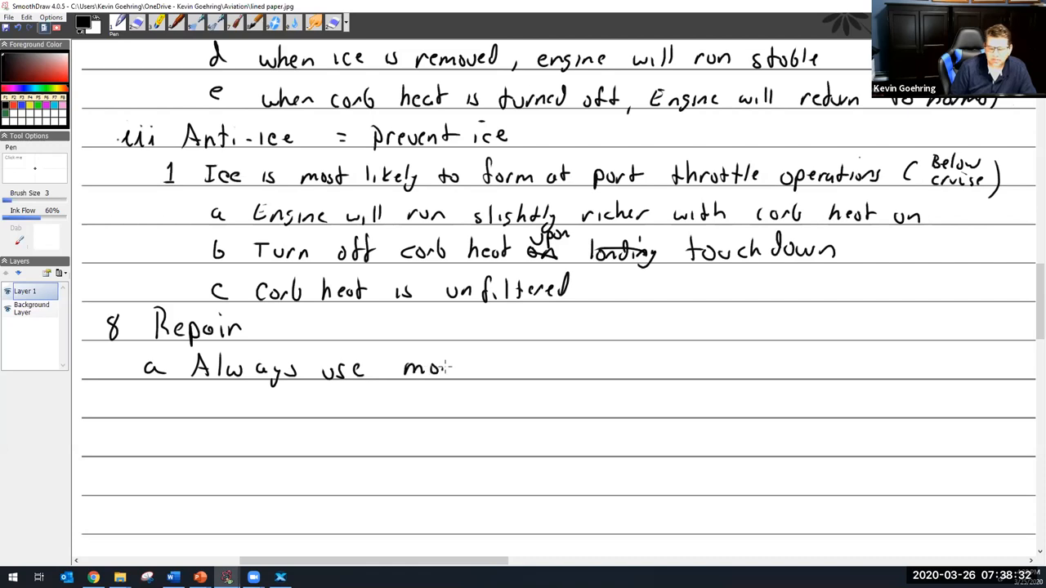
# - Complete Repair sub-item a: 'Always use manufacturer's latest OH/repair manual'
pyautogui.moveTo(454, 368); pyautogui.dragTo(536, 372)
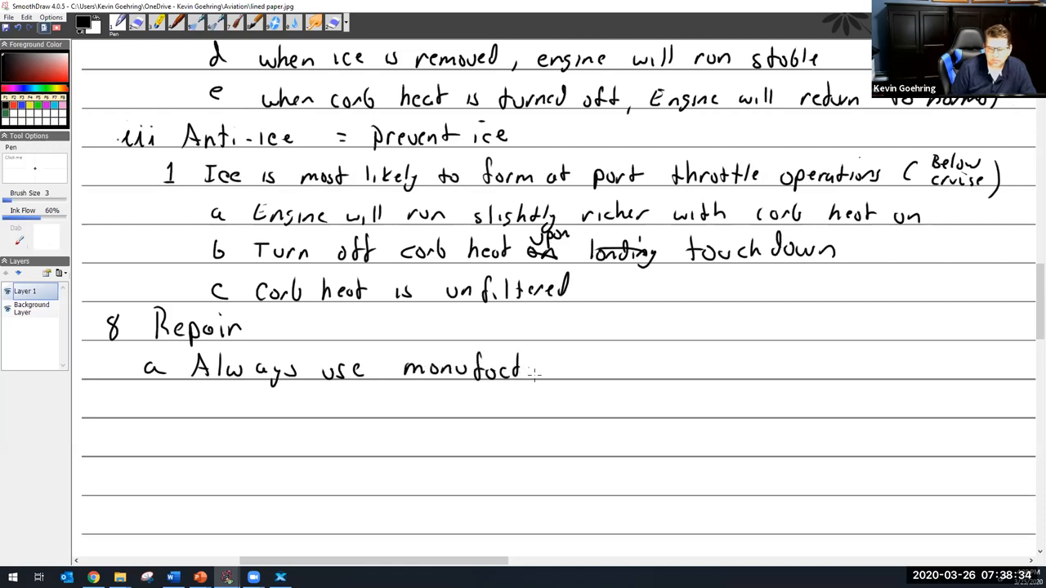
pyautogui.moveTo(535, 369); pyautogui.dragTo(568, 369)
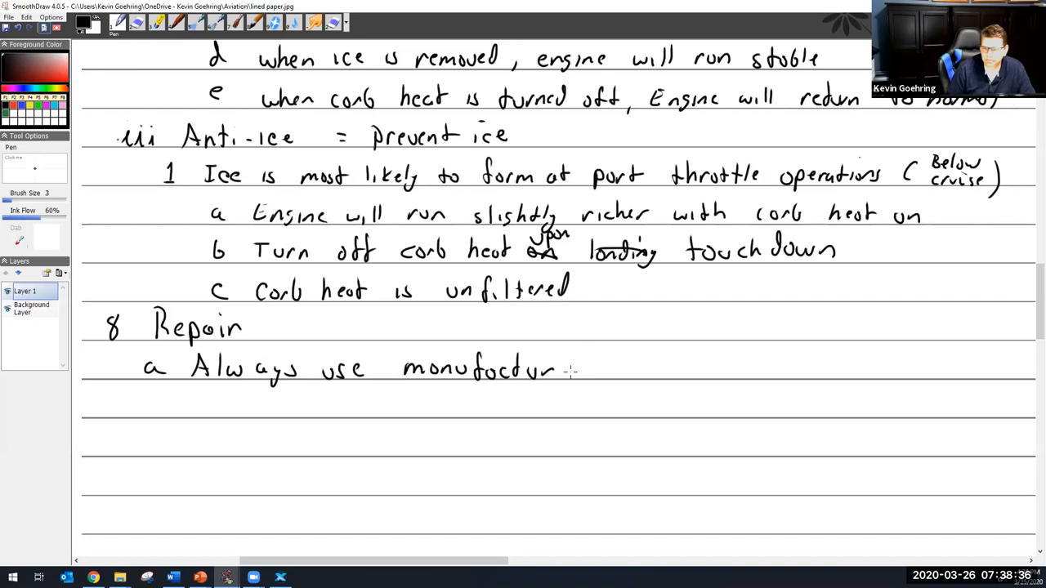
pyautogui.moveTo(564, 368); pyautogui.dragTo(621, 368)
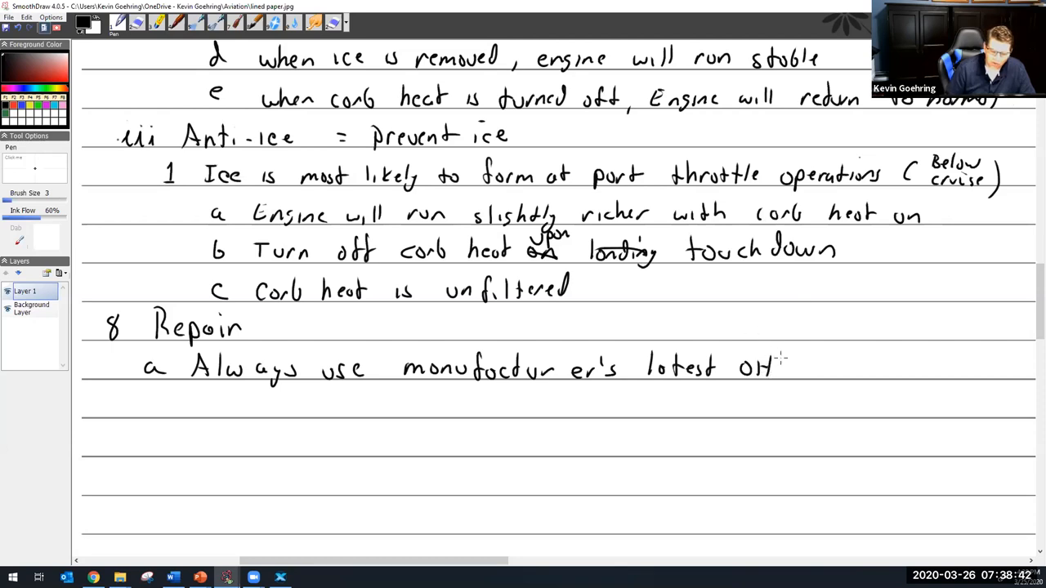
pyautogui.moveTo(781, 356); pyautogui.dragTo(797, 380)
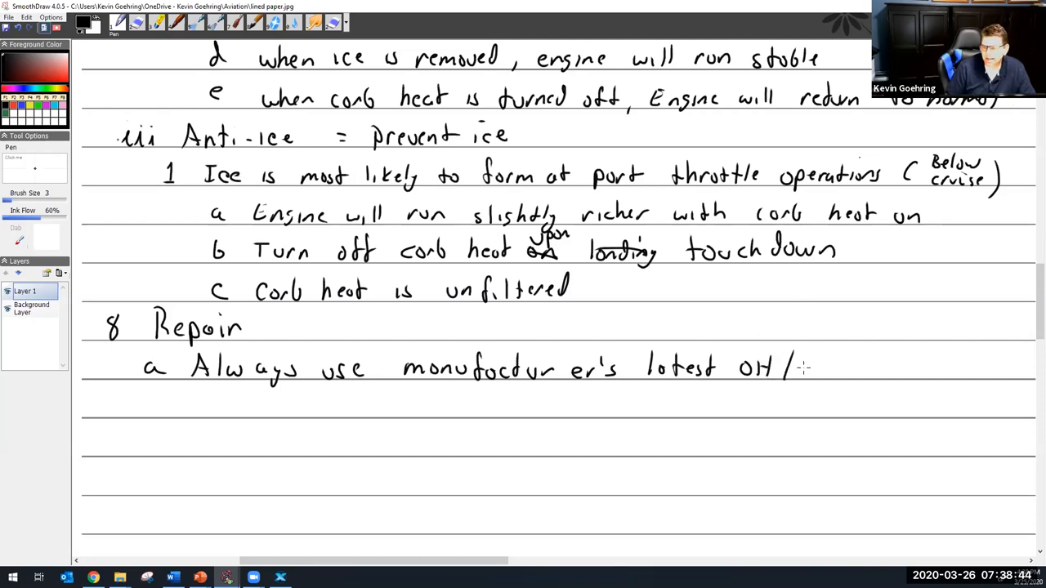
pyautogui.moveTo(788, 368); pyautogui.dragTo(867, 370)
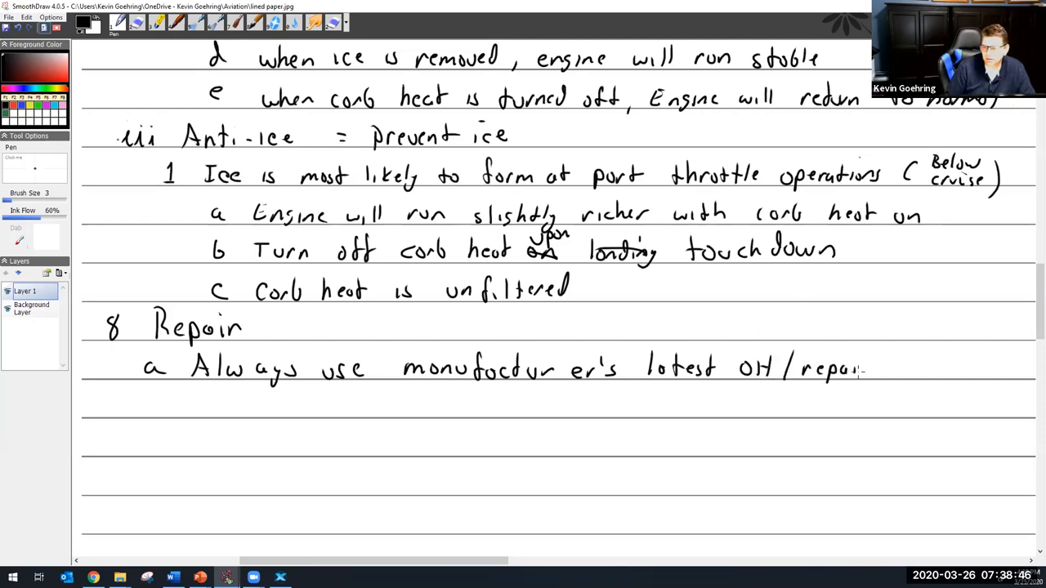
pyautogui.moveTo(867, 368); pyautogui.dragTo(949, 368)
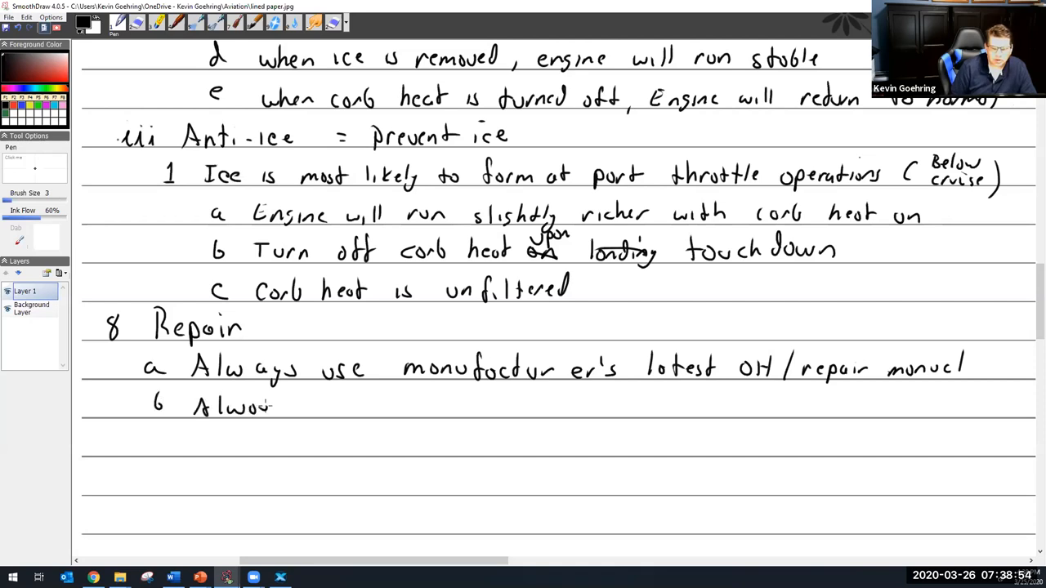
# - Write 'Always have current SB SC SI AND ADs' on line b and label the next line 'c'
pyautogui.moveTo(278, 405); pyautogui.dragTo(367, 408)
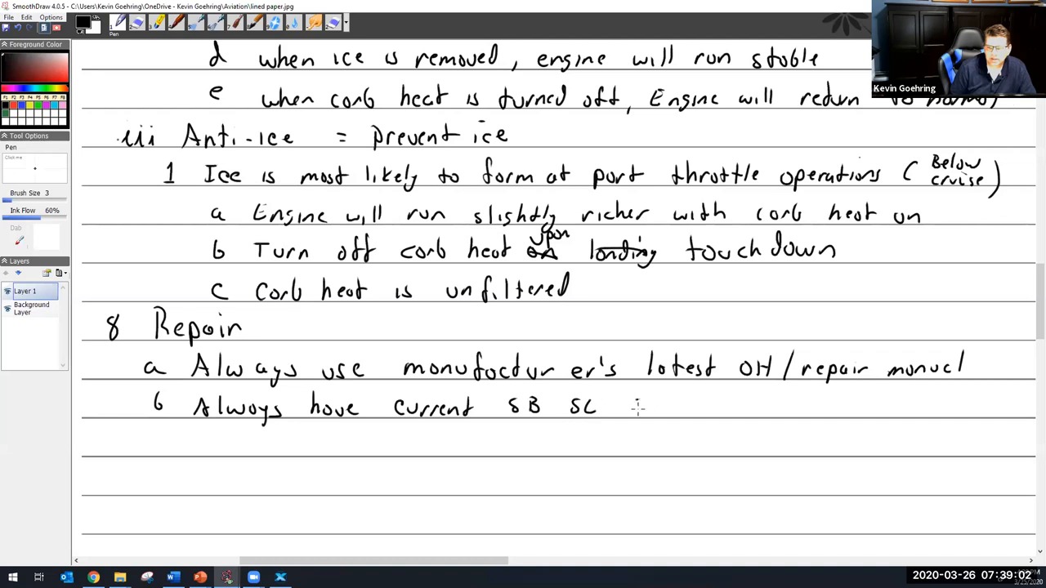
pyautogui.moveTo(630, 409); pyautogui.dragTo(663, 409)
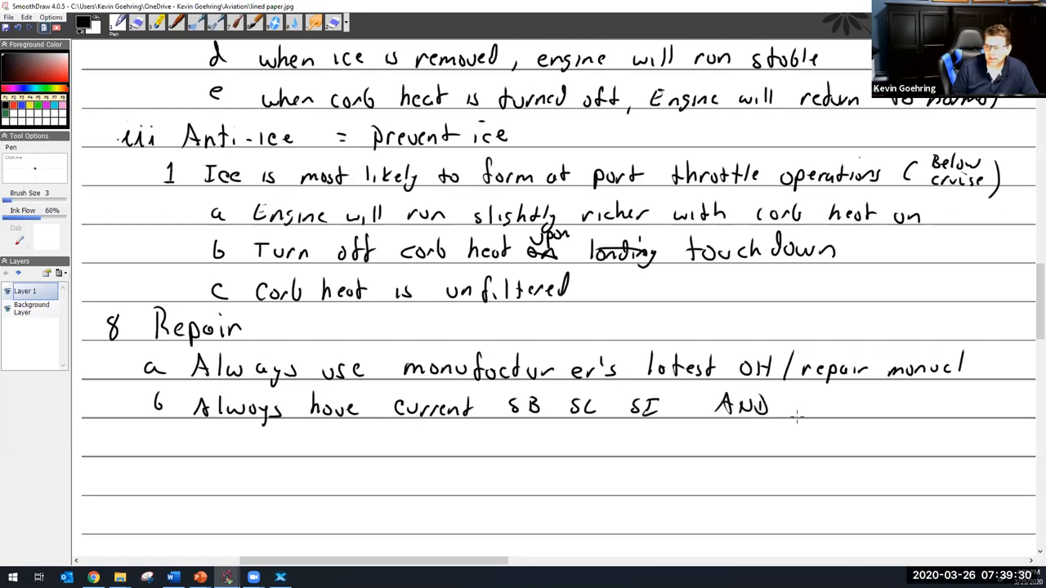
pyautogui.moveTo(797, 409); pyautogui.dragTo(846, 409)
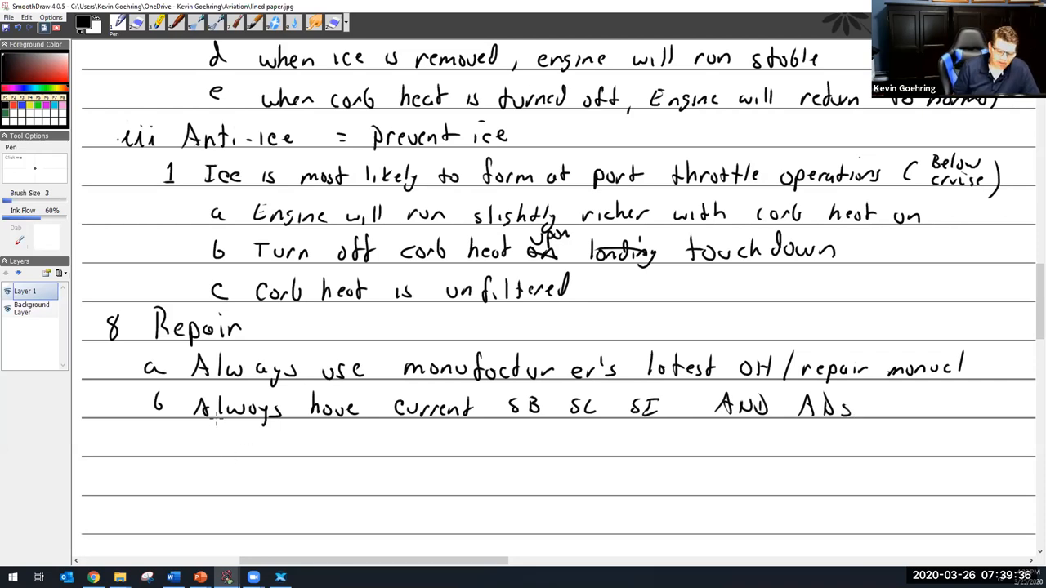
pyautogui.moveTo(152, 445); pyautogui.dragTo(163, 453)
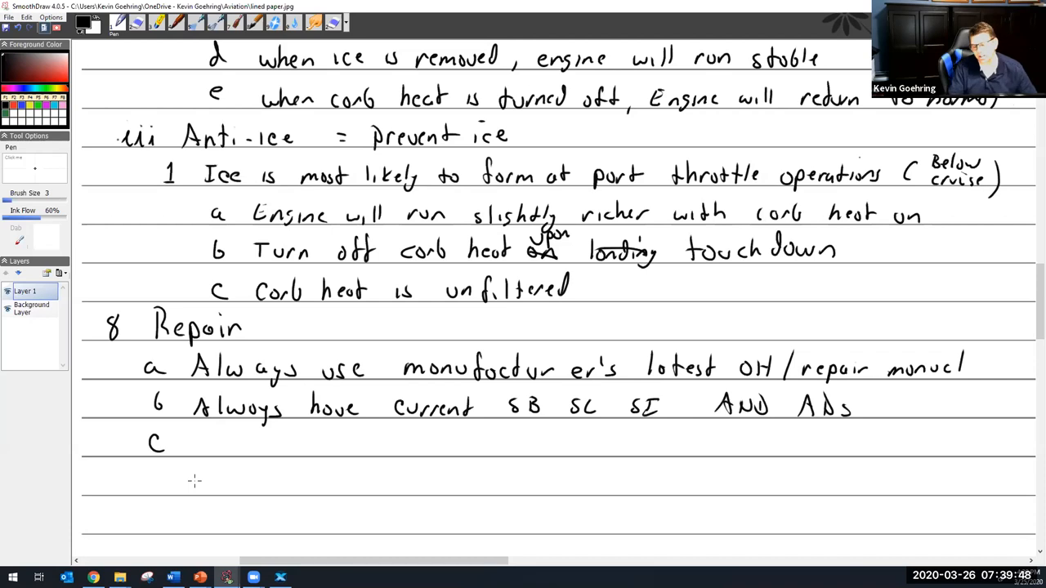
pyautogui.moveTo(215, 400)
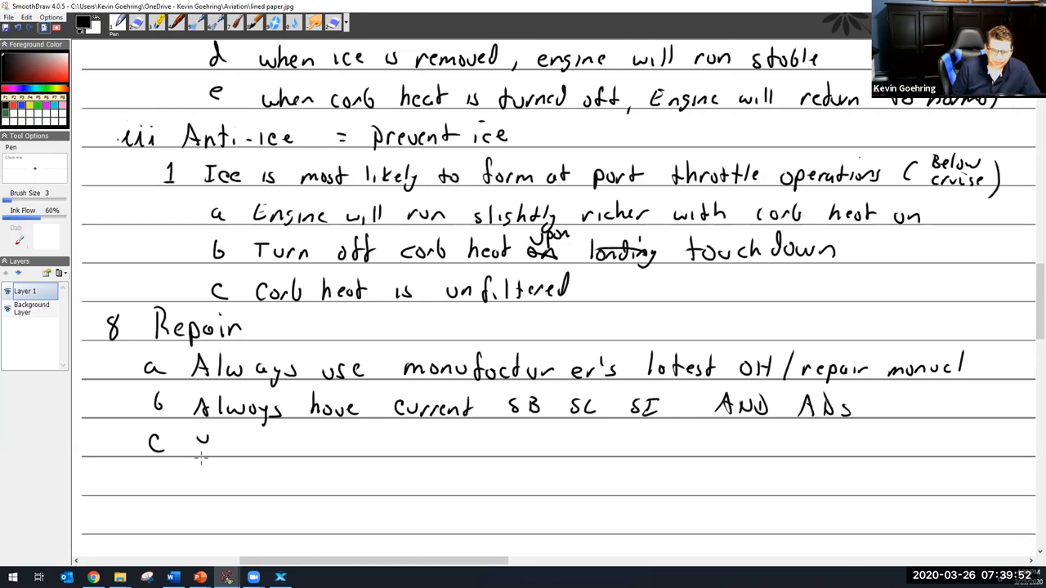
# - Write 'You can use drill bits' as Repair sub-item c
pyautogui.moveTo(200, 441); pyautogui.dragTo(204, 454)
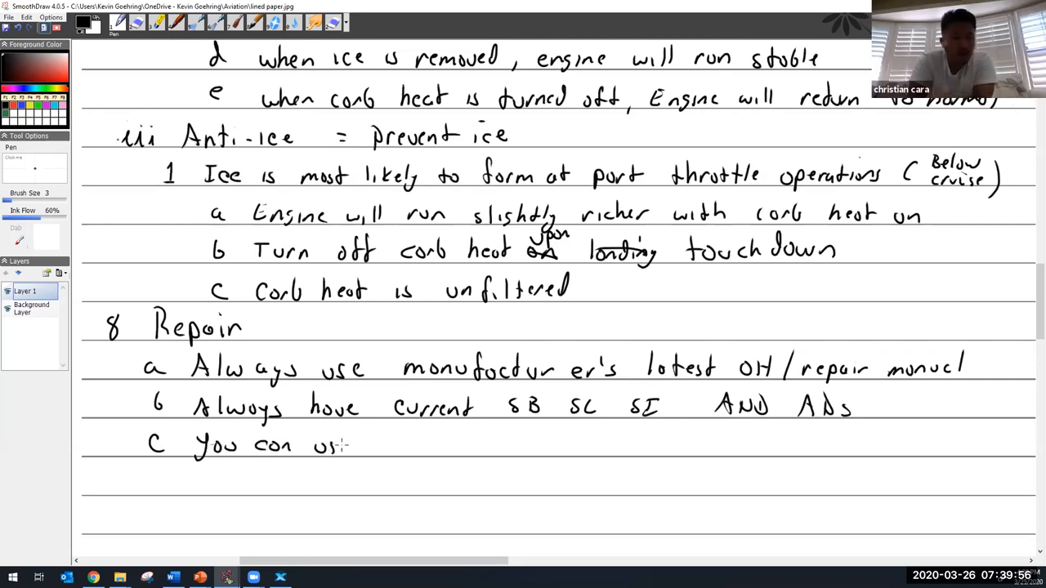
pyautogui.moveTo(343, 445); pyautogui.dragTo(376, 445)
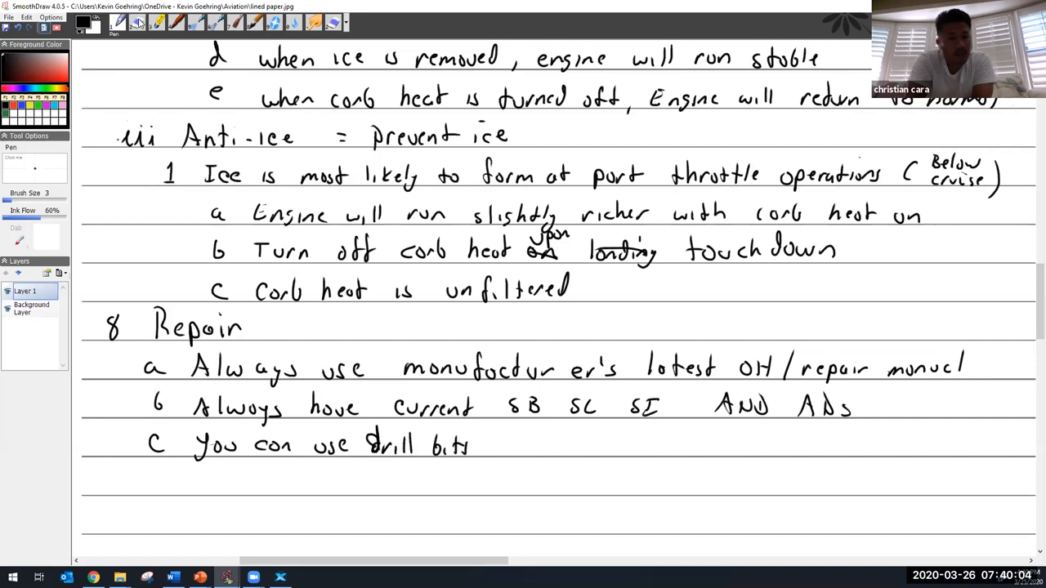
pyautogui.click(138, 22)
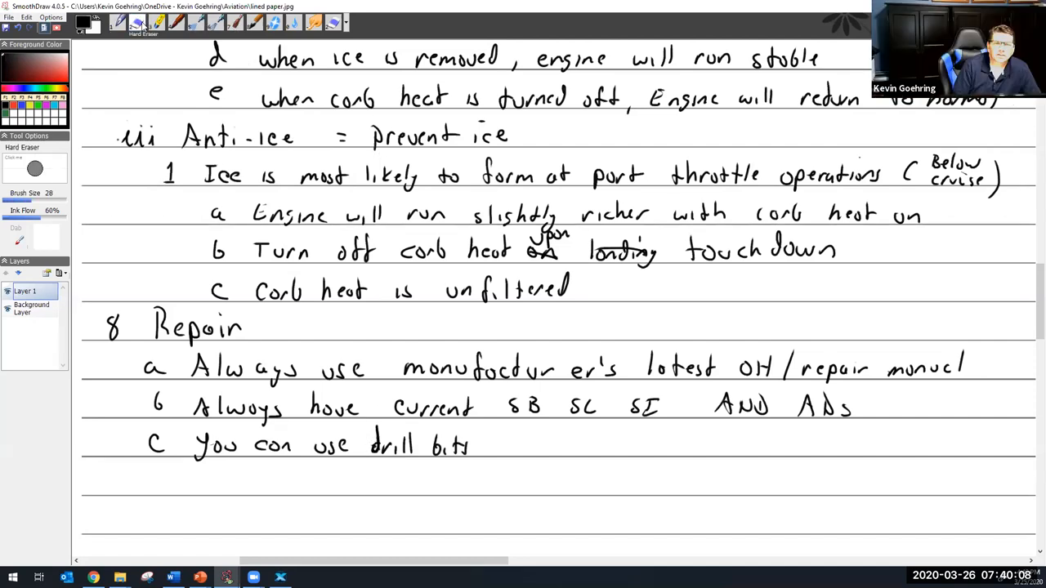
# - Choose the Pen tool from the toolbar to continue the Repair notes
pyautogui.click(118, 22)
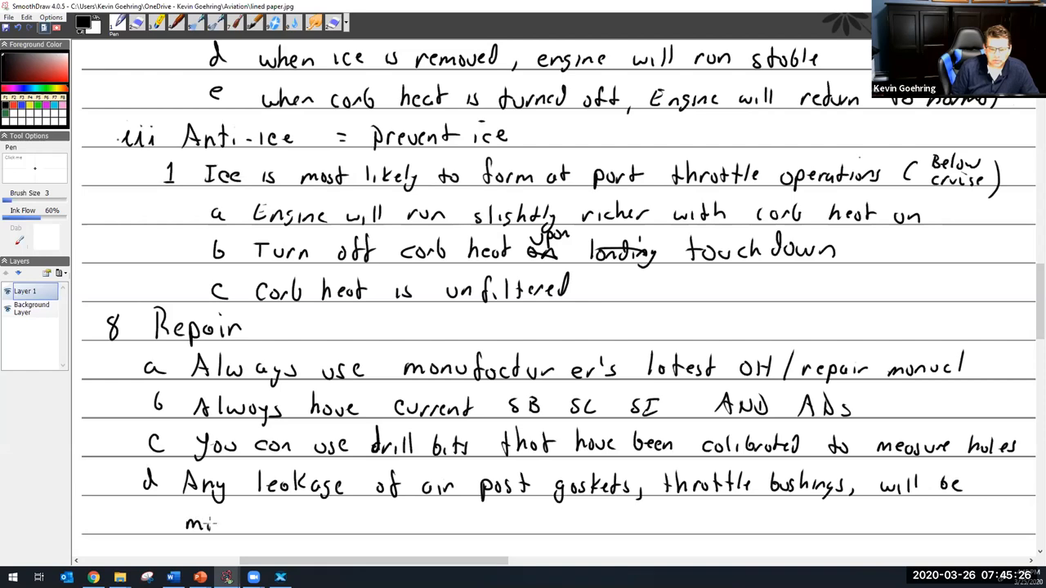
# - Handwrite 'most noticeable at idle' on item d's second line
pyautogui.moveTo(216, 523); pyautogui.dragTo(315, 523)
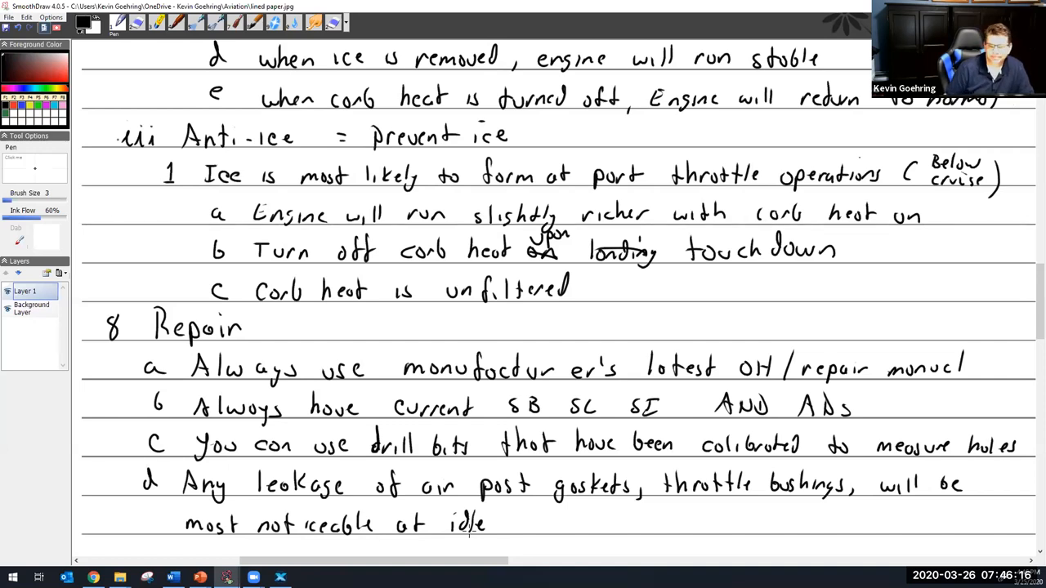
# - Scroll the canvas down to reveal blank ruled lines below item d
pyautogui.scroll(-3)
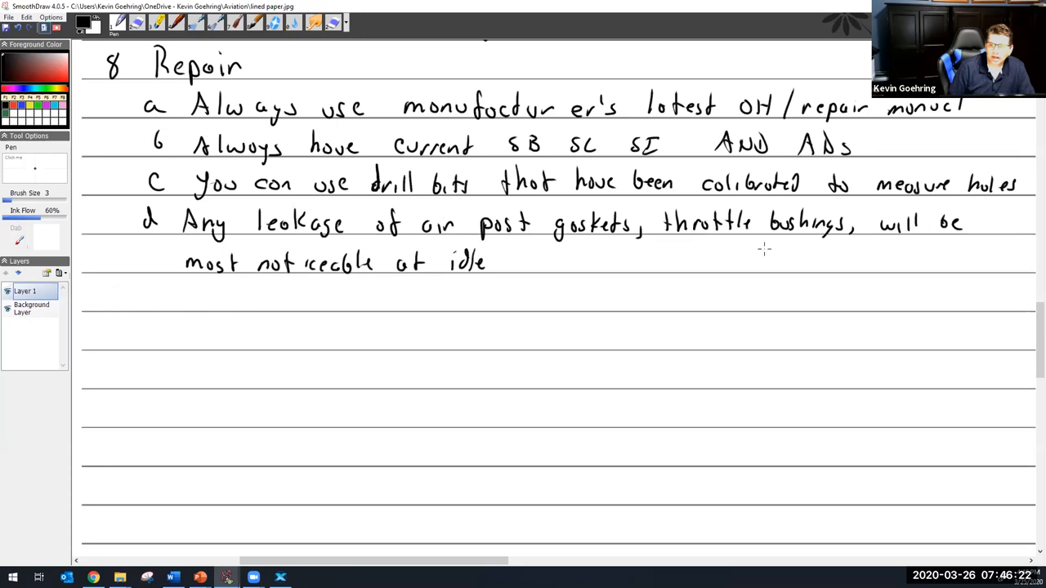
pyautogui.moveTo(783, 252)
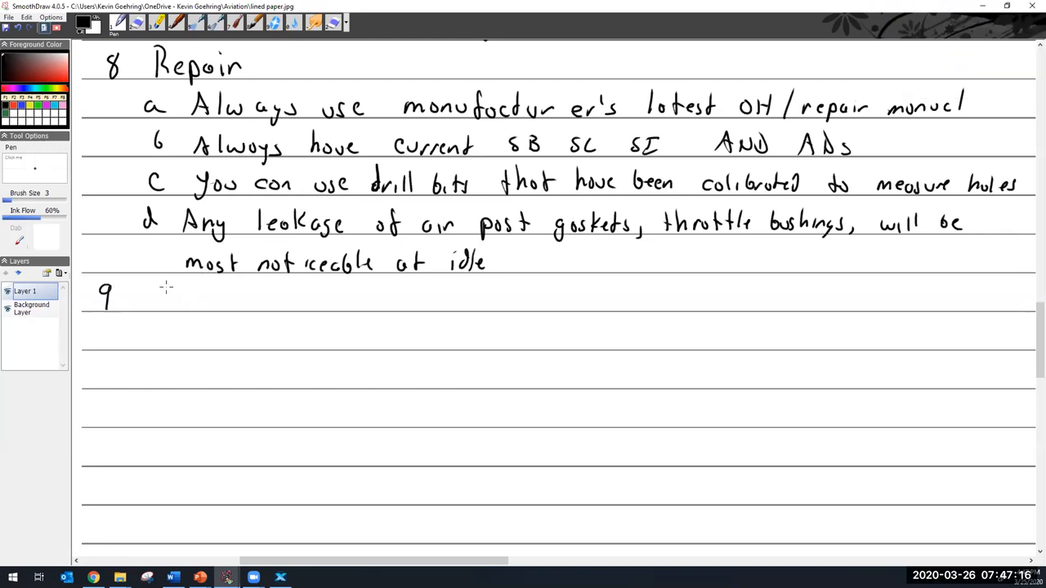
# - Handwrite the 'Installation' heading and sub-item a 'Use new gaskets'
pyautogui.moveTo(135, 298); pyautogui.dragTo(188, 303)
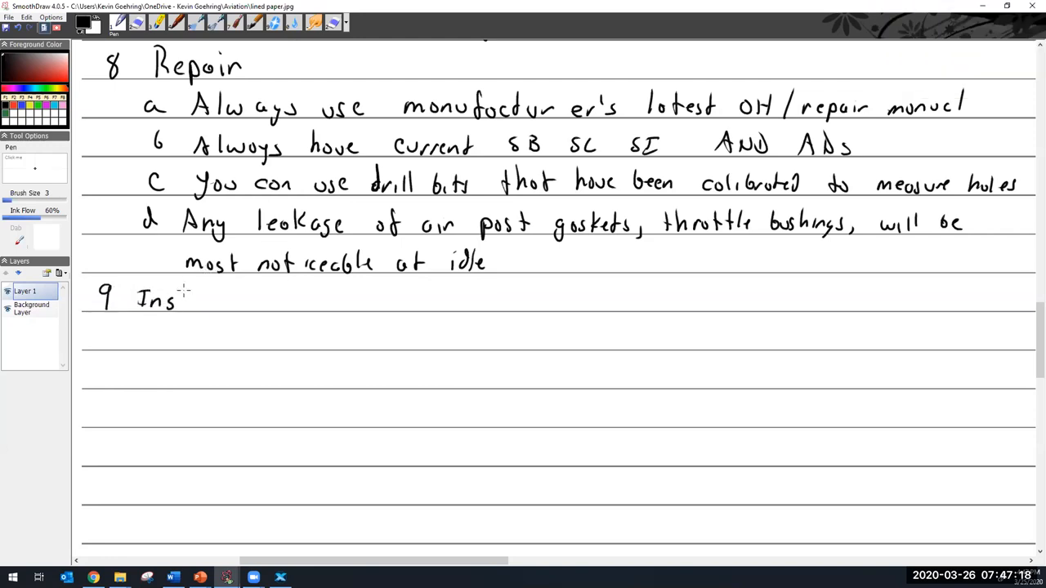
pyautogui.moveTo(175, 298); pyautogui.dragTo(249, 303)
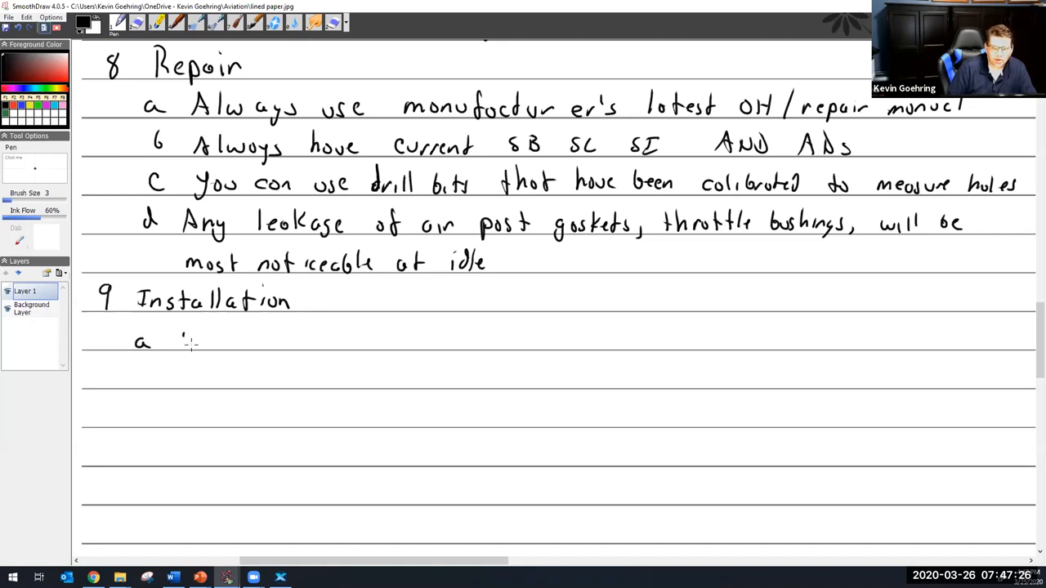
pyautogui.moveTo(180, 341); pyautogui.dragTo(278, 342)
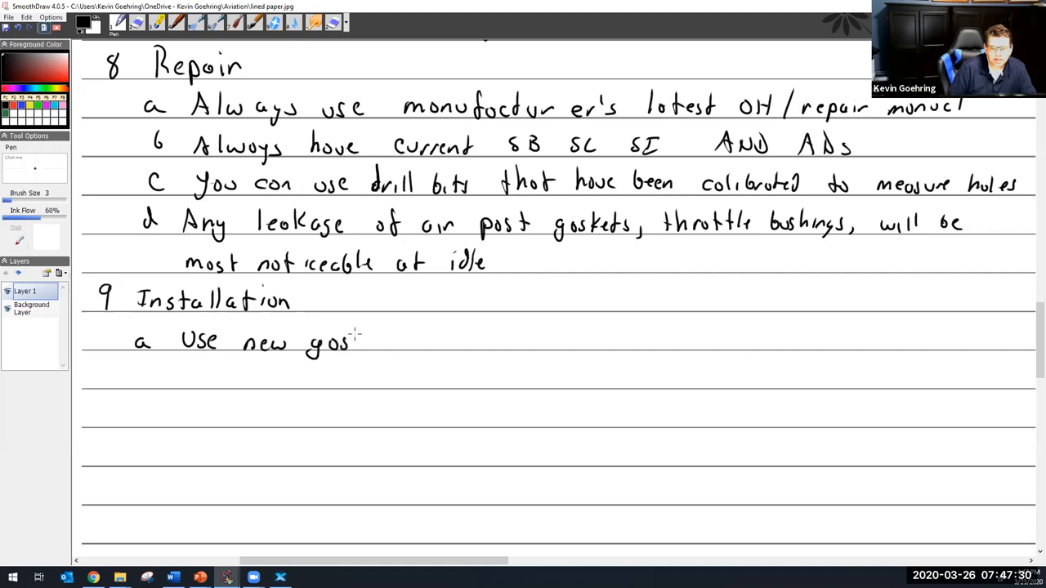
pyautogui.moveTo(351, 342); pyautogui.dragTo(400, 341)
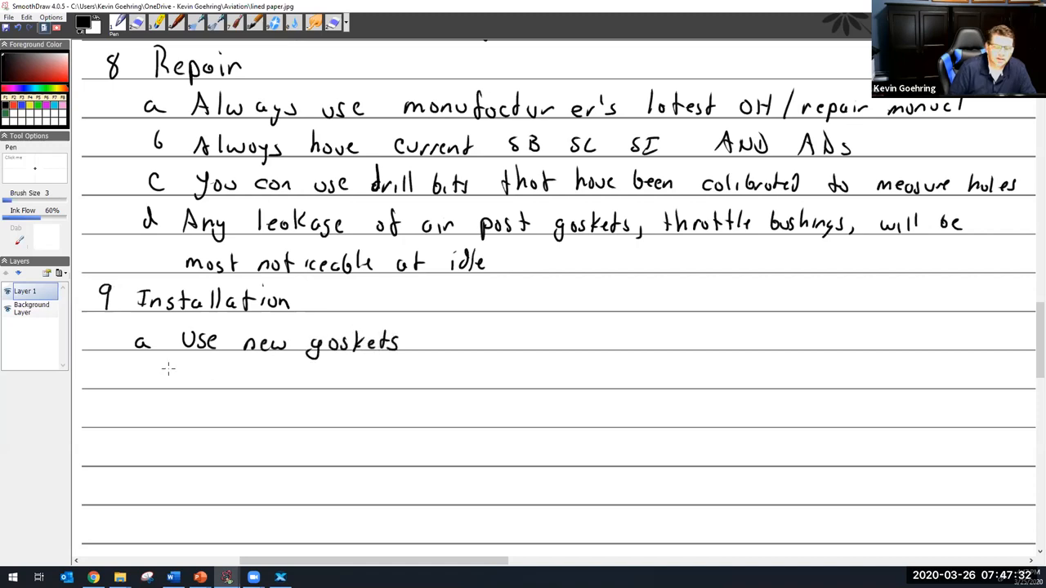
# - Write sub-item b: 'same bolt pattern but different cut-out Diameters'
pyautogui.moveTo(139, 367); pyautogui.dragTo(139, 388)
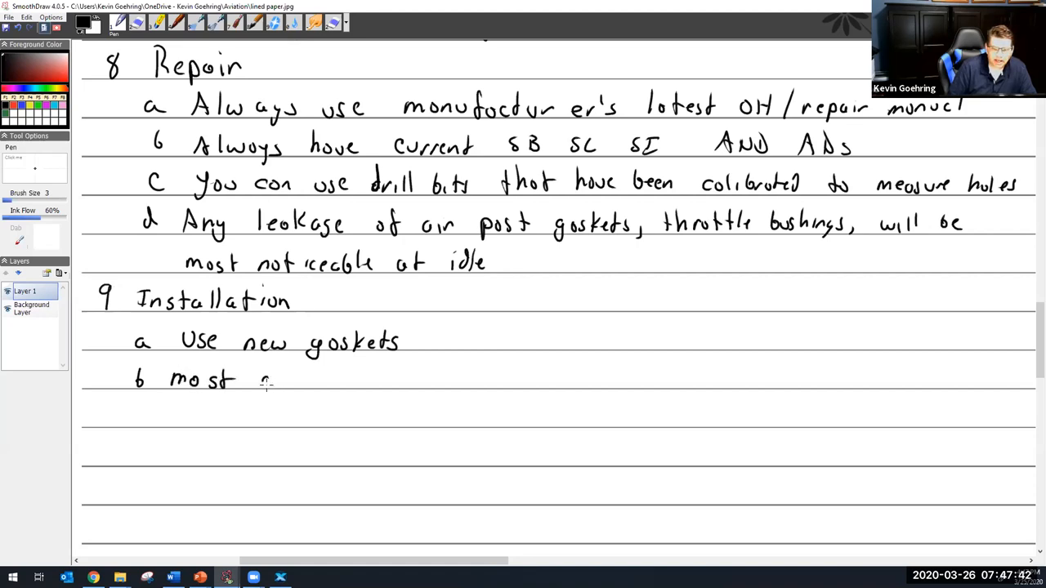
pyautogui.moveTo(262, 380); pyautogui.dragTo(335, 381)
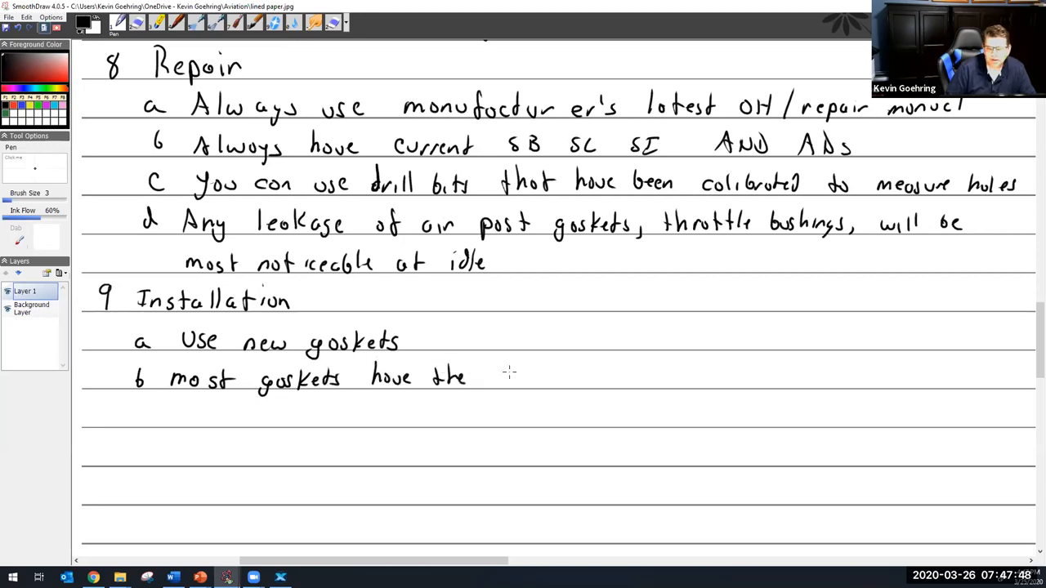
pyautogui.moveTo(499, 378); pyautogui.dragTo(551, 378)
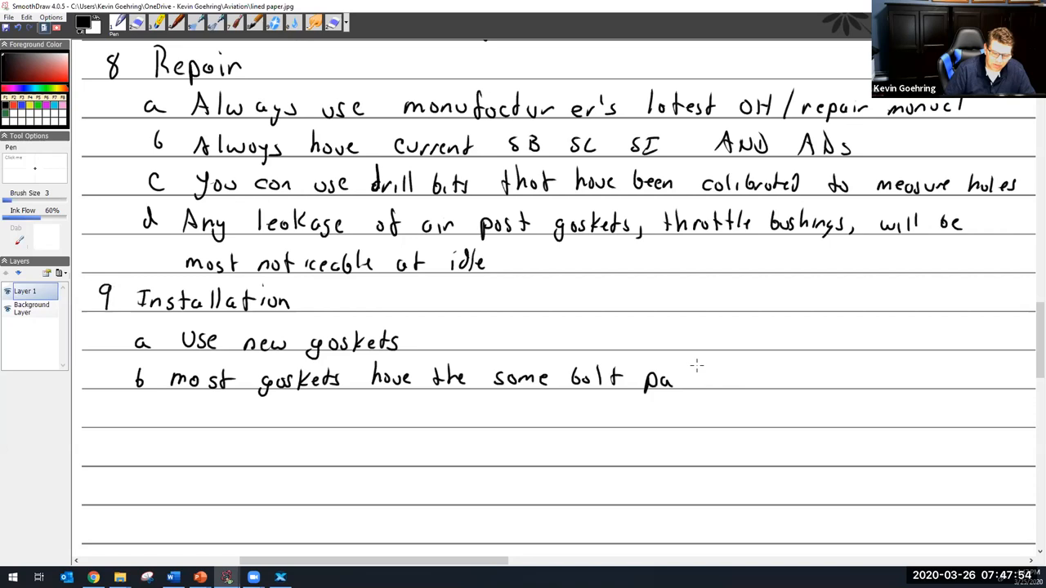
pyautogui.moveTo(674, 380); pyautogui.dragTo(711, 380)
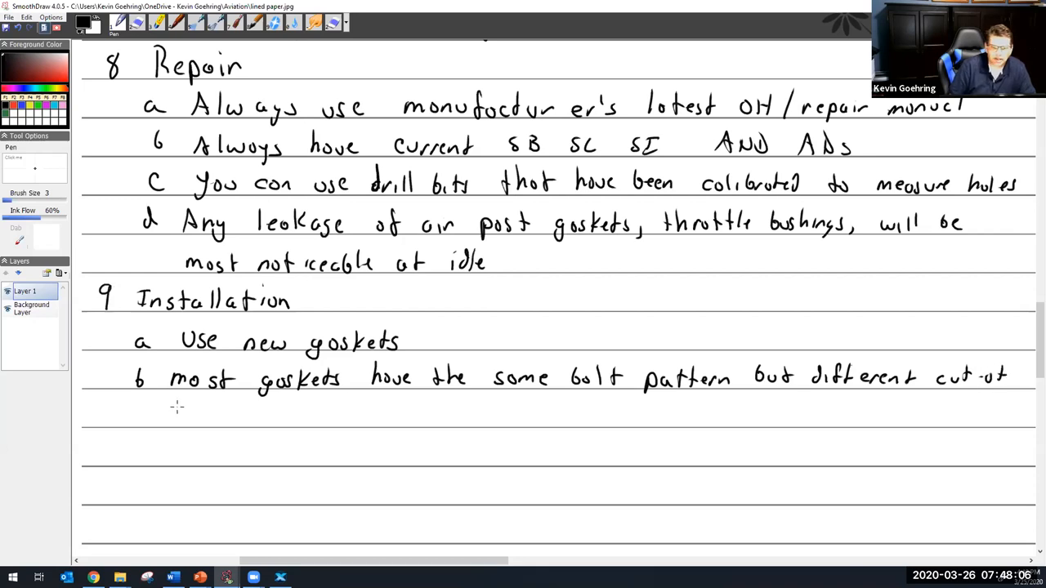
pyautogui.moveTo(171, 413); pyautogui.dragTo(217, 417)
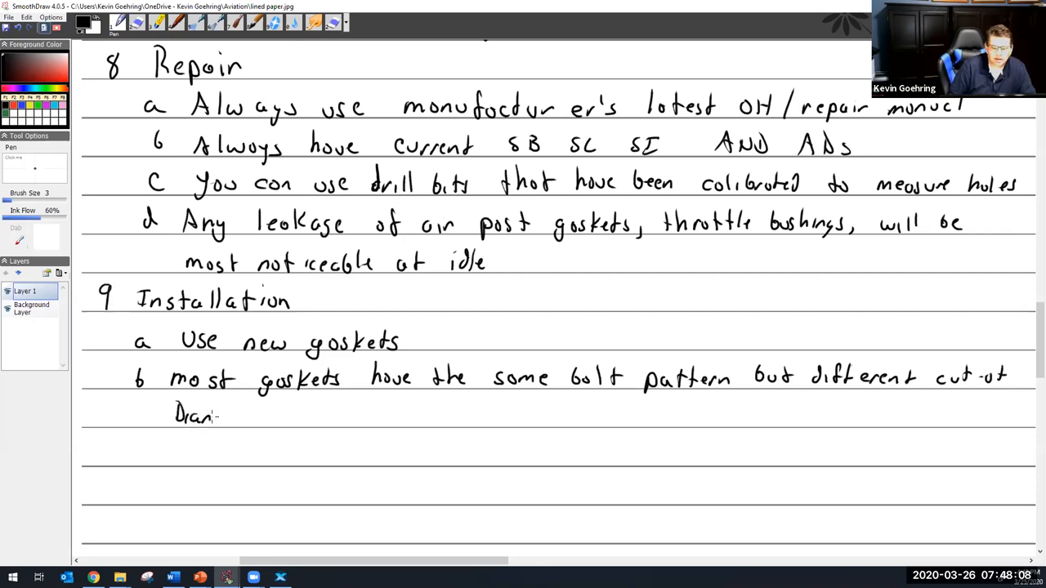
pyautogui.write('Diameters')
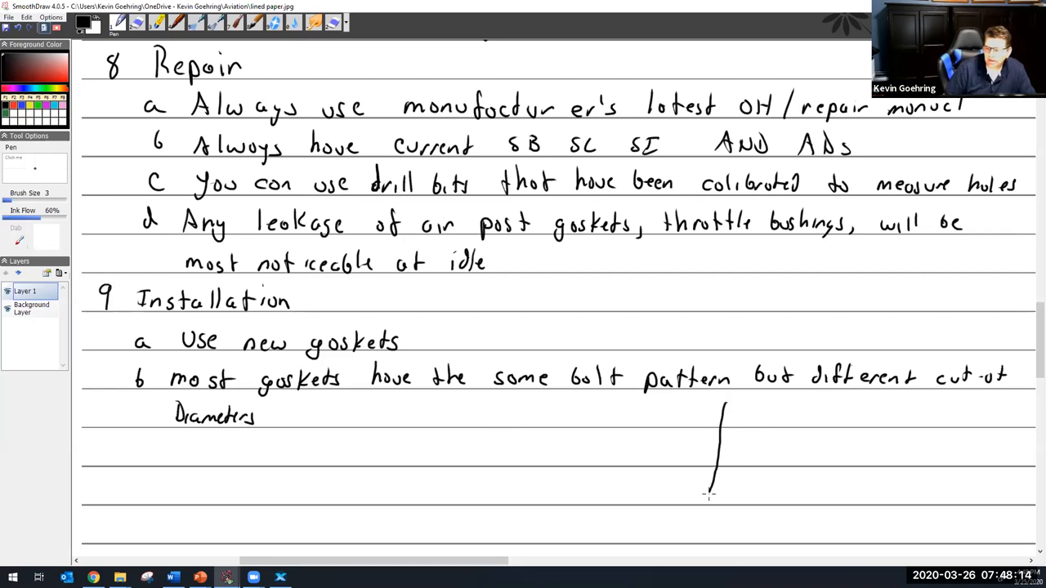
# - Sketch the square gasket with corner bolt holes and dashed cut-out, marked with red arrows
pyautogui.moveTo(711, 499); pyautogui.dragTo(838, 495)
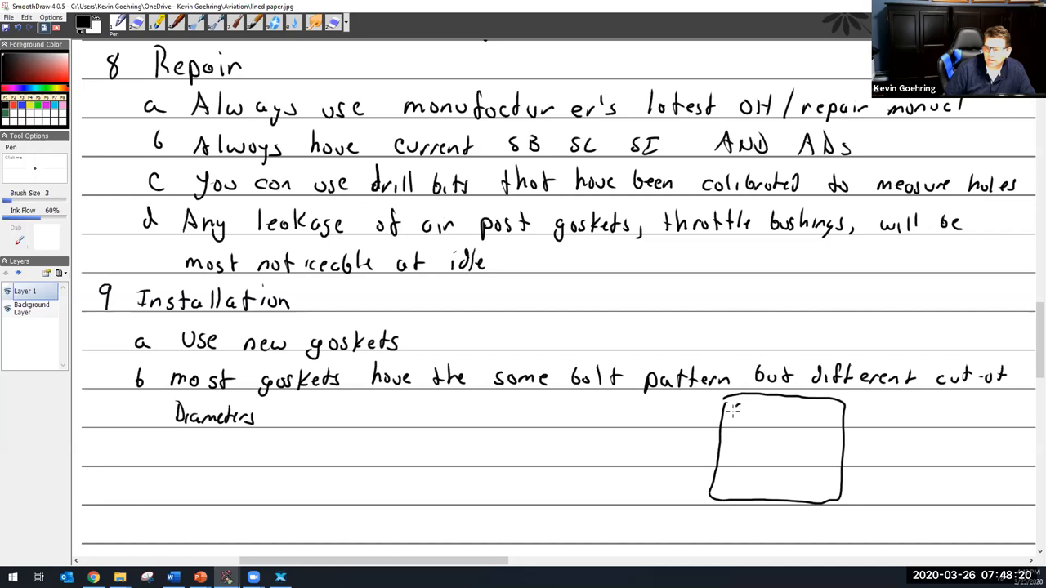
pyautogui.moveTo(732, 409); pyautogui.dragTo(747, 421)
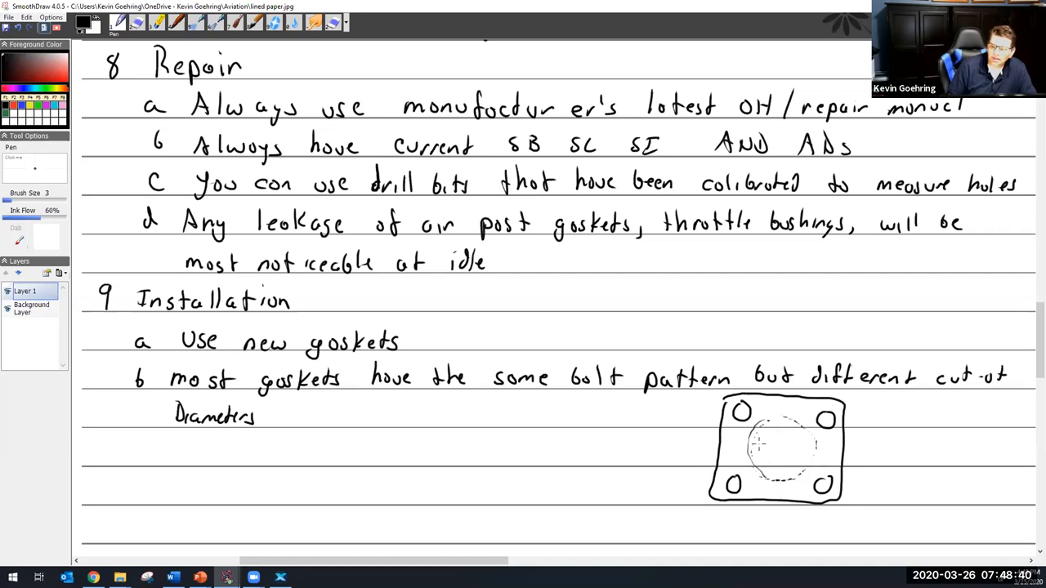
pyautogui.moveTo(752, 448); pyautogui.dragTo(809, 449)
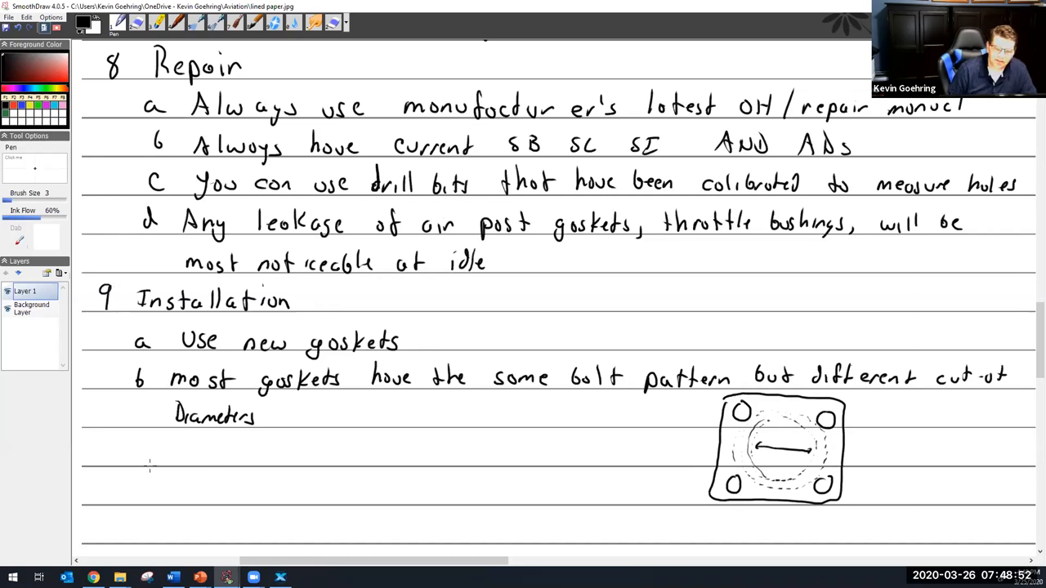
pyautogui.moveTo(143, 458); pyautogui.dragTo(159, 457)
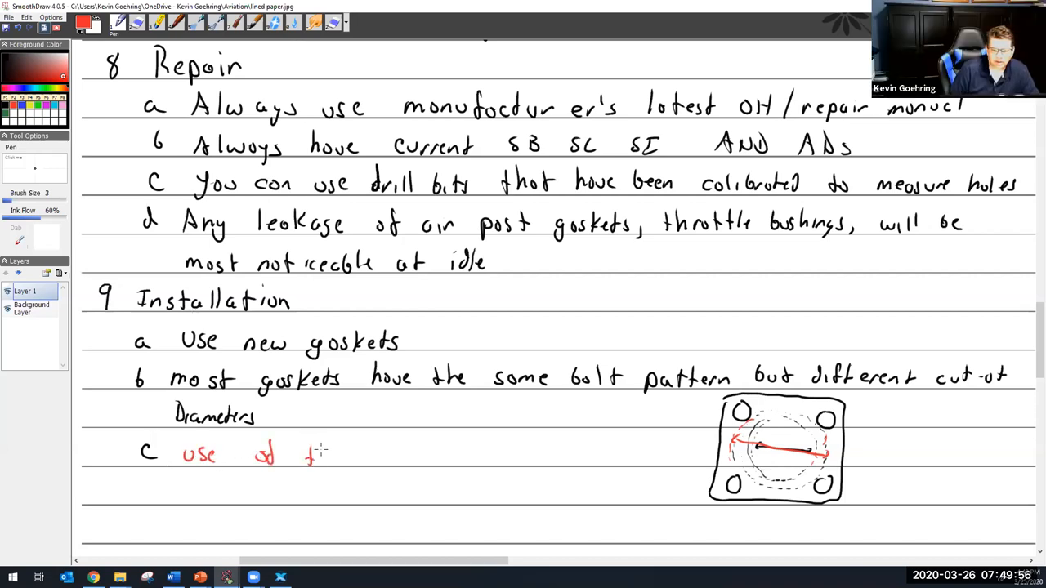
# - Write red note c 'use of the wrong gasket will make a restrictor plate', then scroll down
pyautogui.moveTo(302, 453); pyautogui.dragTo(434, 458)
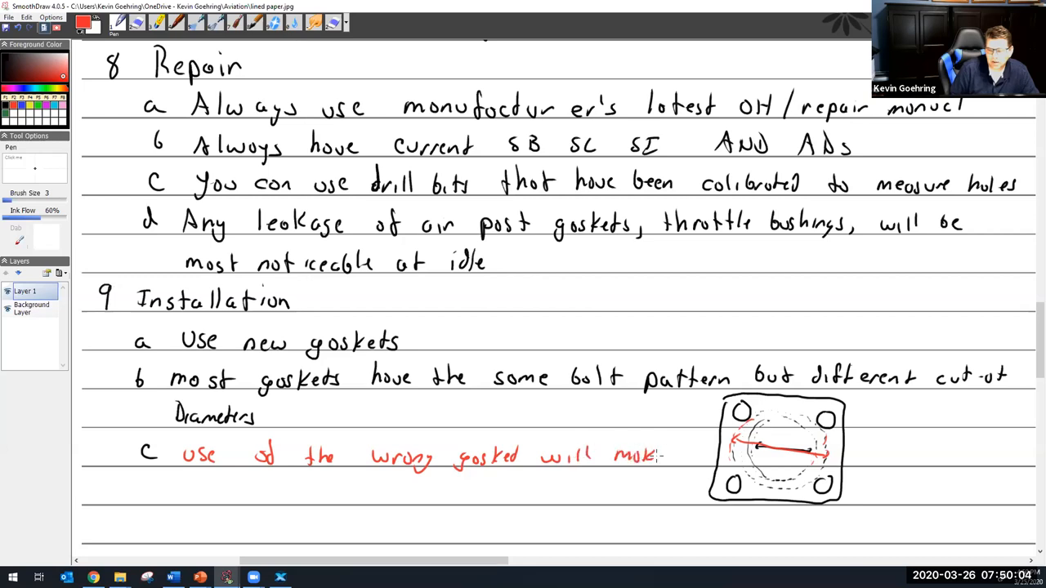
pyautogui.moveTo(194, 495); pyautogui.dragTo(241, 495)
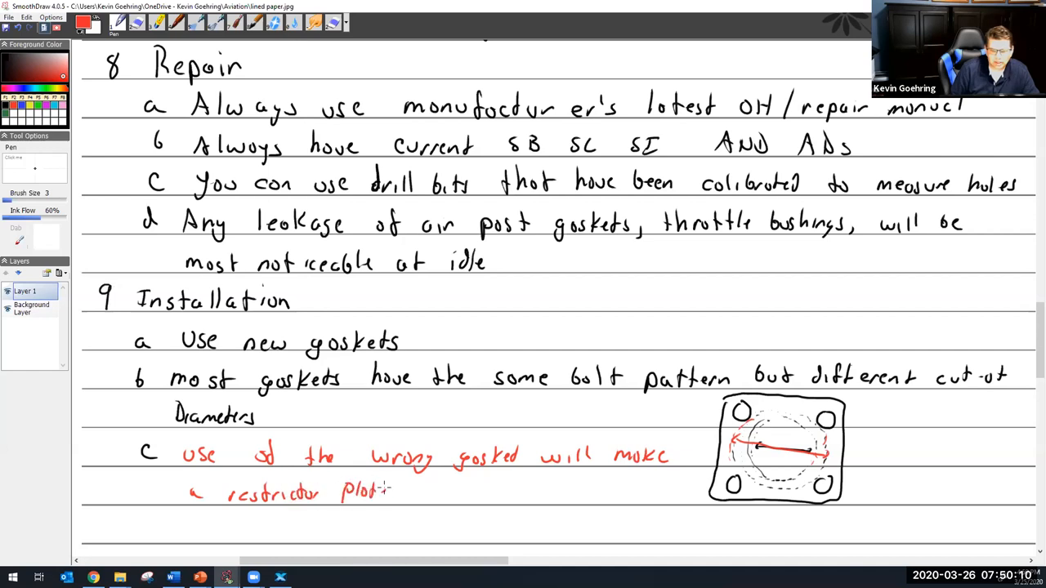
pyautogui.scroll(-3)
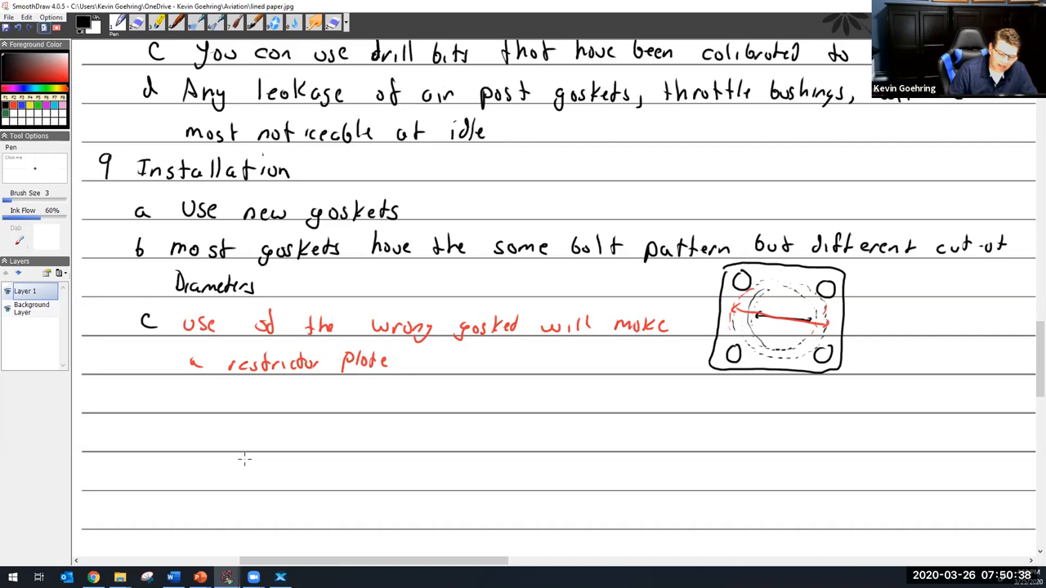
pyautogui.moveTo(84, 398)
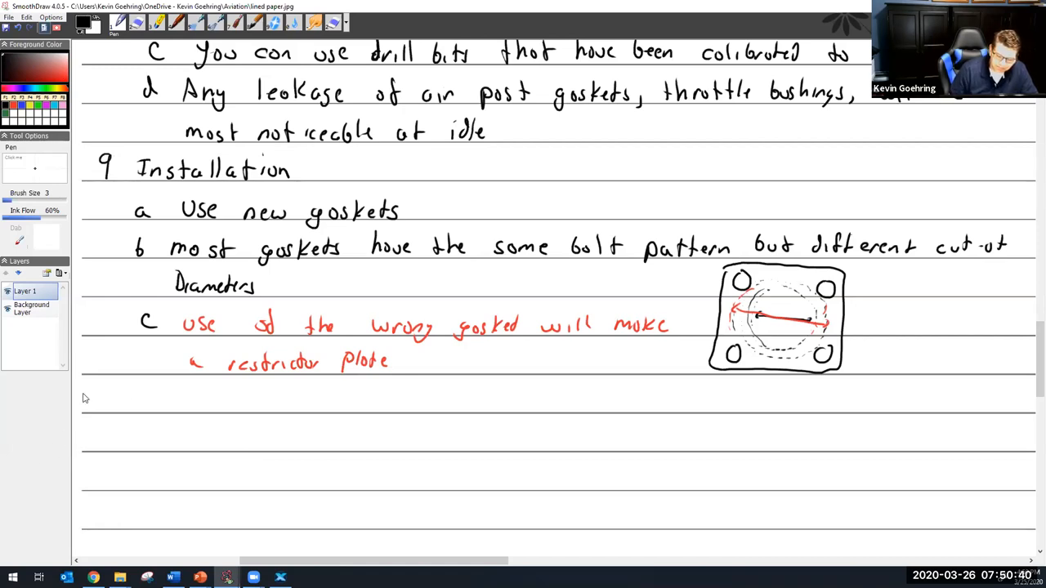
# - Write item d 'Set controls properly' and sub-item i about the component stop contacting first
pyautogui.moveTo(135, 401); pyautogui.dragTo(151, 396)
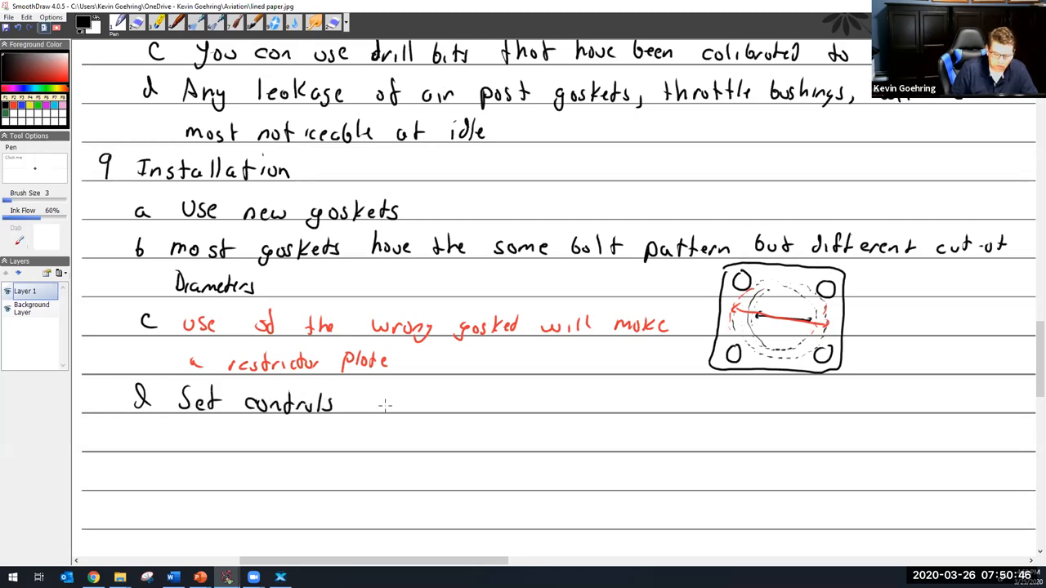
pyautogui.moveTo(359, 404); pyautogui.dragTo(433, 408)
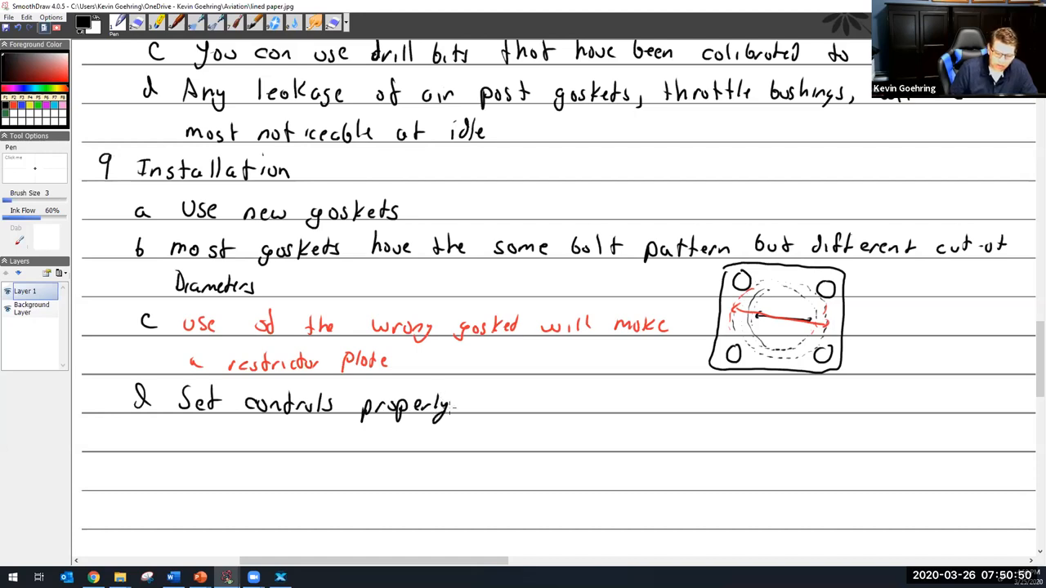
pyautogui.moveTo(182, 433); pyautogui.dragTo(190, 454)
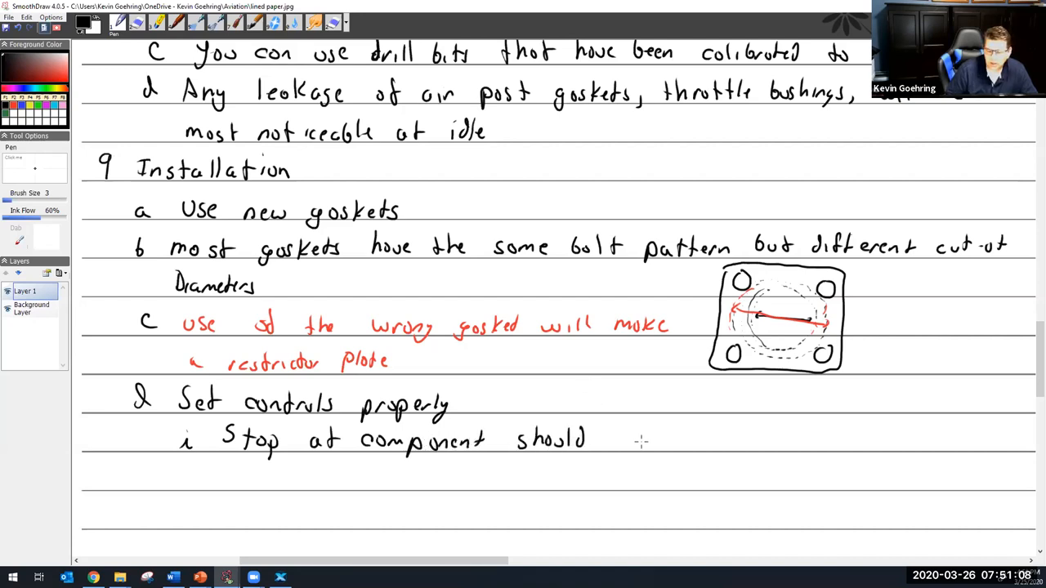
pyautogui.moveTo(621, 441); pyautogui.dragTo(698, 442)
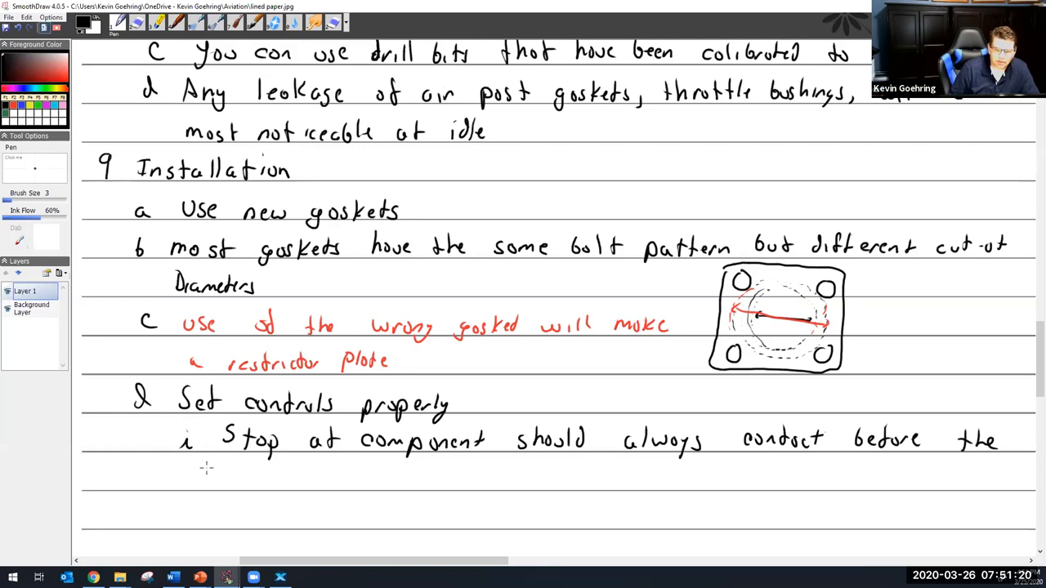
pyautogui.moveTo(196, 479); pyautogui.dragTo(290, 482)
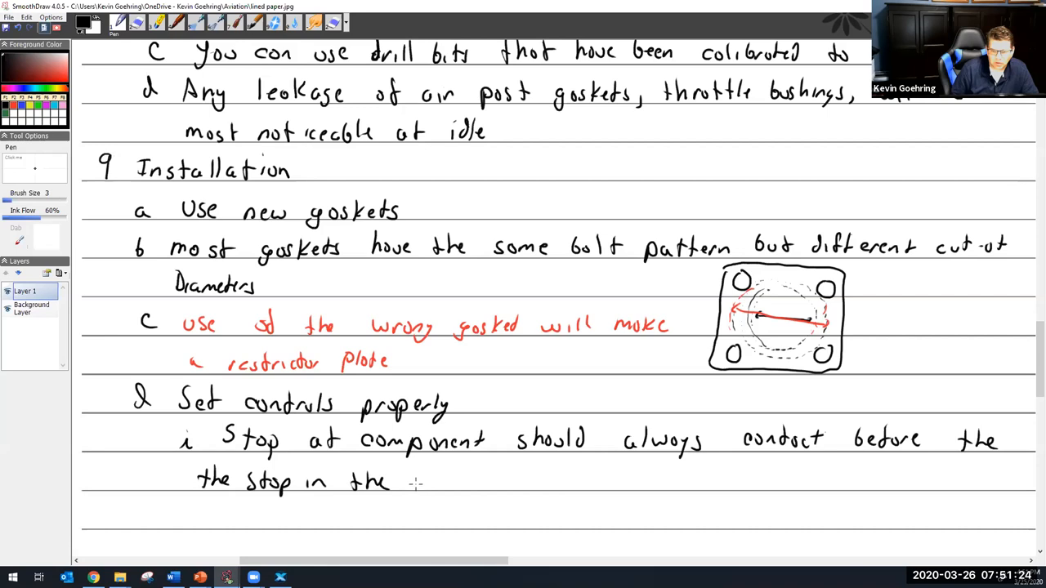
pyautogui.write('cockpi')
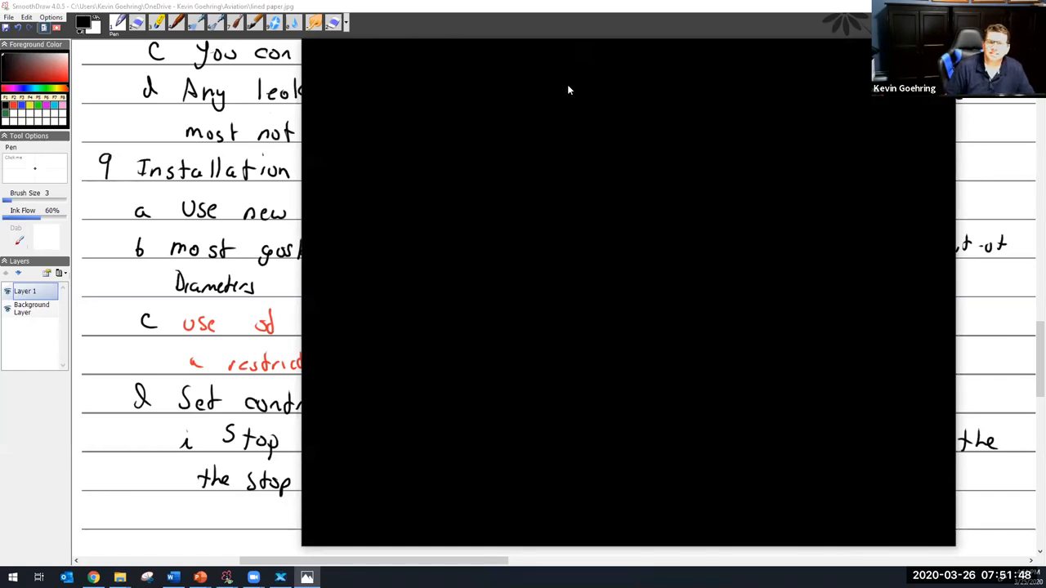
pyautogui.moveTo(538, 51)
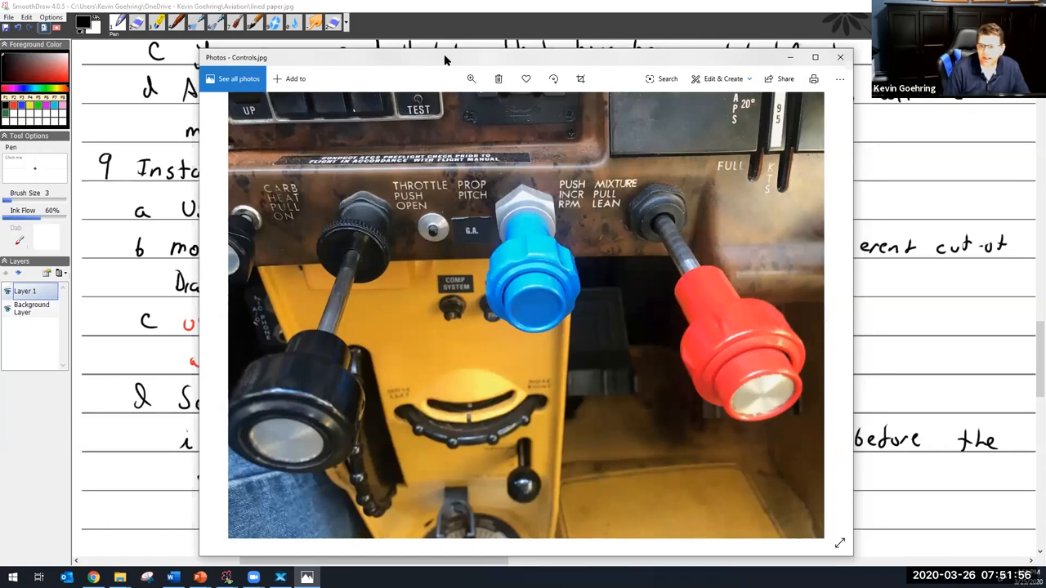
pyautogui.moveTo(554, 255)
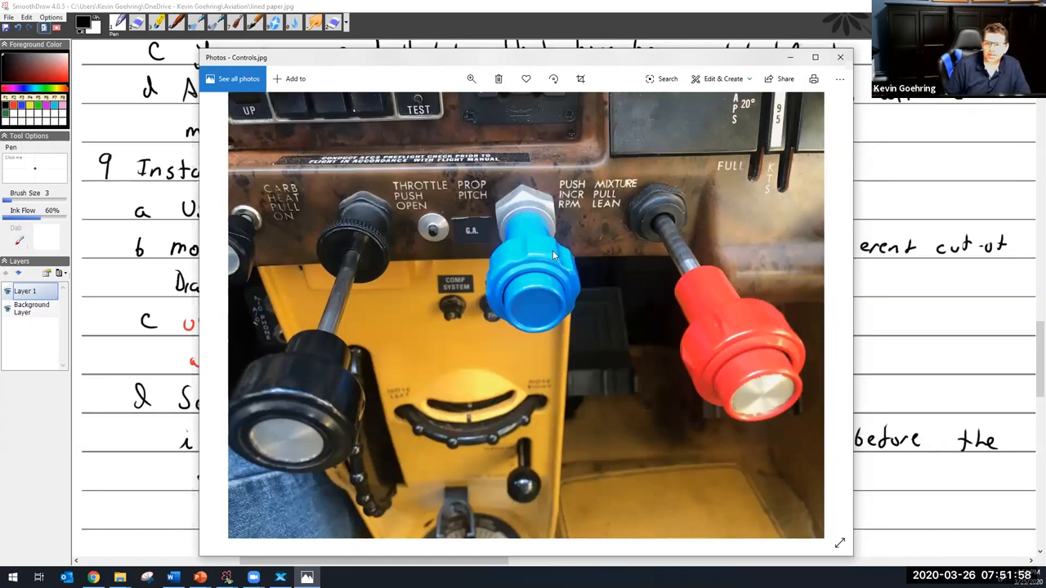
pyautogui.moveTo(380, 309)
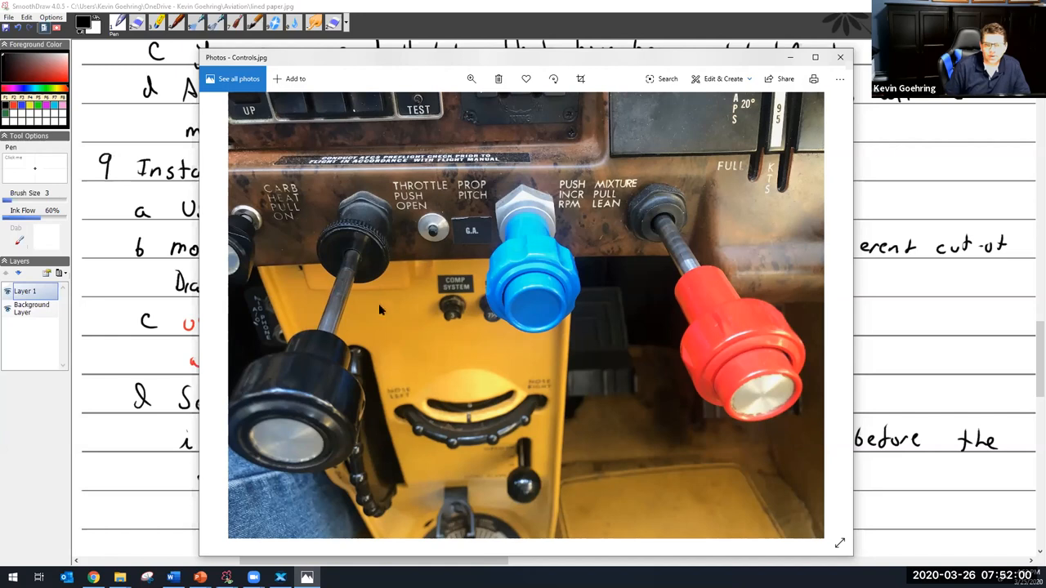
pyautogui.moveTo(442, 322)
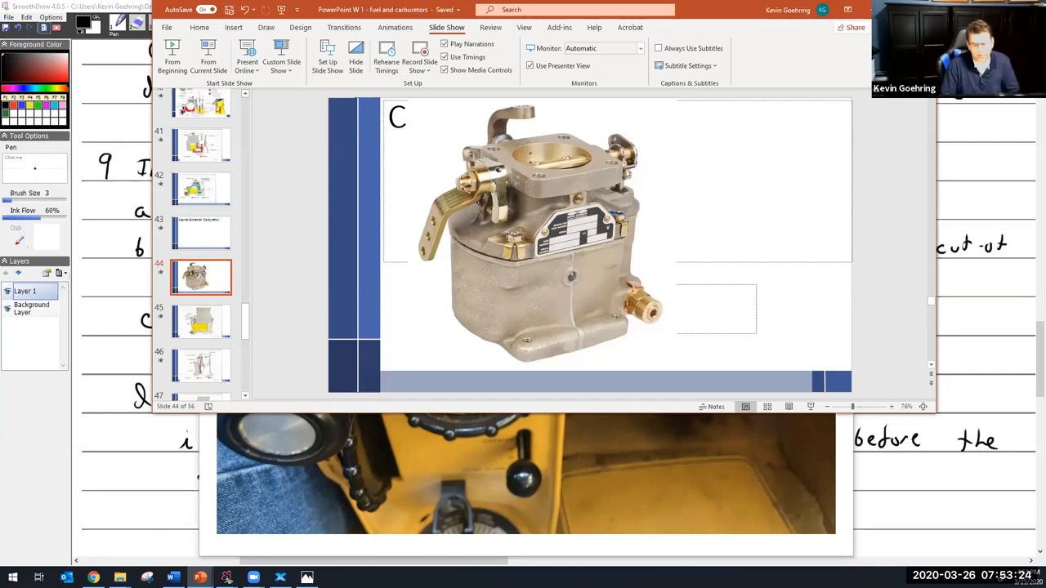
pyautogui.moveTo(709, 17)
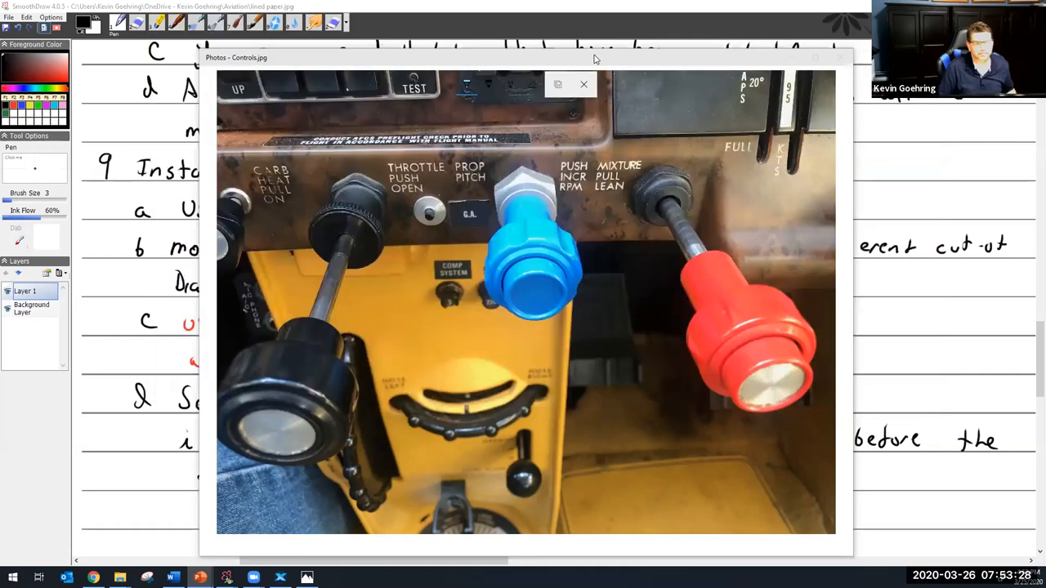
pyautogui.click(583, 84)
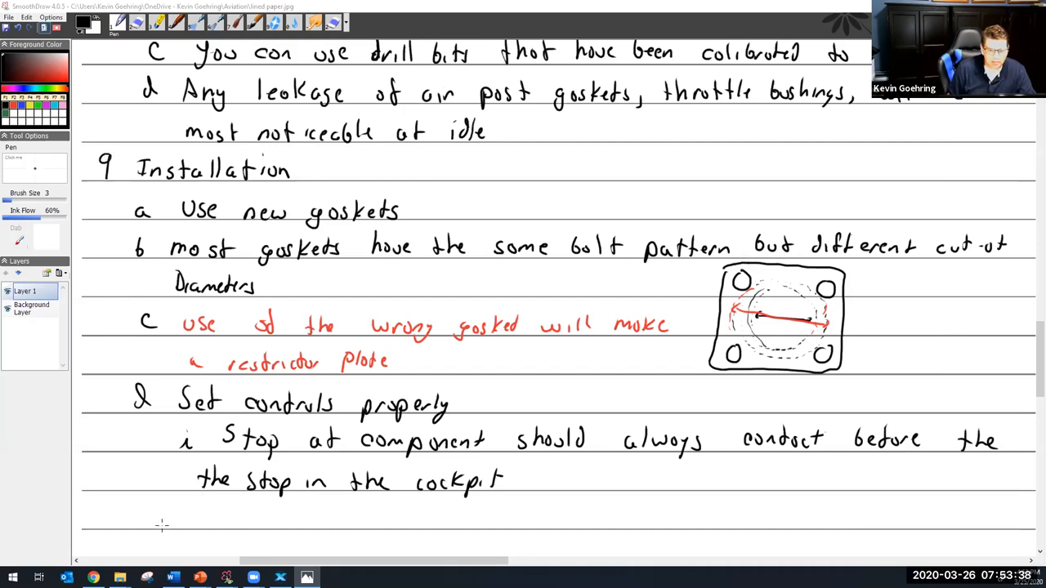
# - Write sub-item ii 'Should have 1/8 to 1/4" cushion' and scroll down
pyautogui.moveTo(167, 519); pyautogui.dragTo(192, 523)
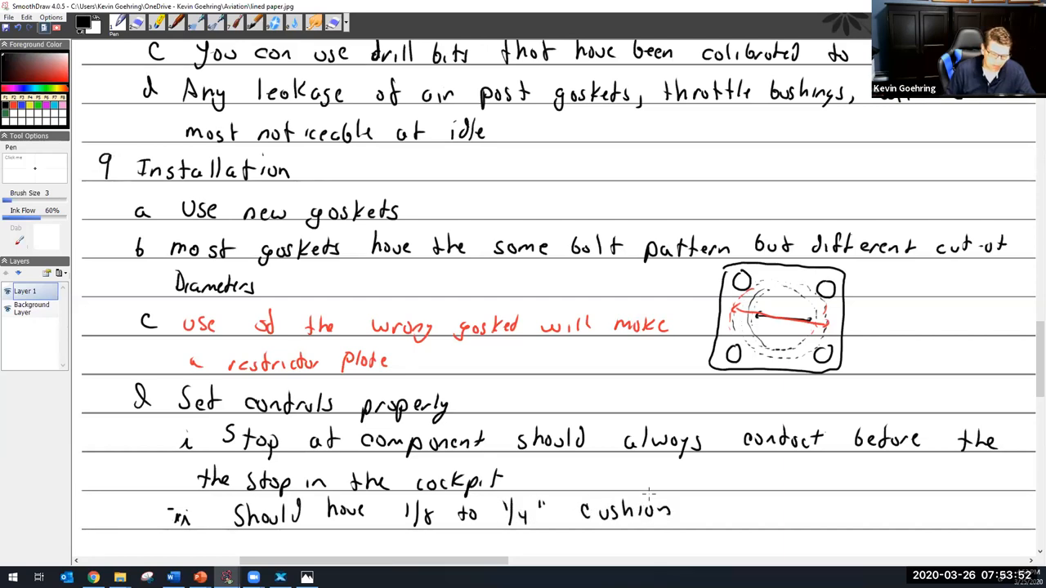
pyautogui.scroll(-3)
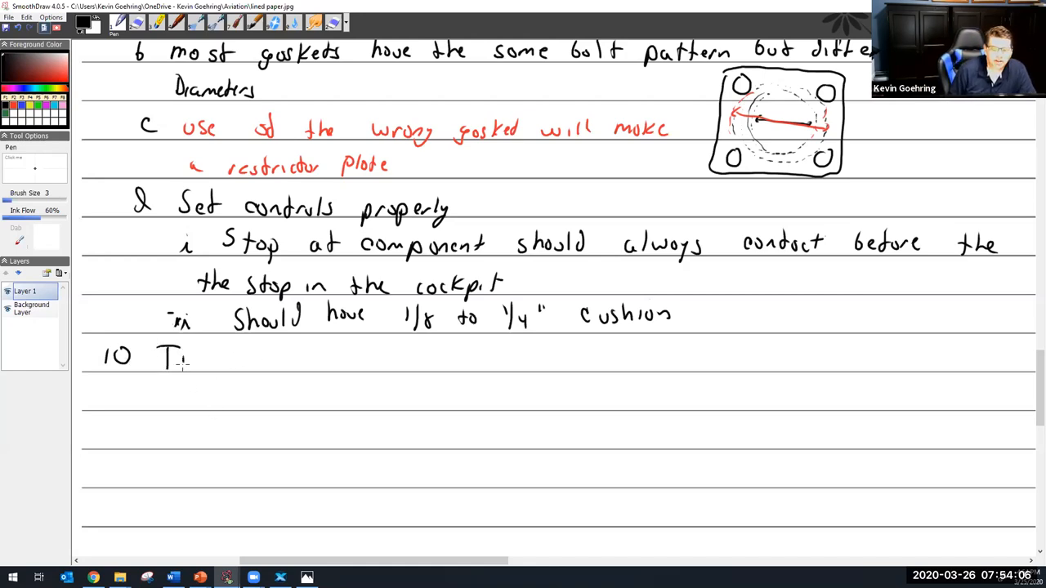
# - Handwrite '10 Troubleshooting' and bring the cockpit controls photo back into view
pyautogui.moveTo(171, 355); pyautogui.dragTo(270, 356)
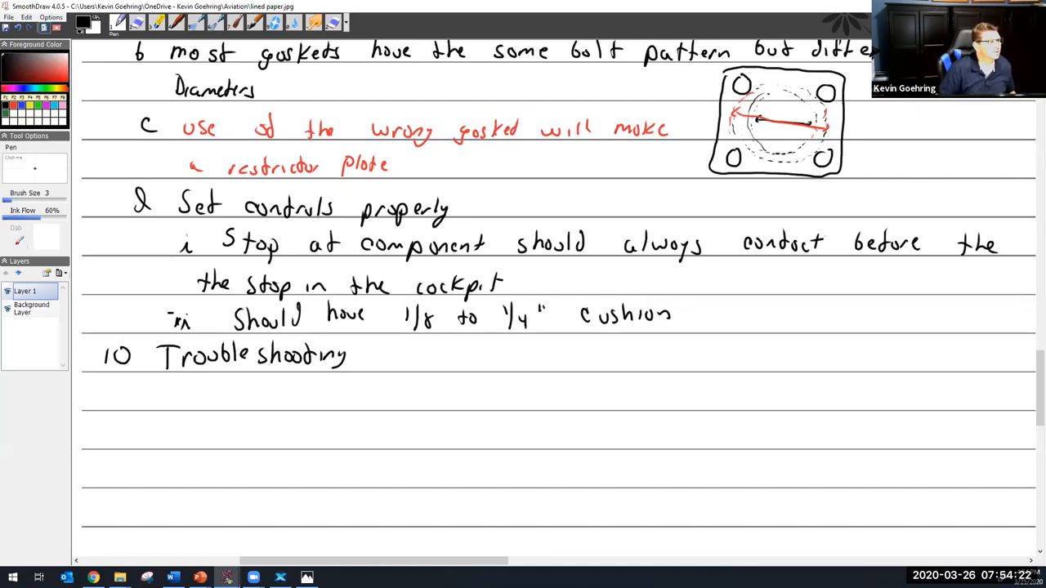
pyautogui.click(307, 578)
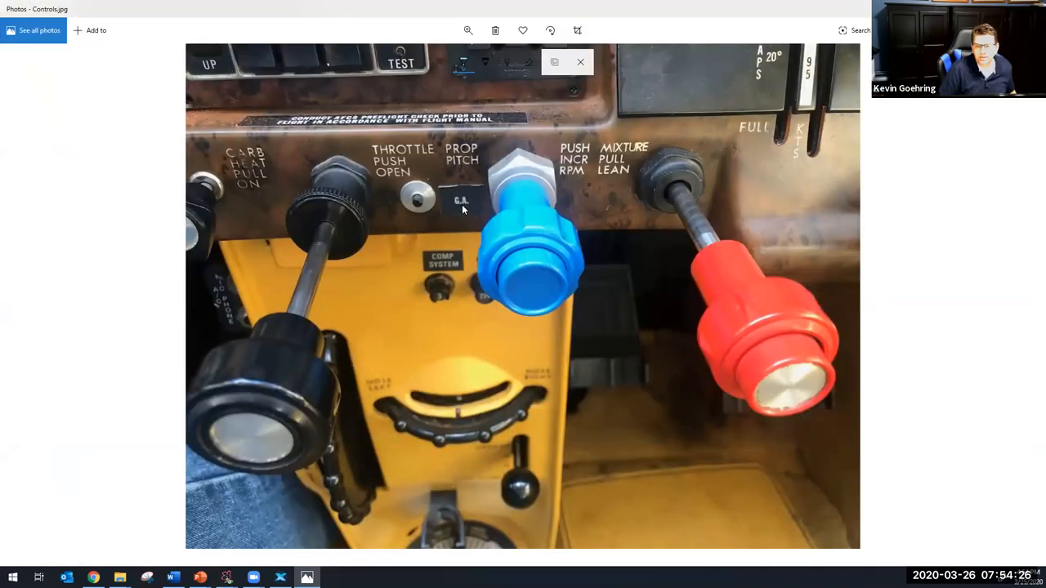
pyautogui.moveTo(417, 210)
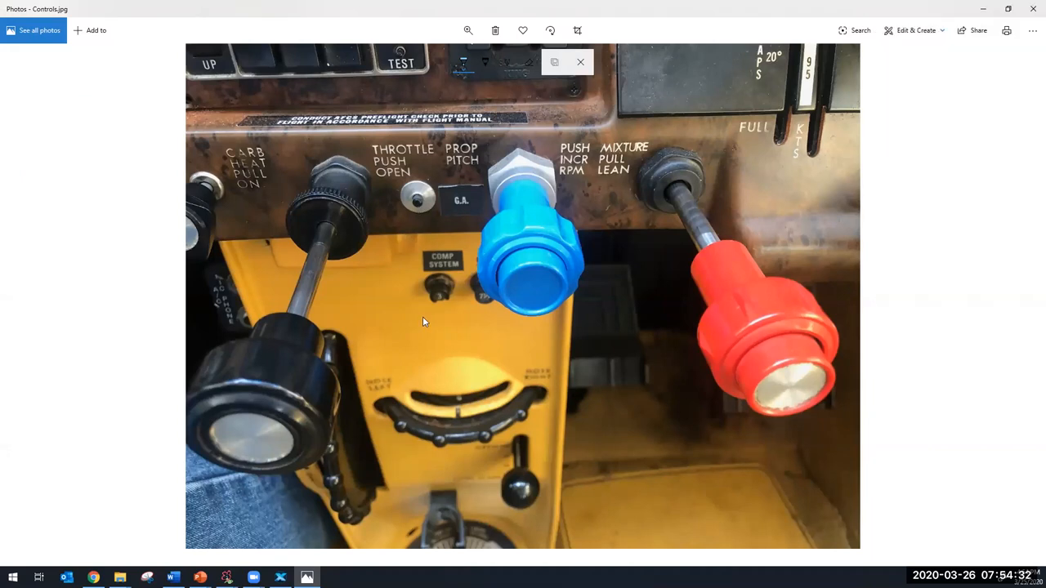
pyautogui.moveTo(466, 213)
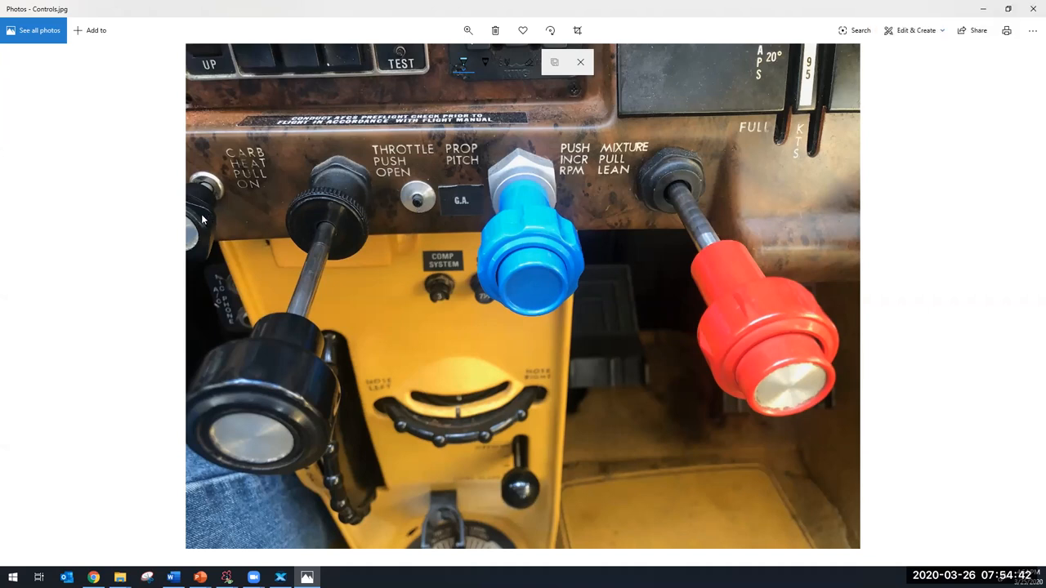
pyautogui.moveTo(204, 264)
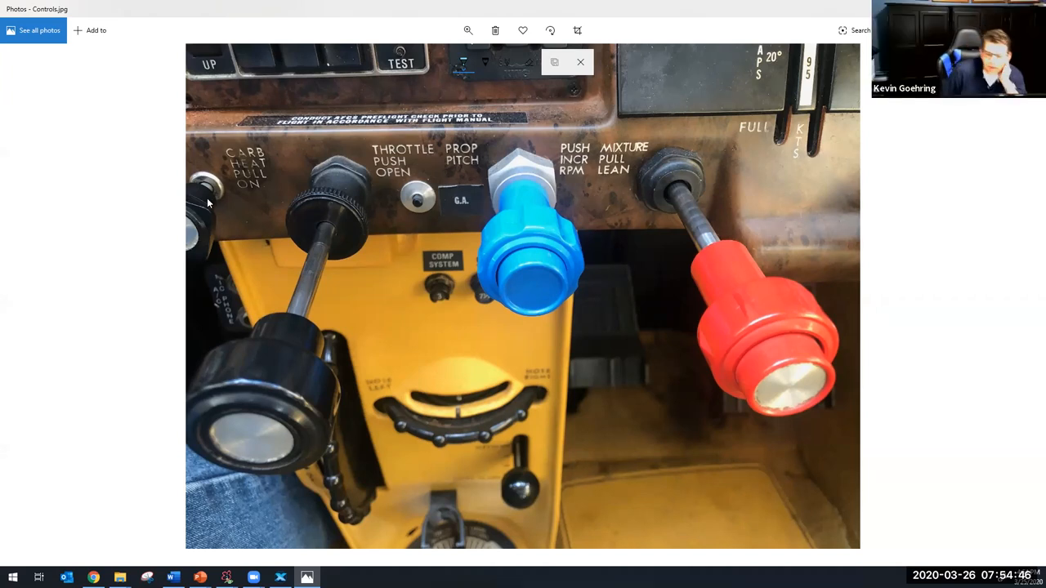
pyautogui.moveTo(483, 272)
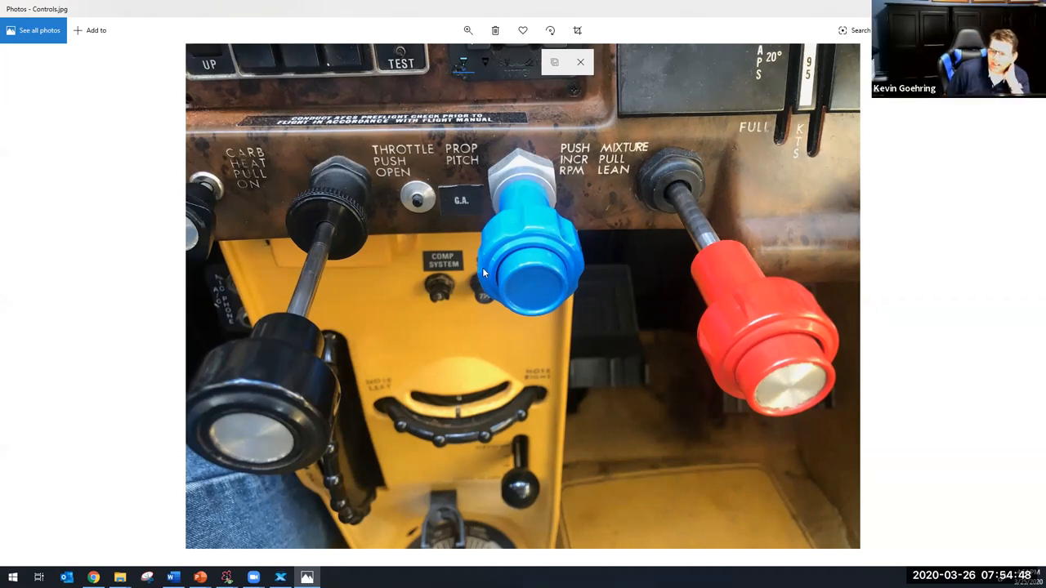
pyautogui.moveTo(733, 283)
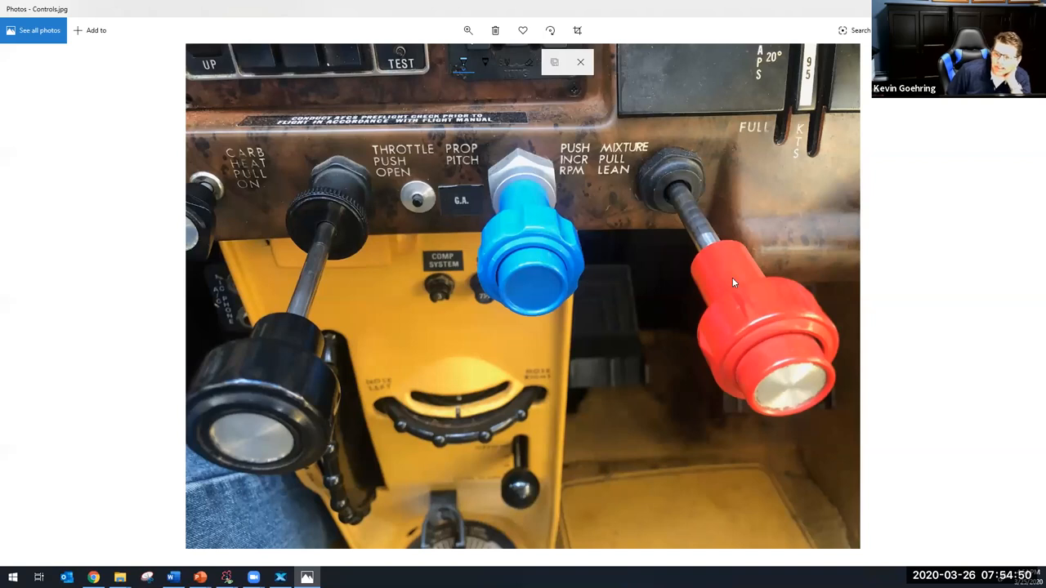
pyautogui.moveTo(696, 312)
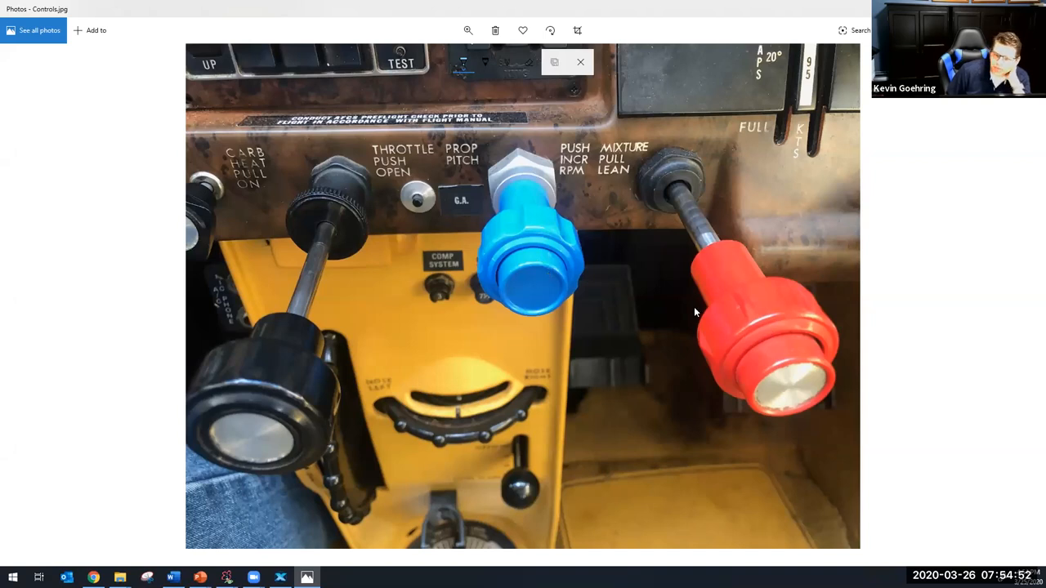
pyautogui.moveTo(777, 374)
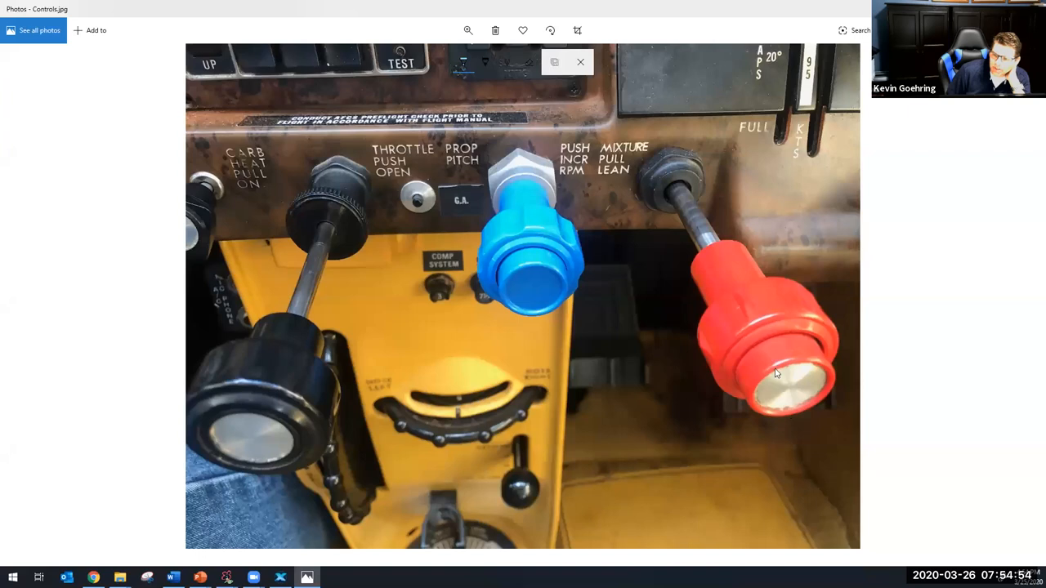
pyautogui.moveTo(524, 292)
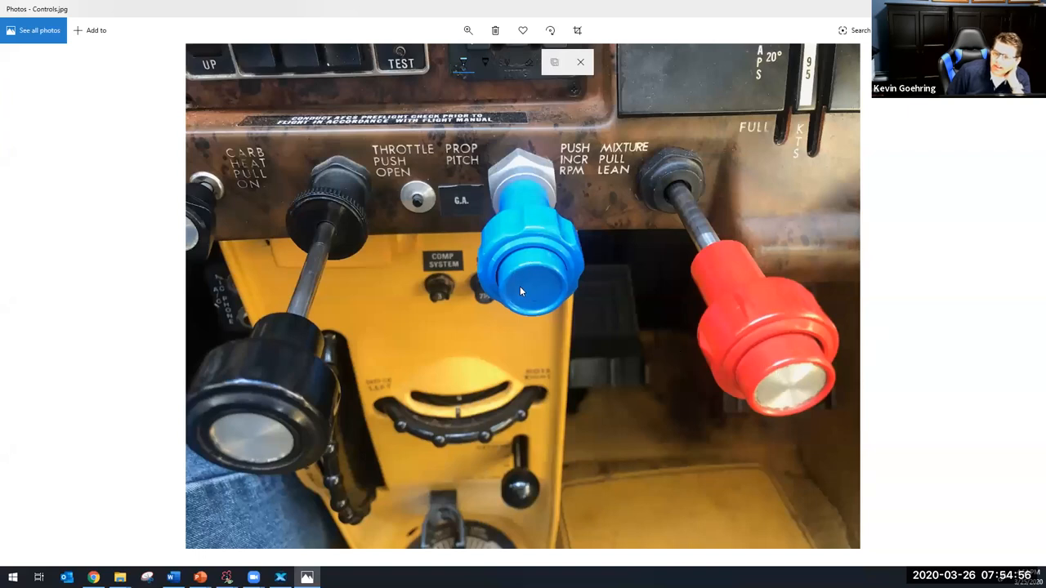
pyautogui.moveTo(725, 306)
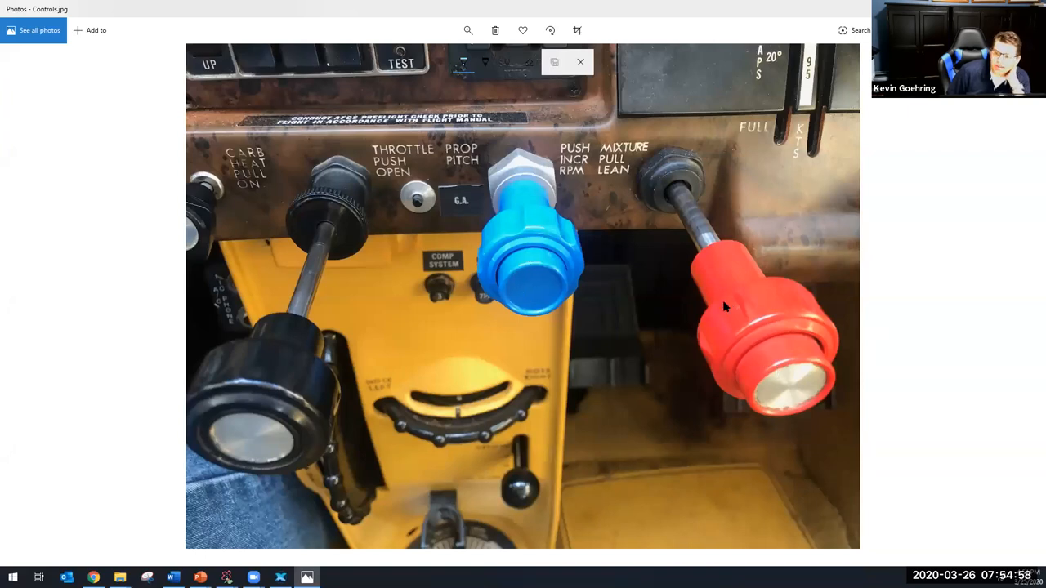
pyautogui.moveTo(538, 244)
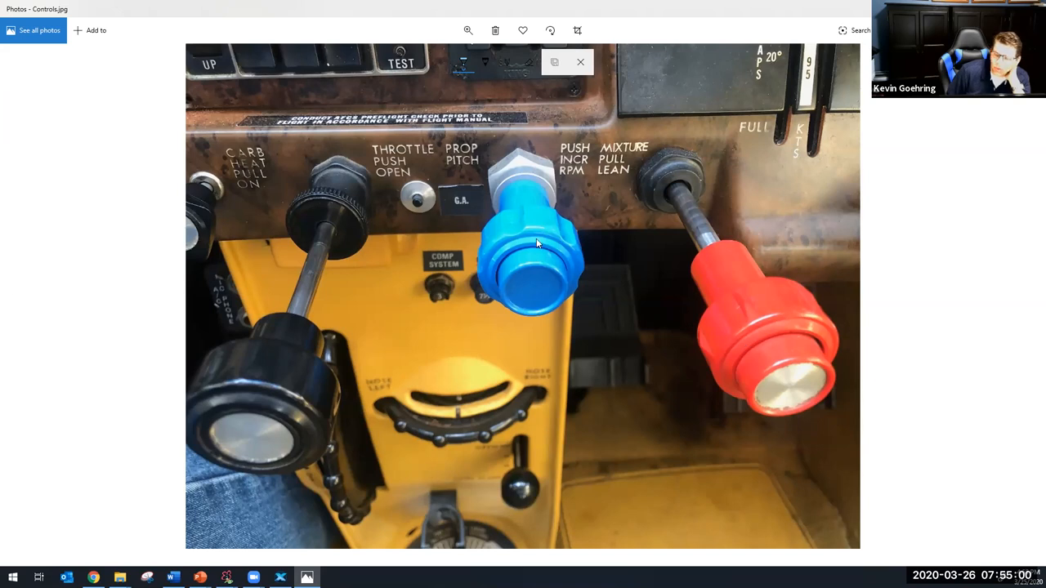
pyautogui.moveTo(806, 458)
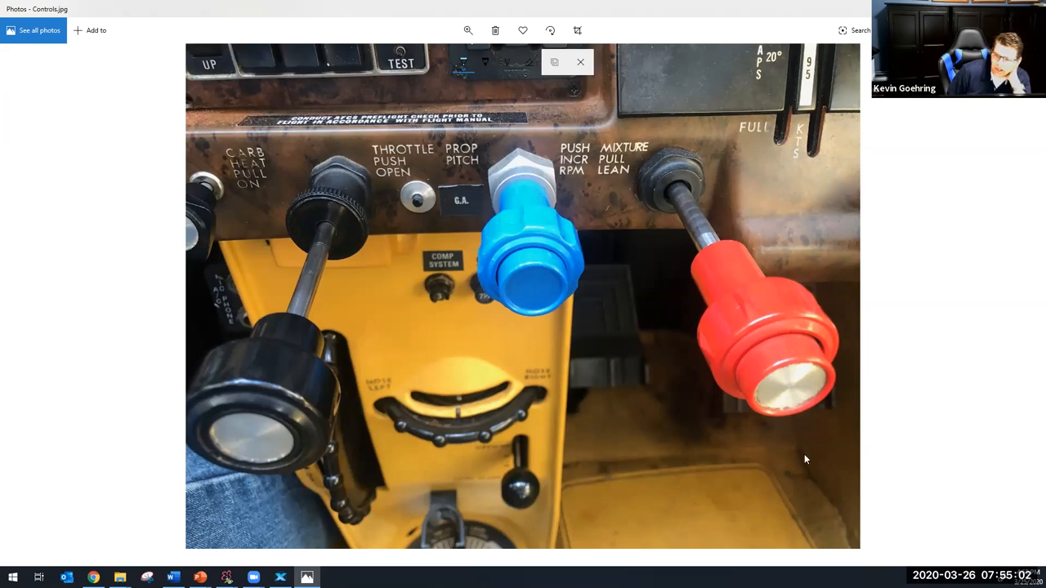
pyautogui.moveTo(750, 357)
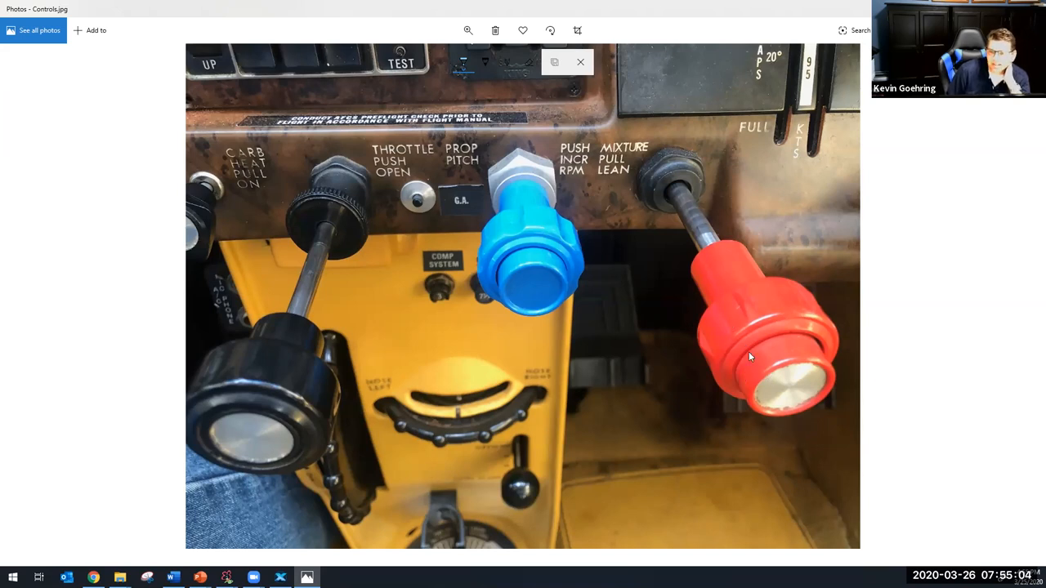
pyautogui.moveTo(358, 229)
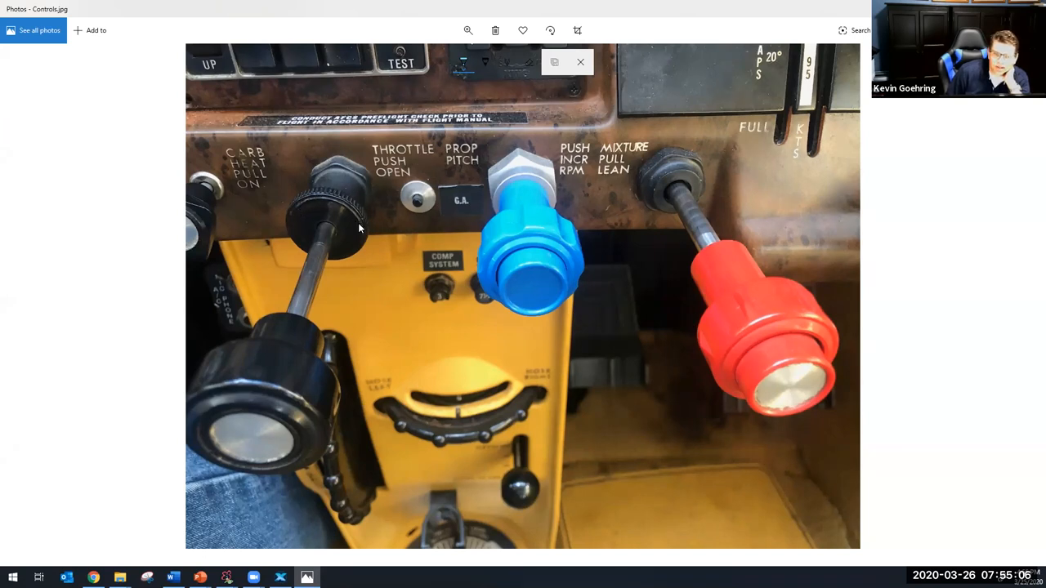
pyautogui.moveTo(538, 259)
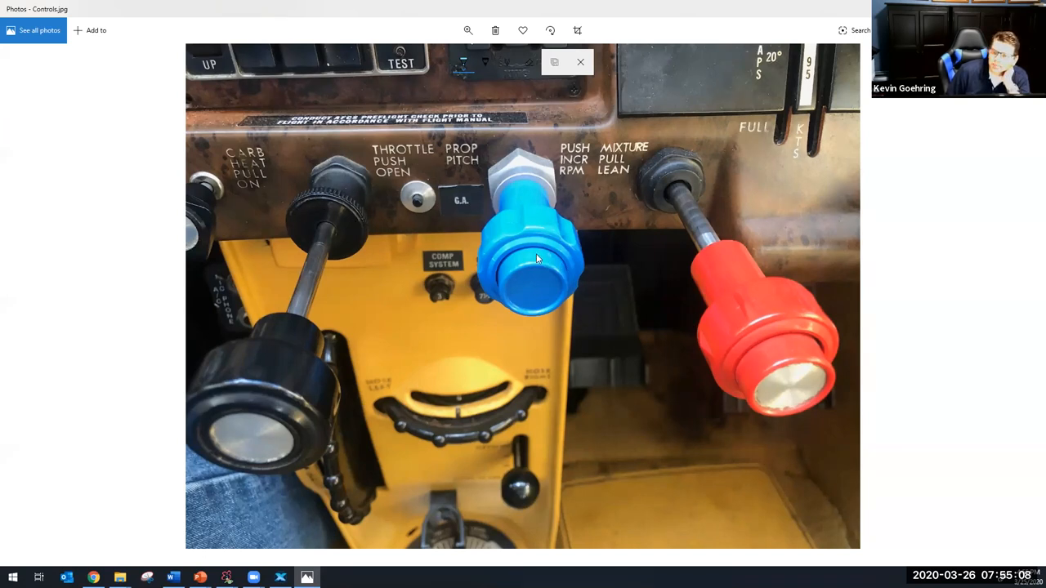
pyautogui.moveTo(711, 332)
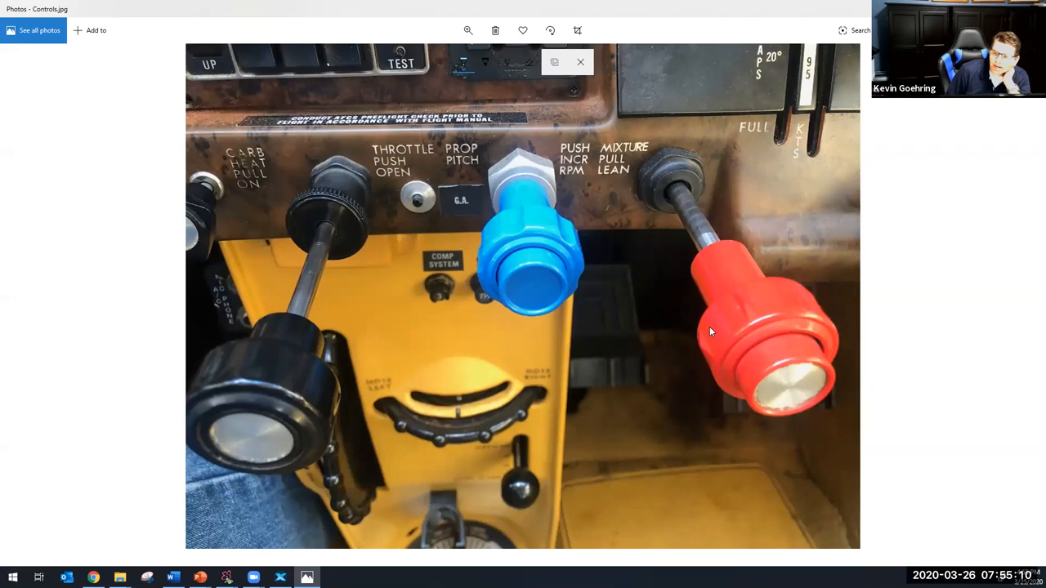
pyautogui.moveTo(770, 402)
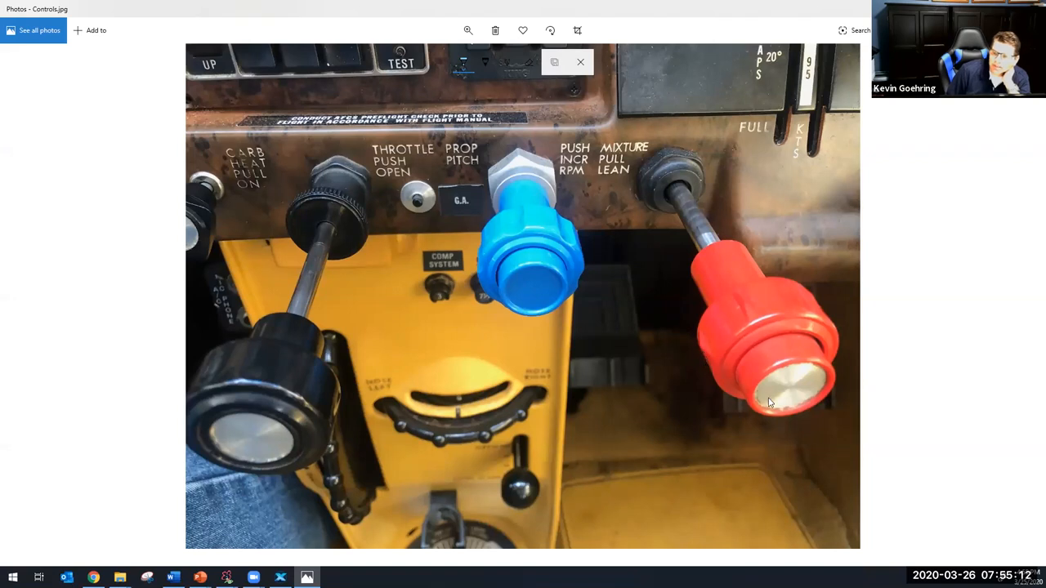
pyautogui.moveTo(733, 360)
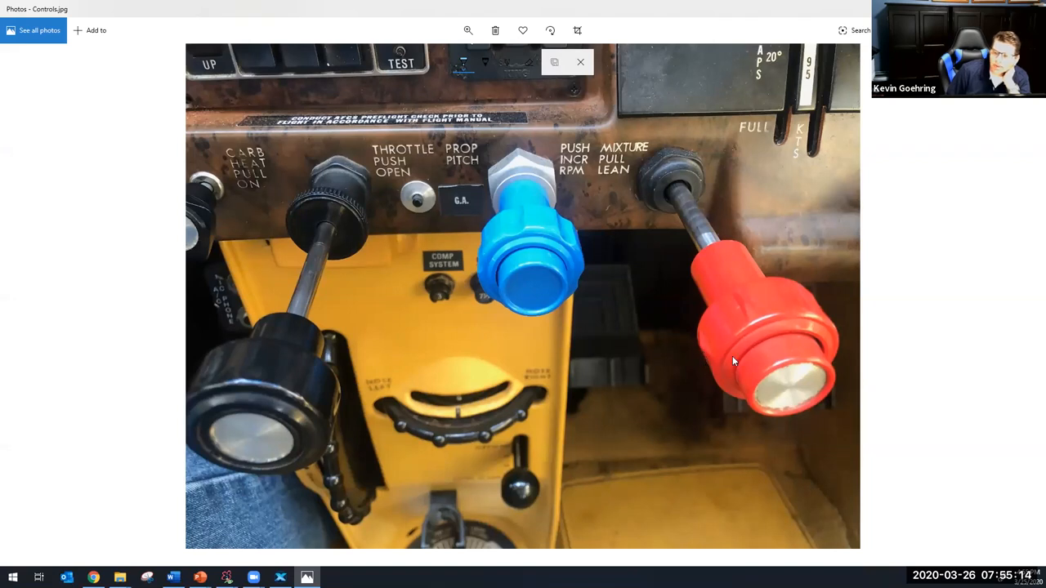
pyautogui.moveTo(743, 333)
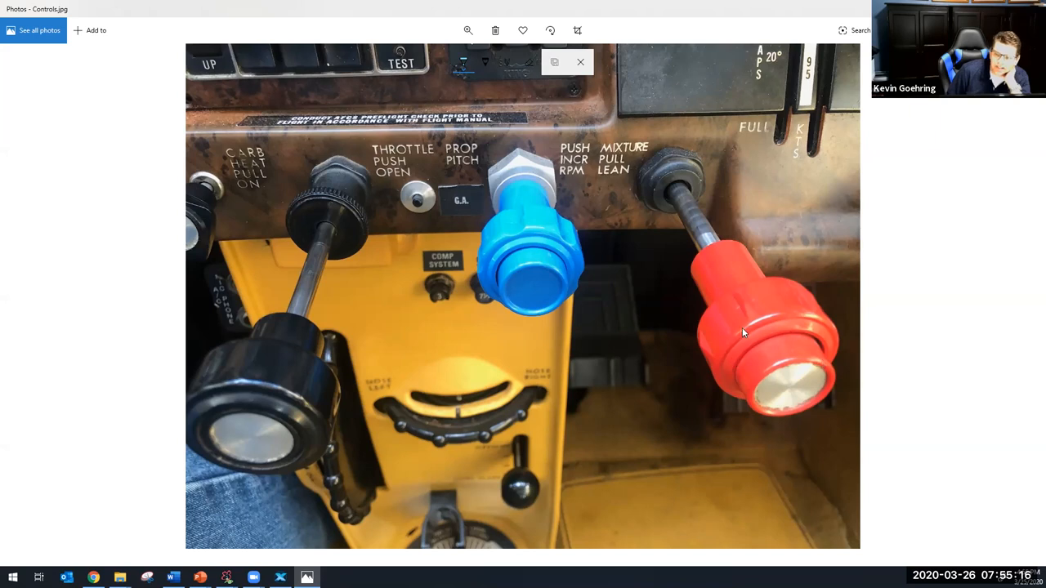
pyautogui.moveTo(572, 280)
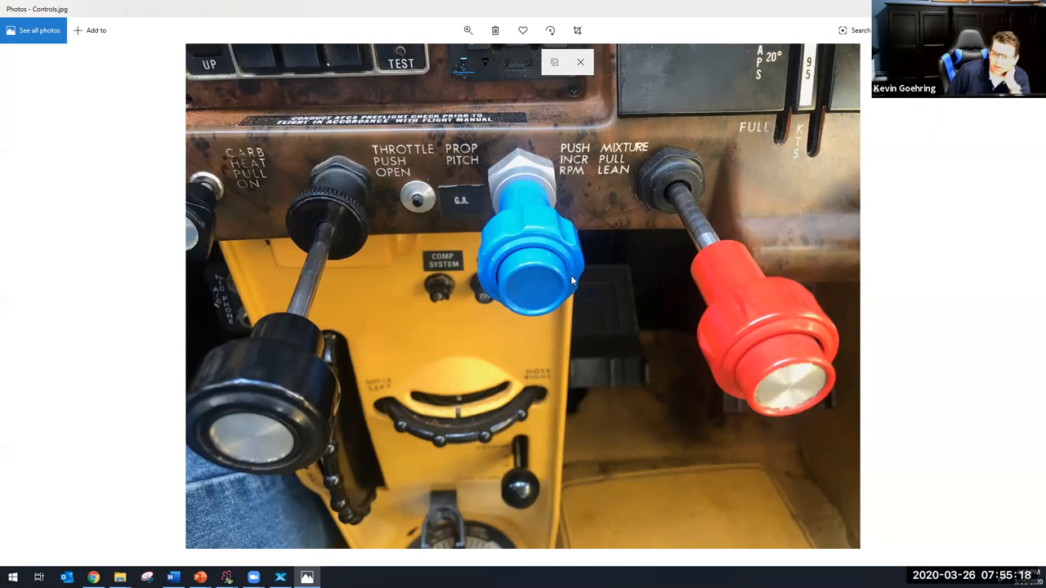
pyautogui.moveTo(503, 237)
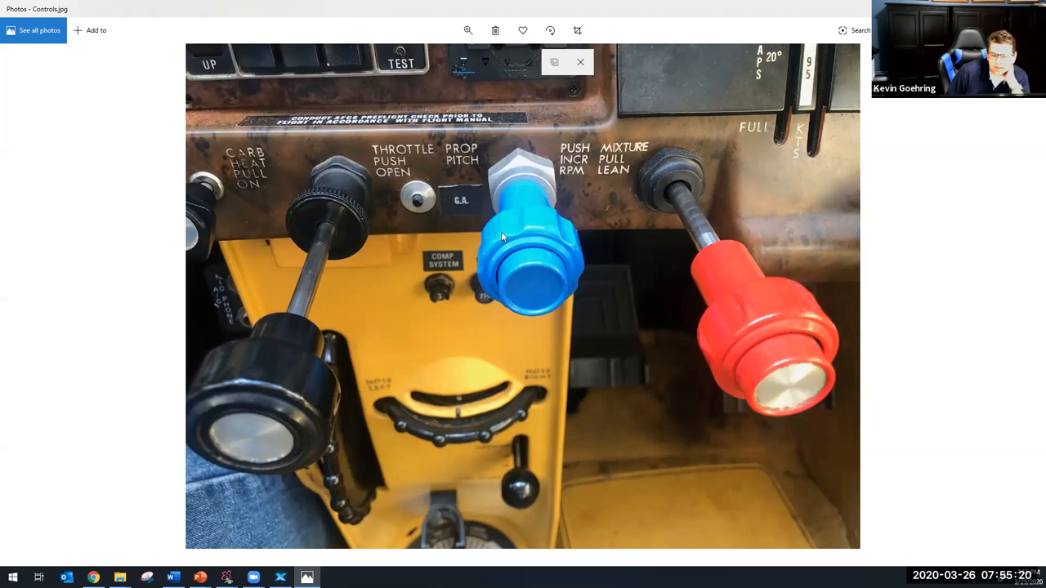
pyautogui.moveTo(391, 327)
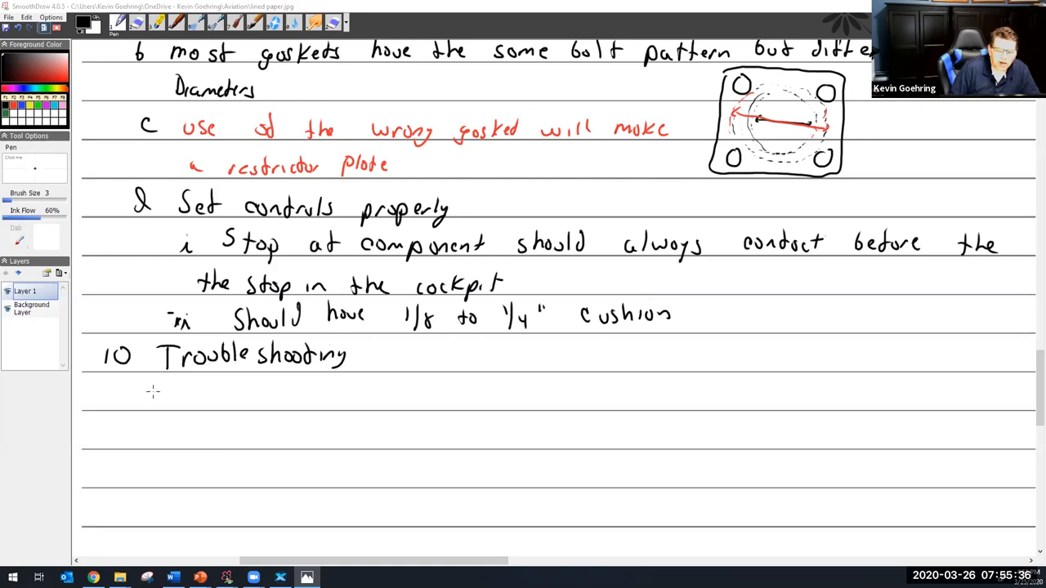
# - Handwrite 'a Carb leaks while engine is off' with numerals i, ii, iii beneath
pyautogui.moveTo(150, 401); pyautogui.dragTo(163, 392)
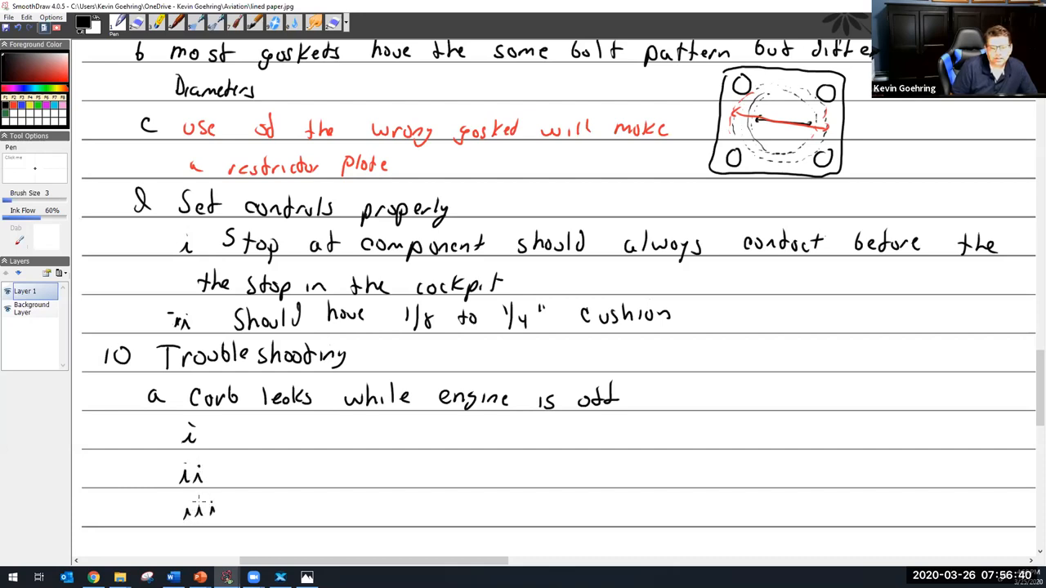
# - Fill sub-items i–iii: needle and seat leaking, float level too high, stuck float
pyautogui.write('Stuck float')
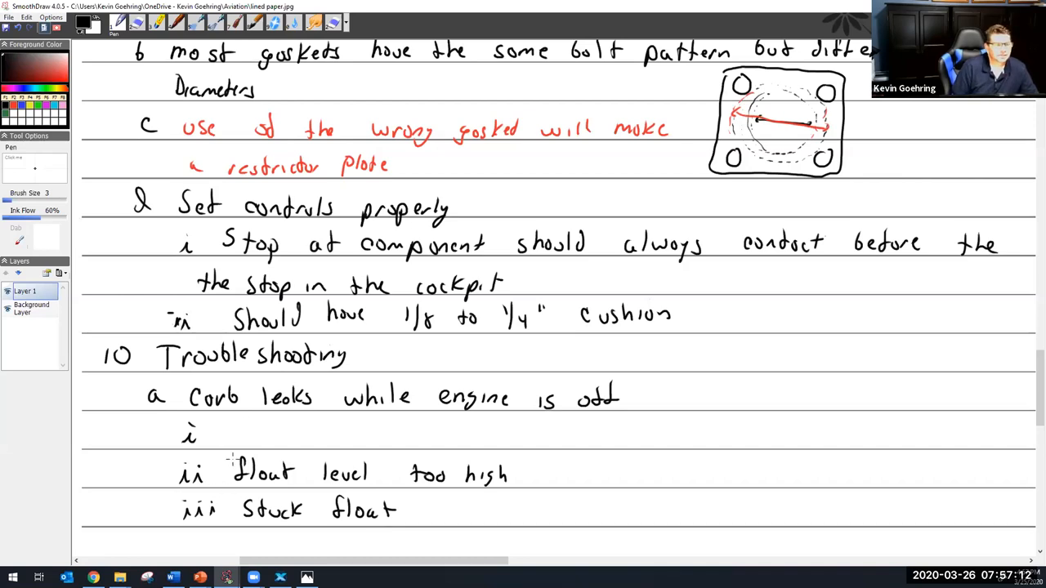
pyautogui.moveTo(249, 437)
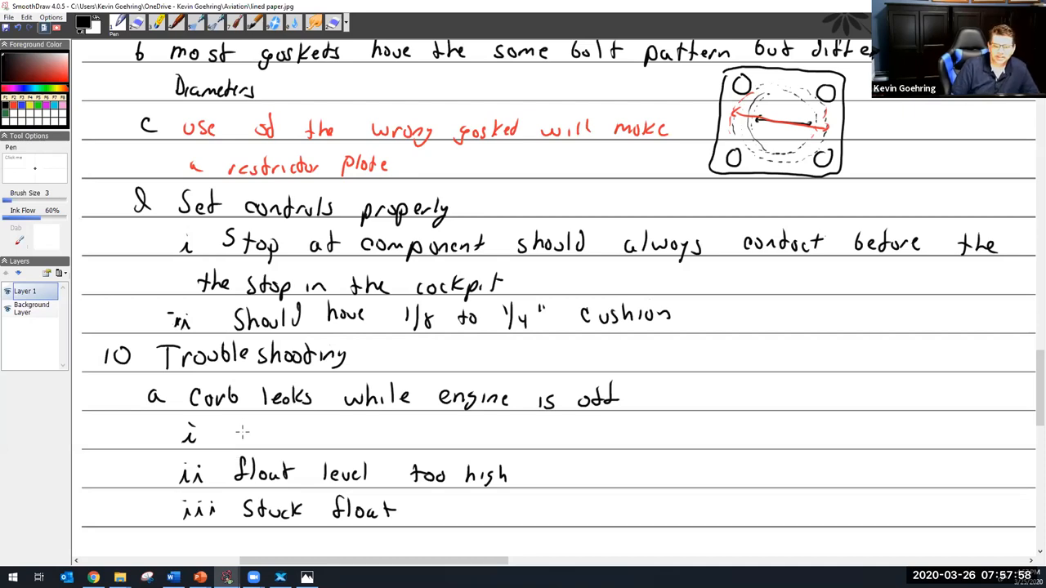
pyautogui.moveTo(237, 431)
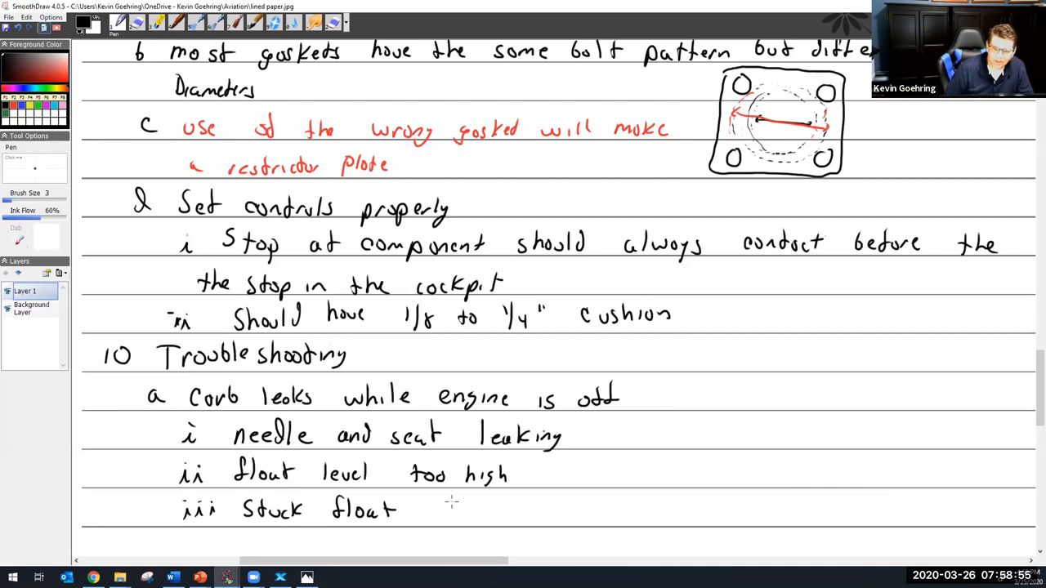
pyautogui.scroll(-3)
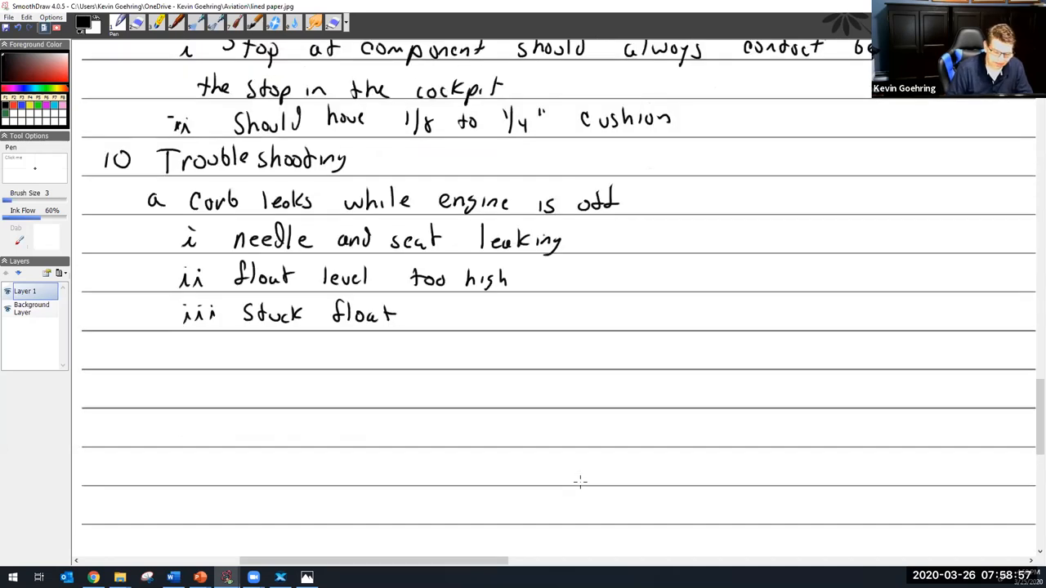
# - Write 'b mixture too lean at idle' with numerals i–iv listed beneath it
pyautogui.moveTo(143, 359); pyautogui.dragTo(151, 355)
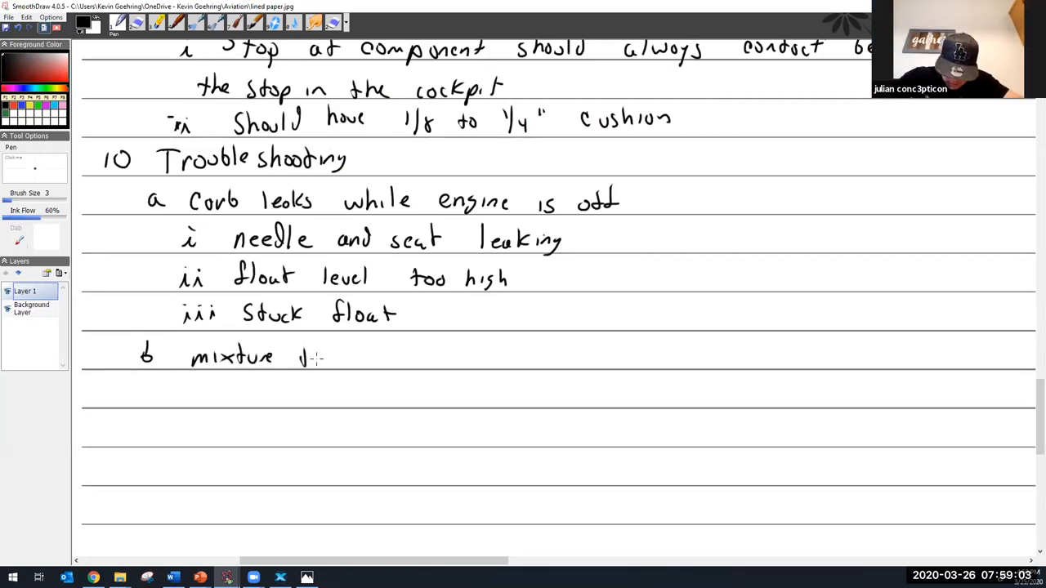
pyautogui.moveTo(303, 357); pyautogui.dragTo(376, 357)
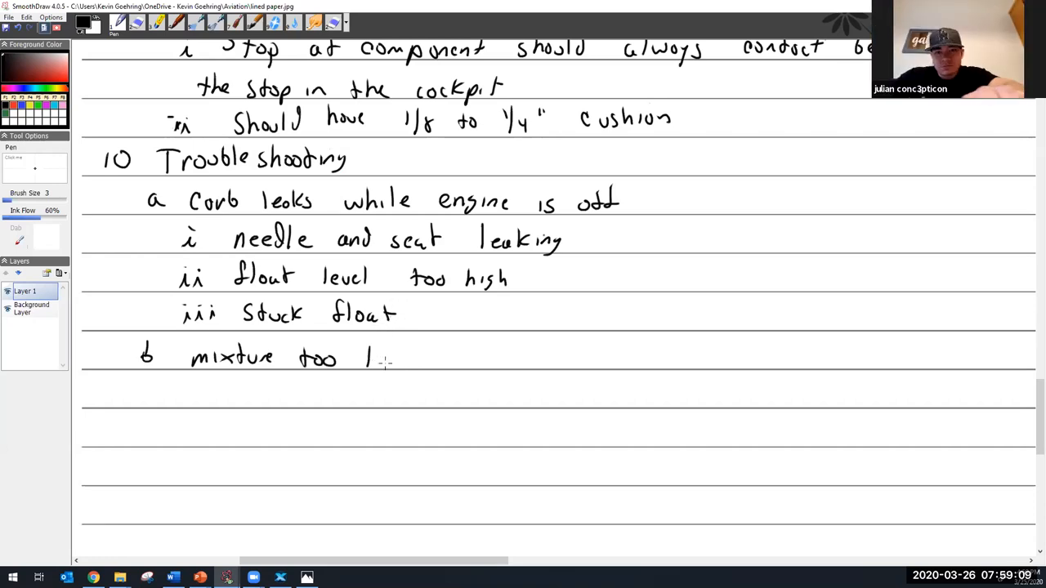
pyautogui.moveTo(376, 357); pyautogui.dragTo(458, 357)
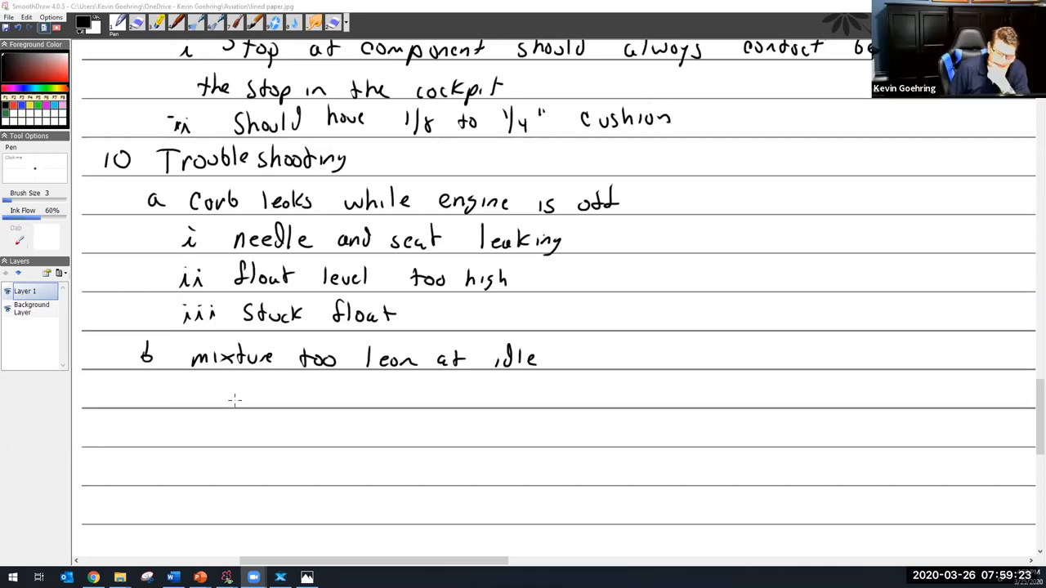
pyautogui.moveTo(195, 389); pyautogui.dragTo(189, 434)
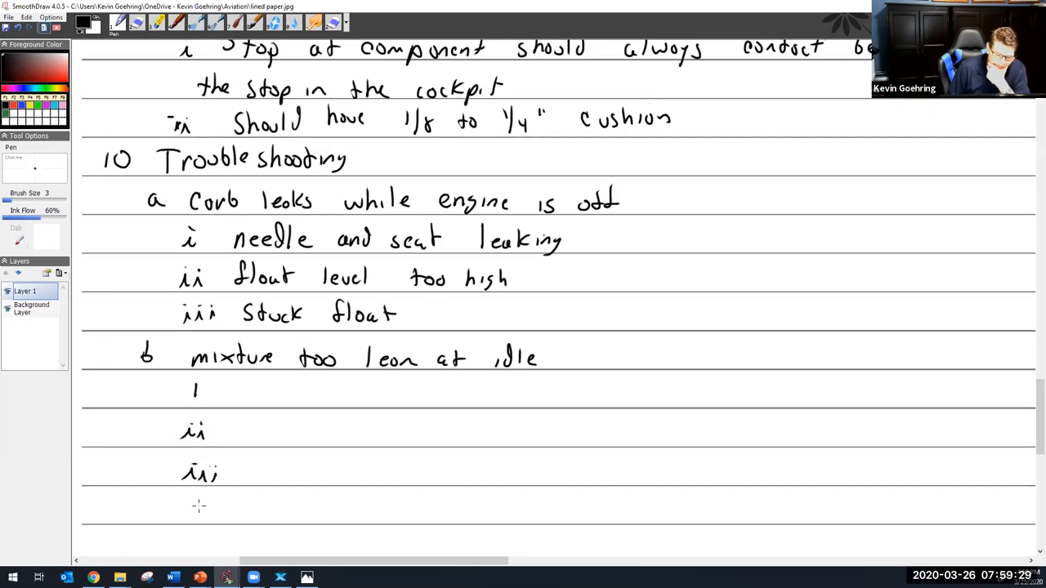
pyautogui.moveTo(188, 515); pyautogui.dragTo(210, 515)
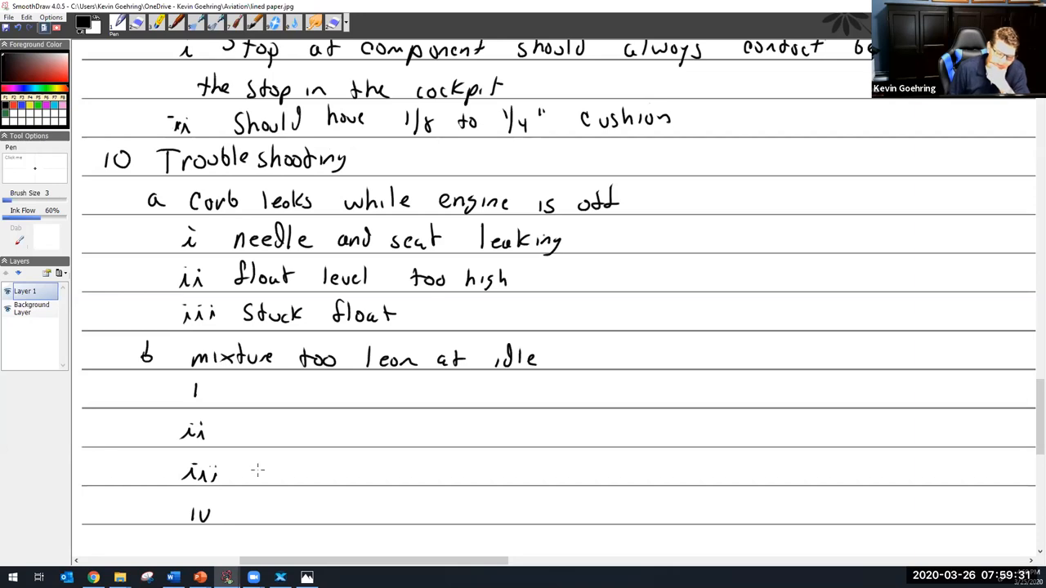
pyautogui.moveTo(248, 401)
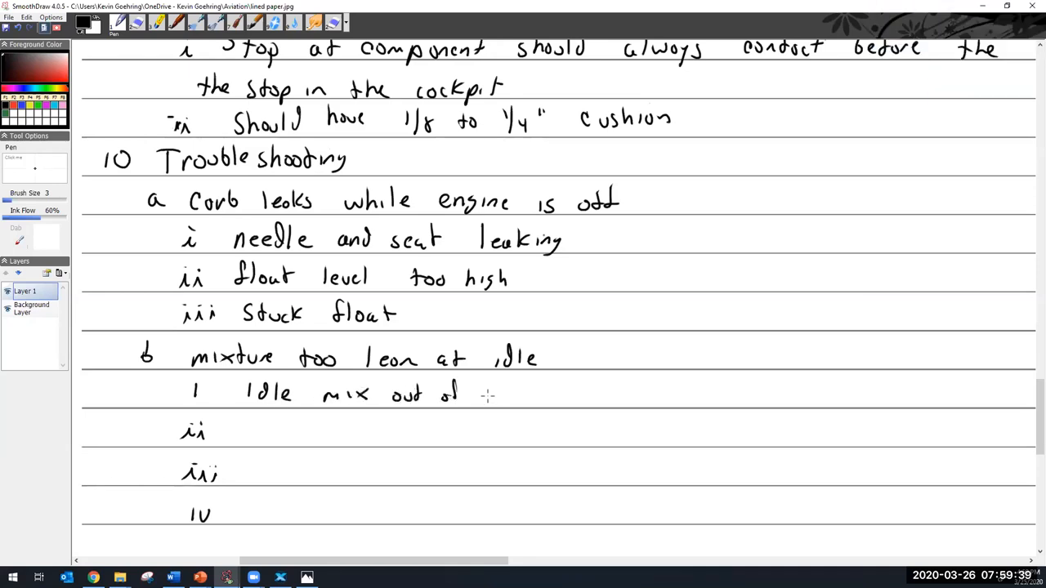
# - Write 'idle mix out of adjustment', 'manifold leak (gasket, hose, throttle bushings)' and 'float level too low'
pyautogui.moveTo(482, 396); pyautogui.dragTo(560, 400)
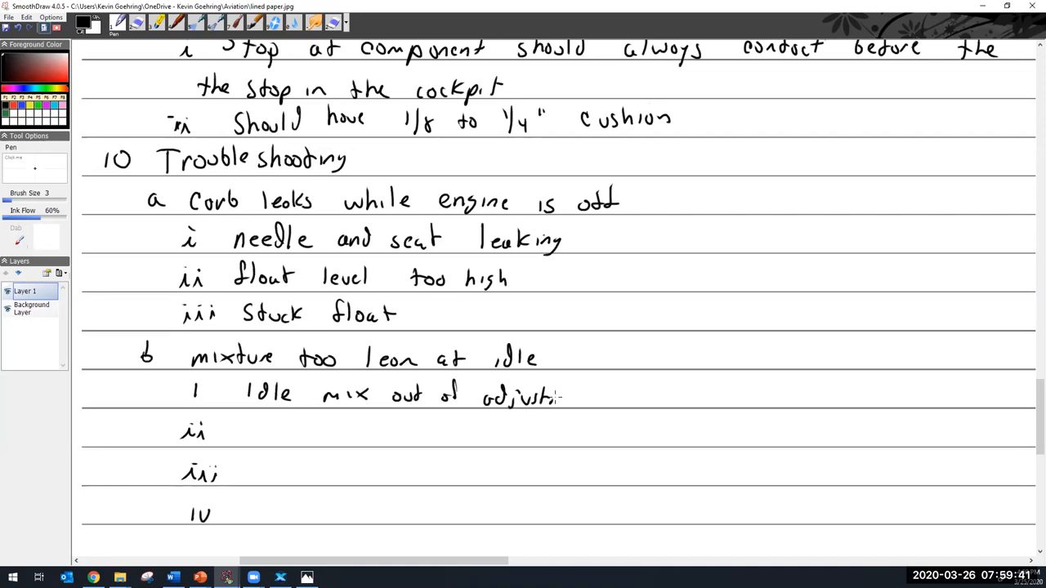
pyautogui.moveTo(563, 398); pyautogui.dragTo(601, 398)
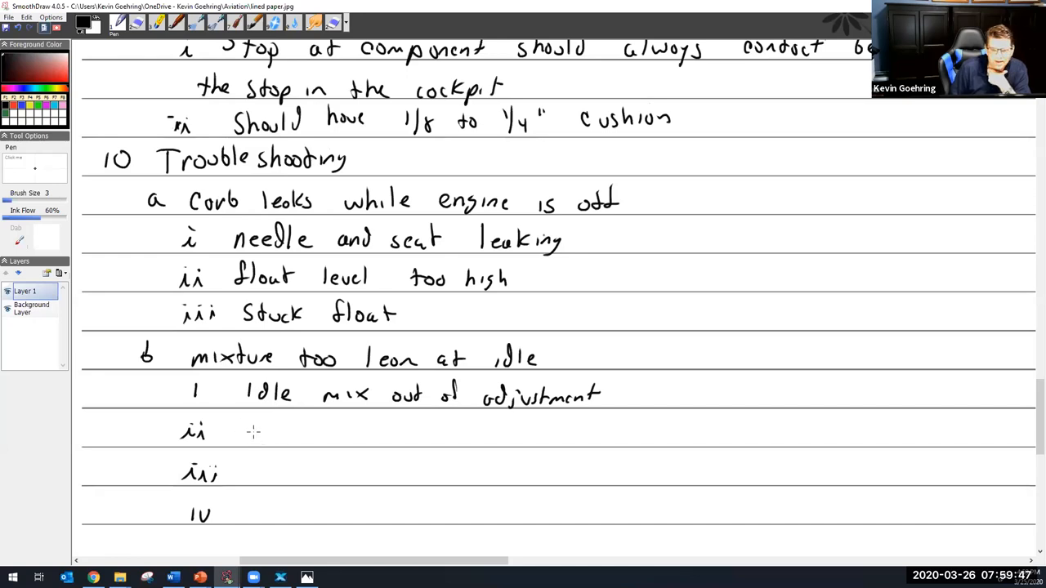
pyautogui.moveTo(246, 433); pyautogui.dragTo(335, 437)
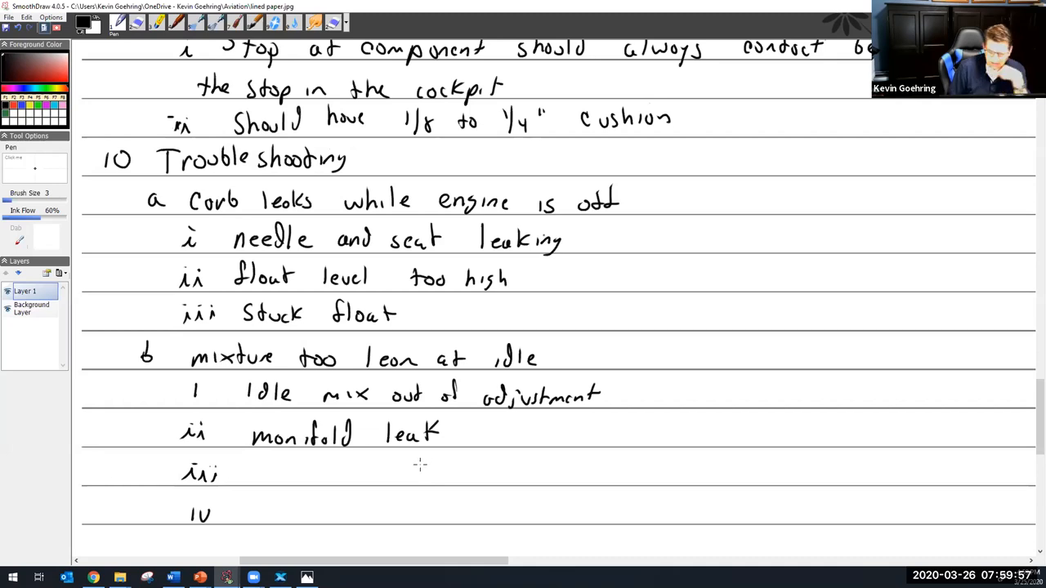
pyautogui.moveTo(487, 425); pyautogui.dragTo(479, 446)
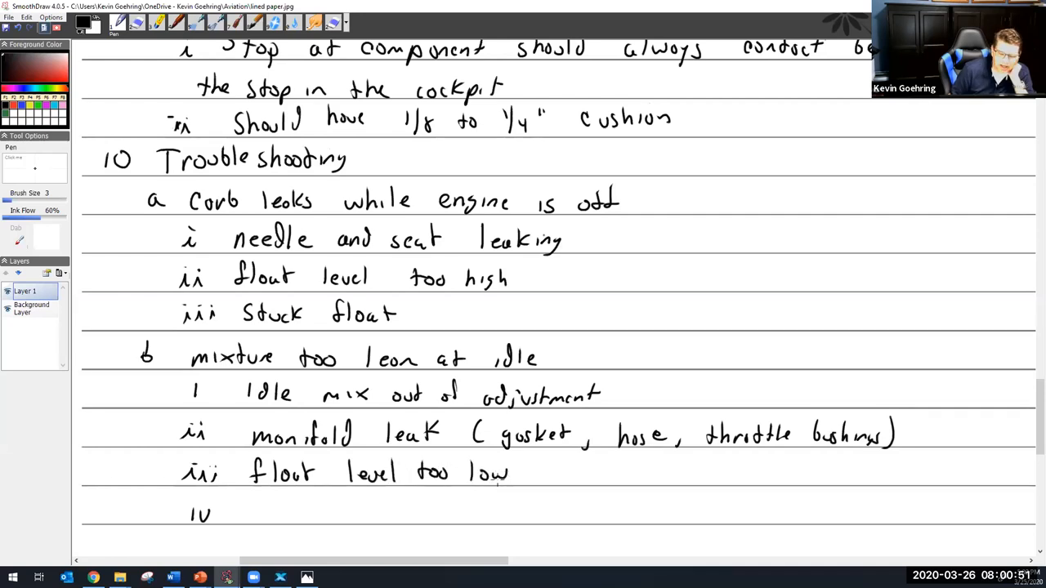
# - Write sub-items 'fuel pressure too low', 'Idle jet obstructed' and 'clogged inlet screen'
pyautogui.scroll(-3)
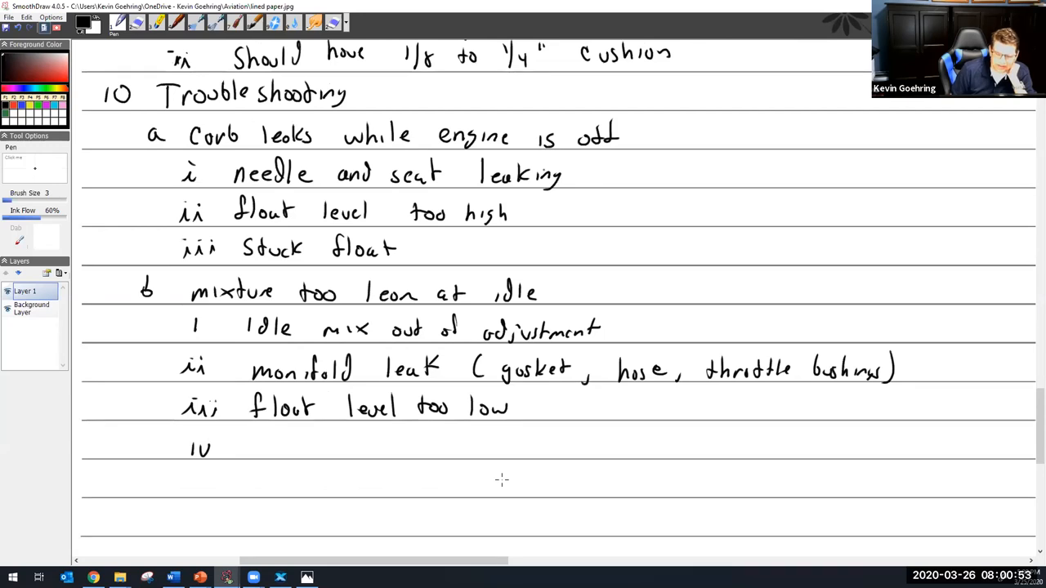
pyautogui.moveTo(254, 444)
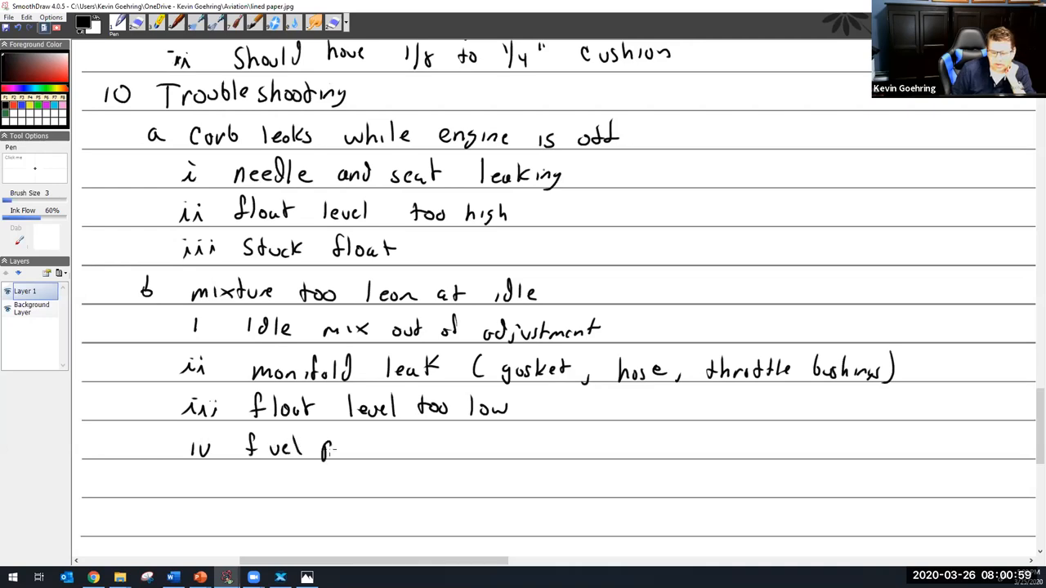
pyautogui.moveTo(331, 448); pyautogui.dragTo(380, 447)
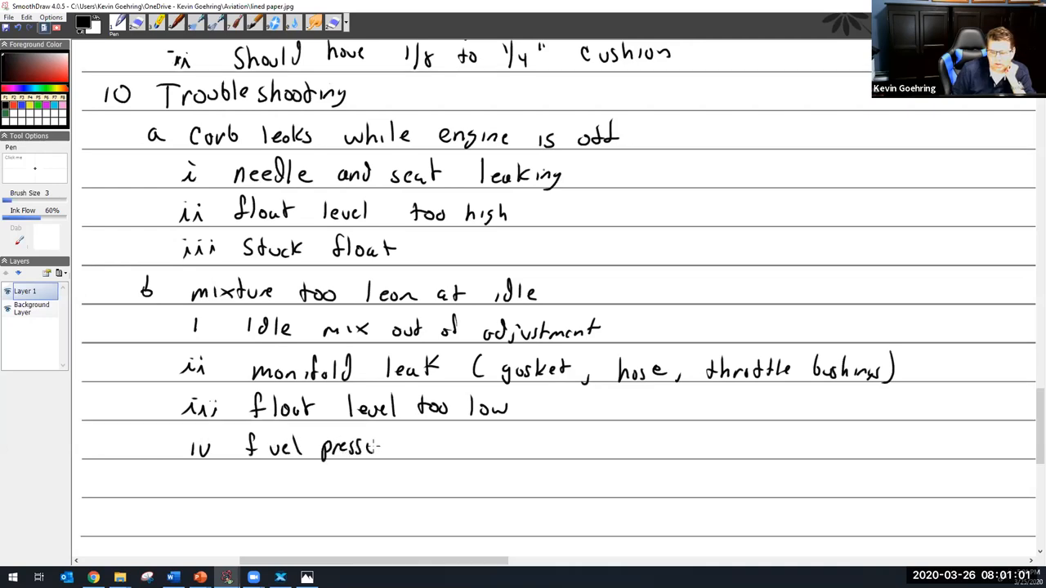
pyautogui.moveTo(376, 447); pyautogui.dragTo(498, 447)
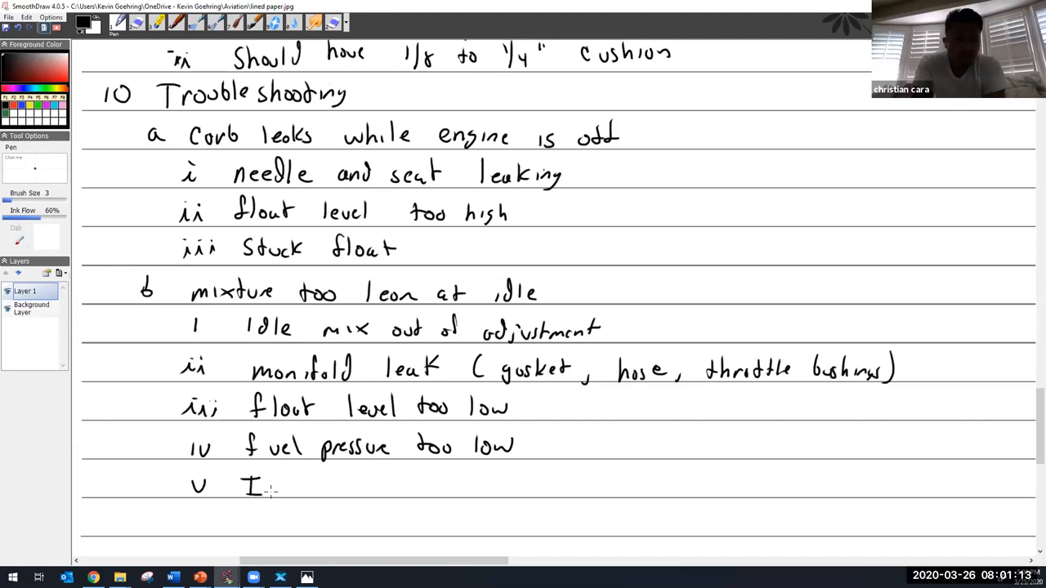
pyautogui.moveTo(257, 486); pyautogui.dragTo(294, 486)
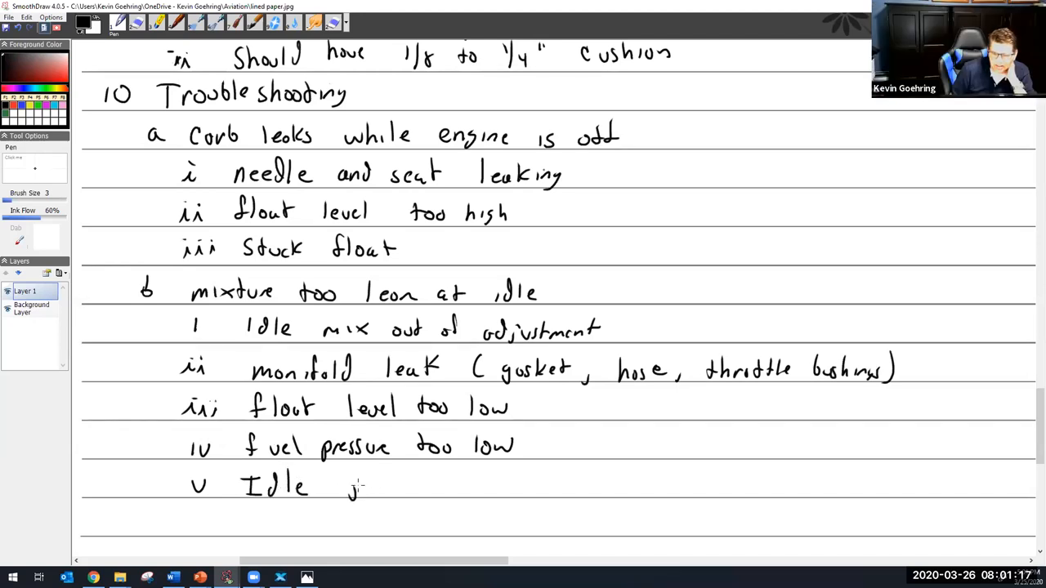
pyautogui.moveTo(344, 486); pyautogui.dragTo(457, 487)
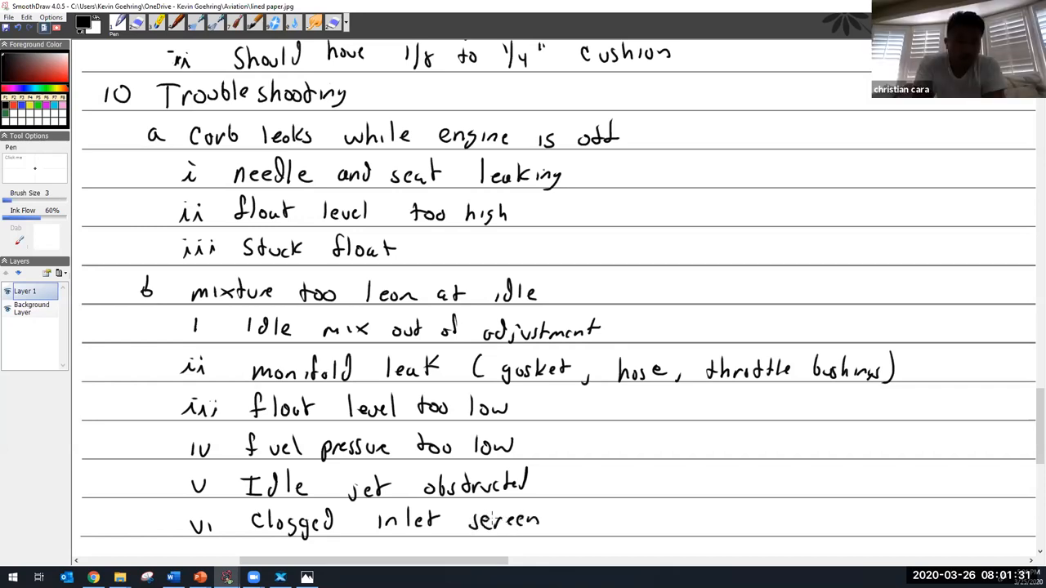
# - Scroll down to a mostly blank stretch of ruled lines
pyautogui.scroll(-3)
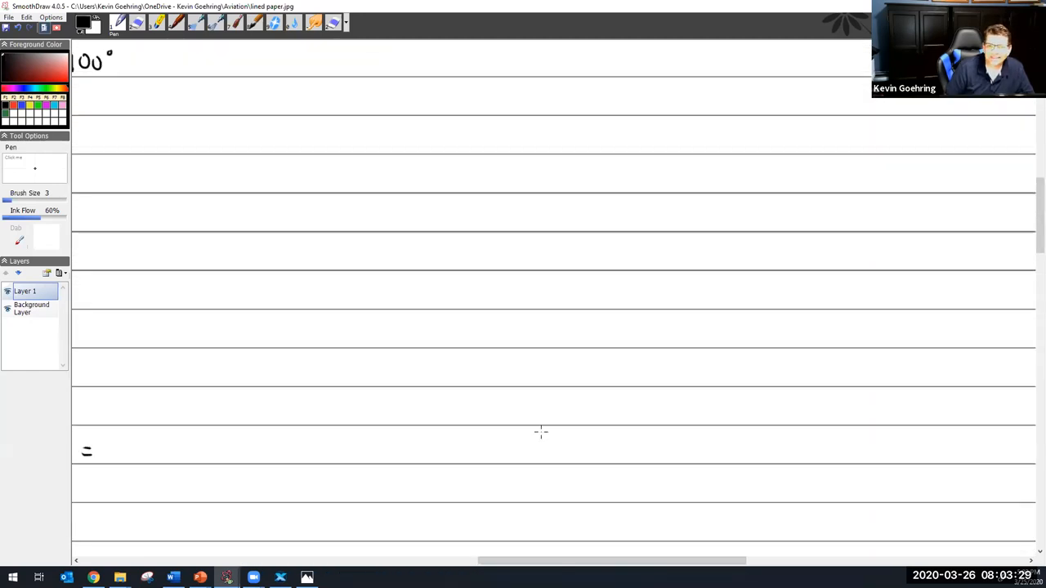
# - Write the heading 'c Mixture too lean at cruise or full power' on the top line
pyautogui.scroll(-3)
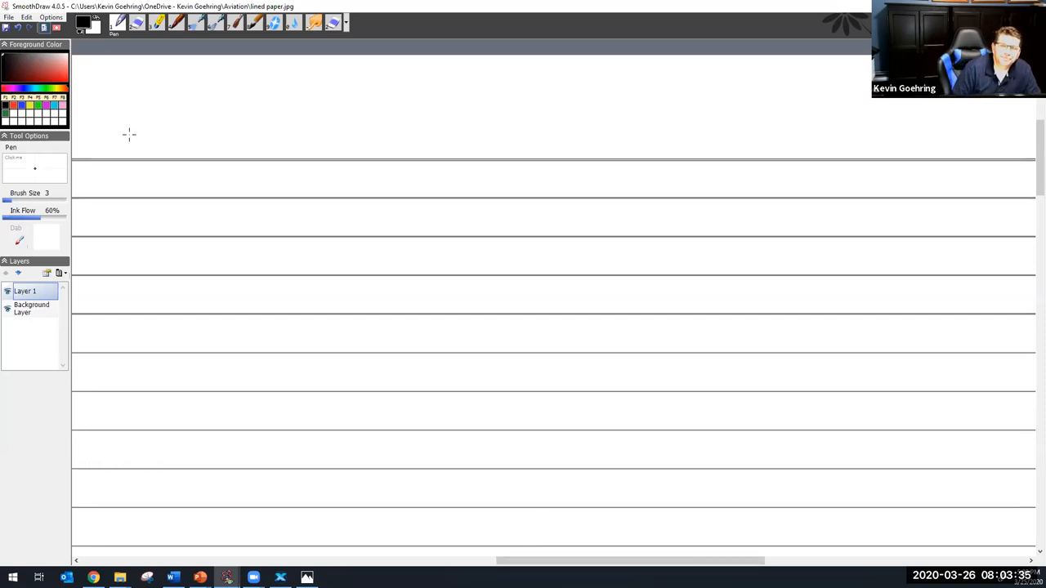
pyautogui.moveTo(147, 126); pyautogui.dragTo(123, 152)
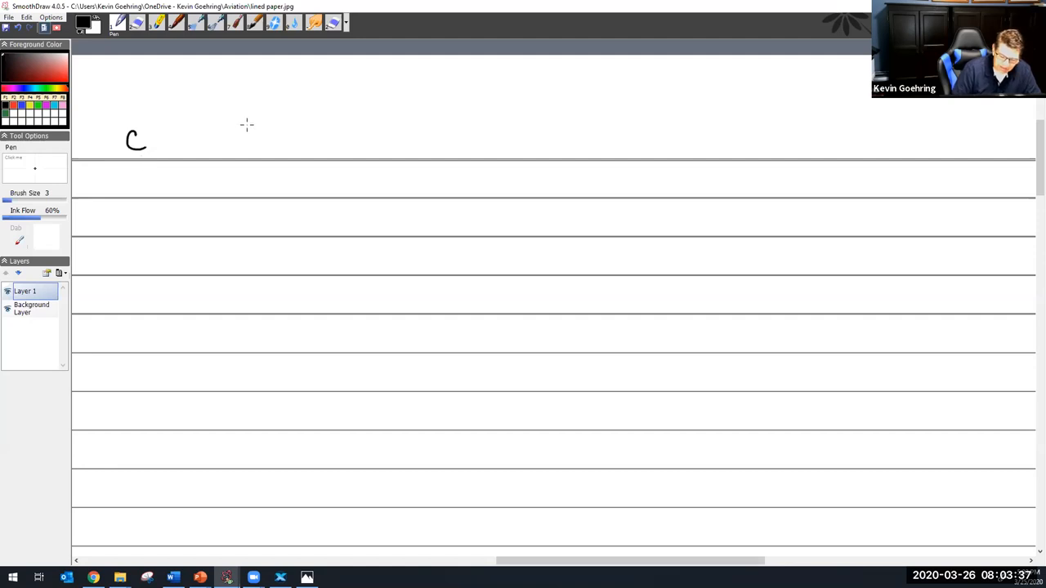
pyautogui.moveTo(213, 133)
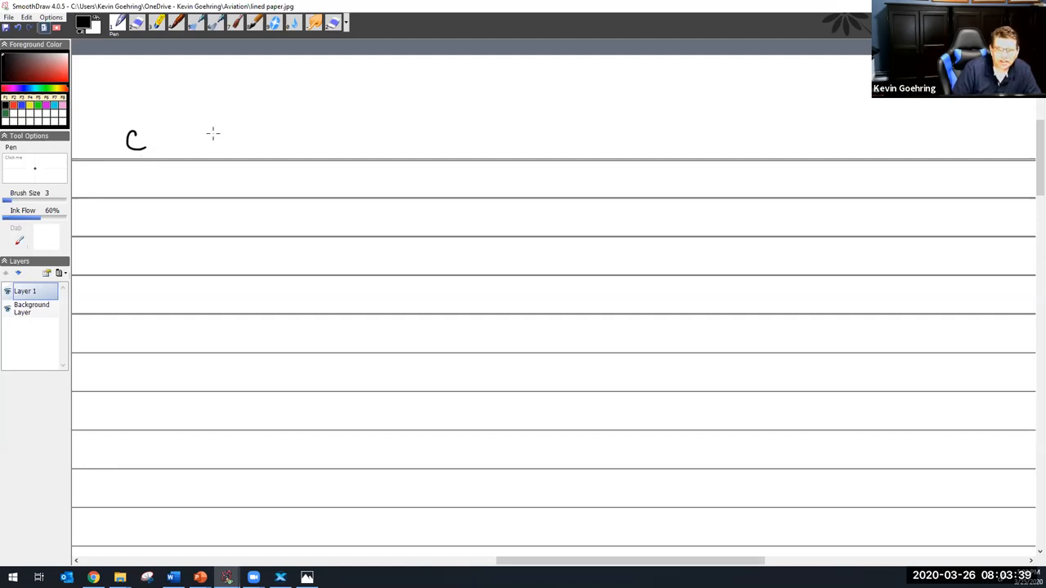
pyautogui.moveTo(203, 139); pyautogui.dragTo(290, 143)
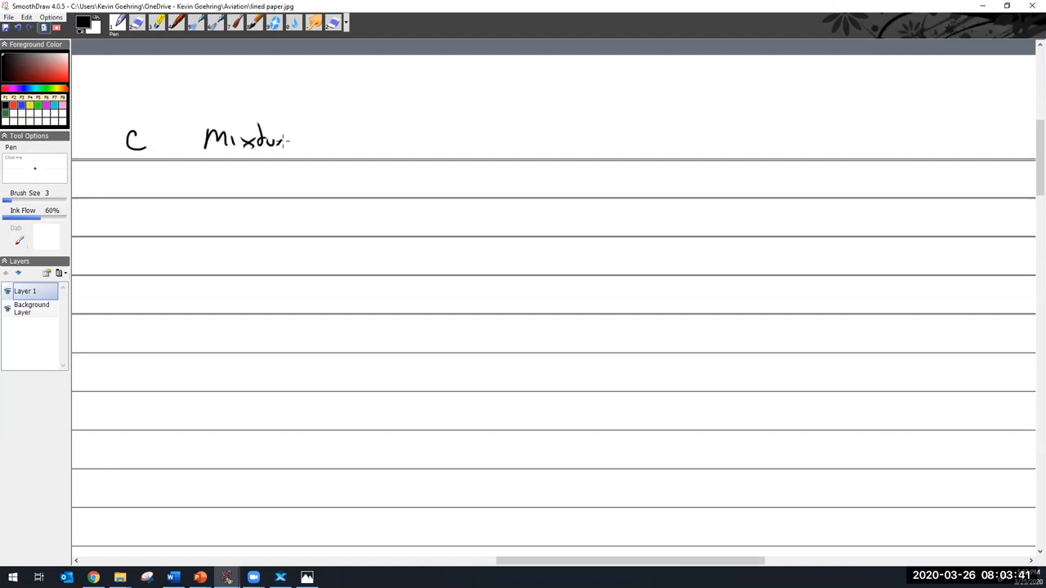
pyautogui.moveTo(295, 141); pyautogui.dragTo(392, 146)
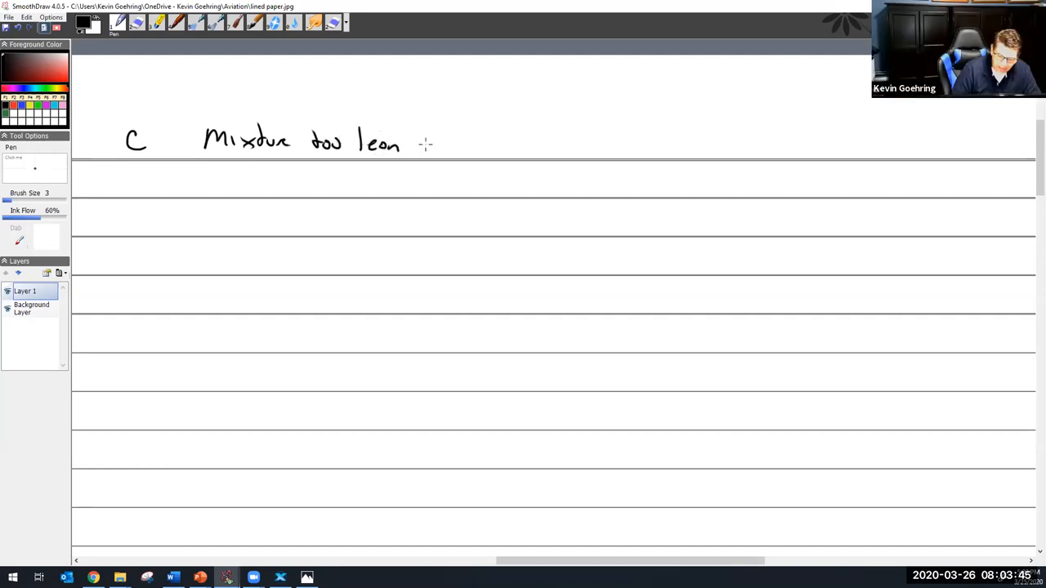
pyautogui.moveTo(421, 151); pyautogui.dragTo(454, 139)
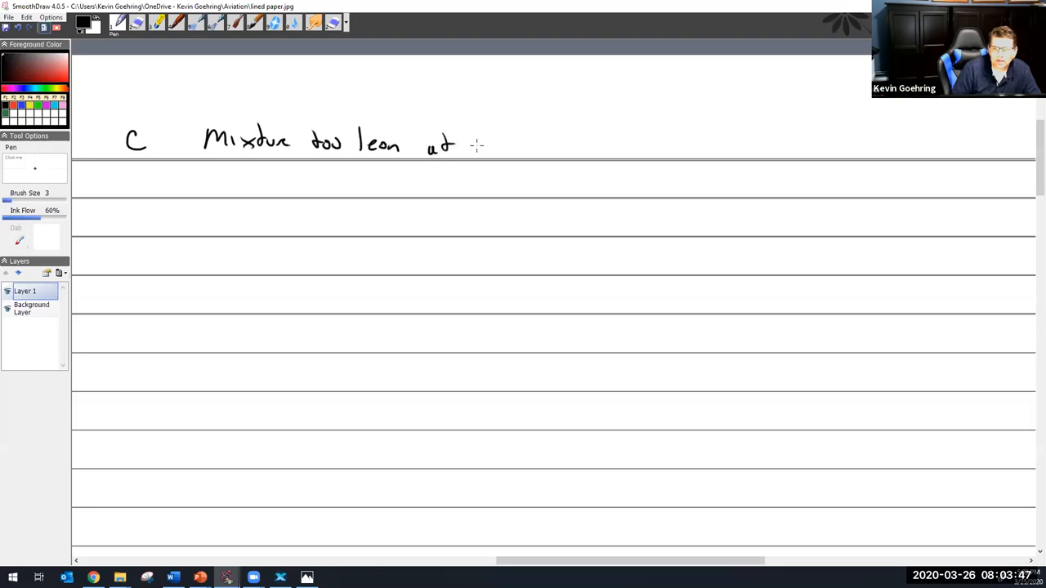
pyautogui.moveTo(470, 148); pyautogui.dragTo(564, 148)
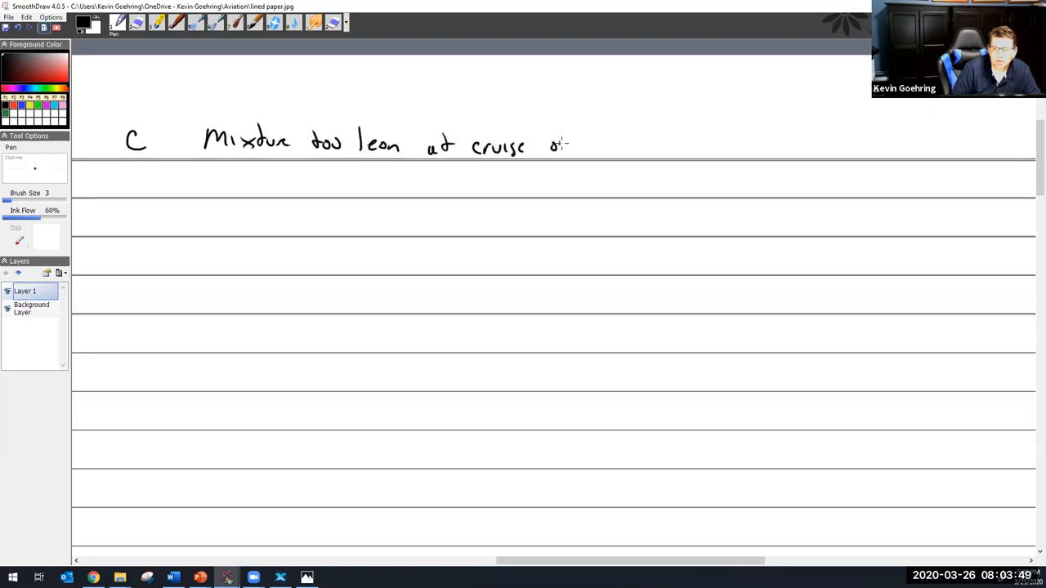
pyautogui.moveTo(556, 143); pyautogui.dragTo(662, 148)
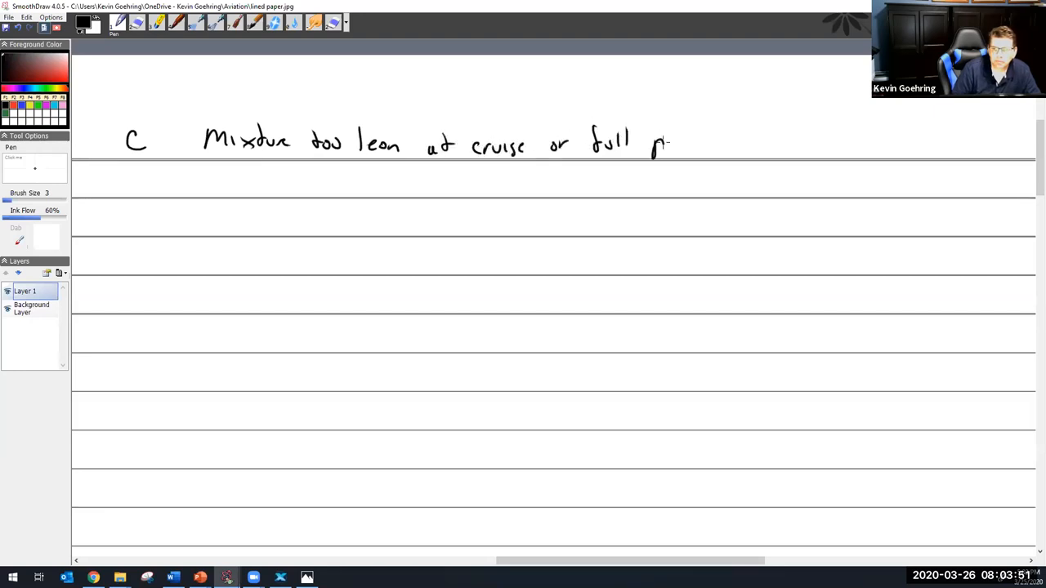
pyautogui.moveTo(654, 145); pyautogui.dragTo(726, 145)
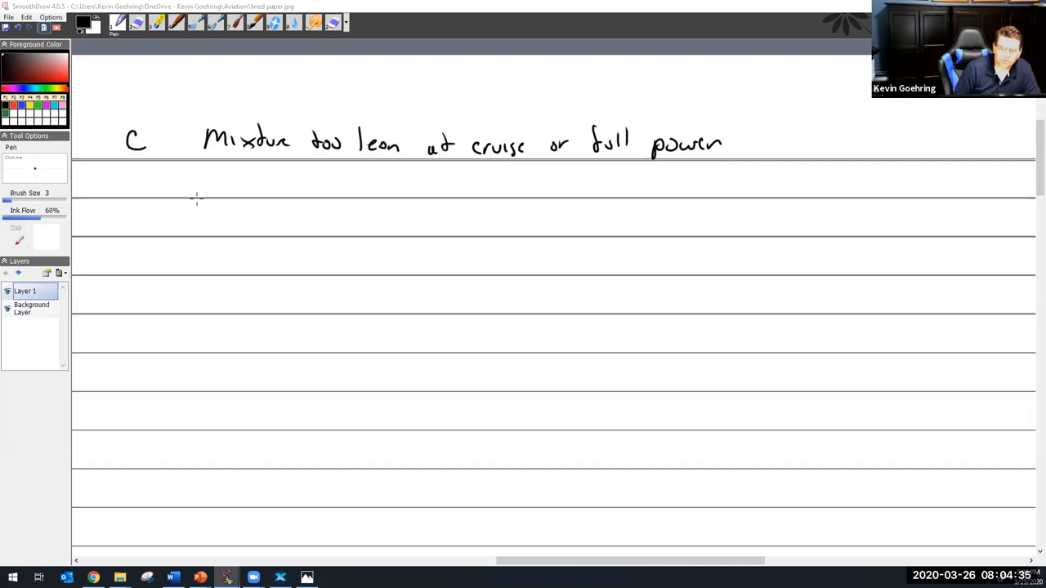
pyautogui.moveTo(175, 190)
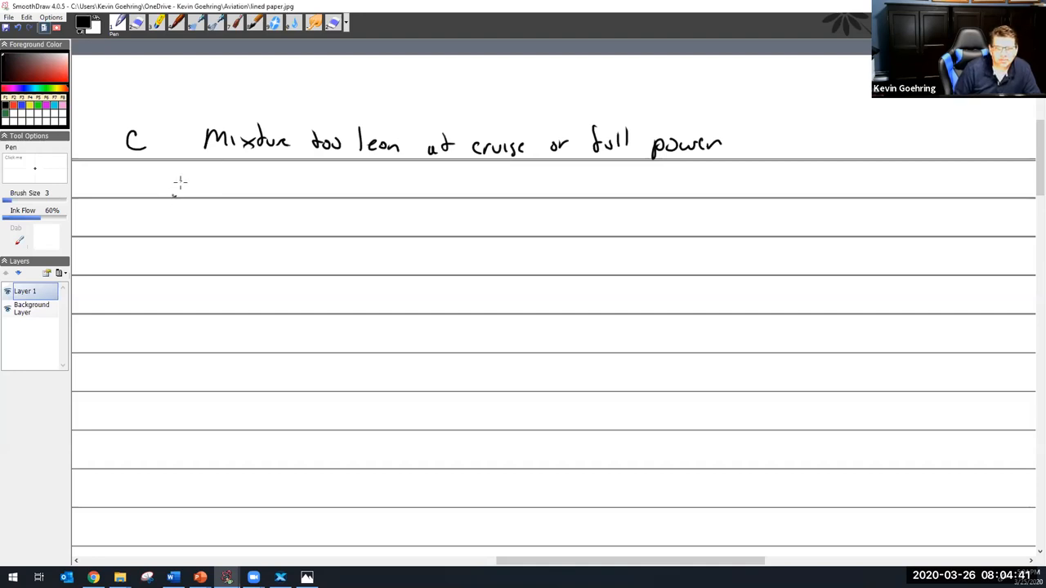
# - Write sub-item 'i manifold air leak' and the numeral ii below it
pyautogui.moveTo(176, 188); pyautogui.dragTo(245, 192)
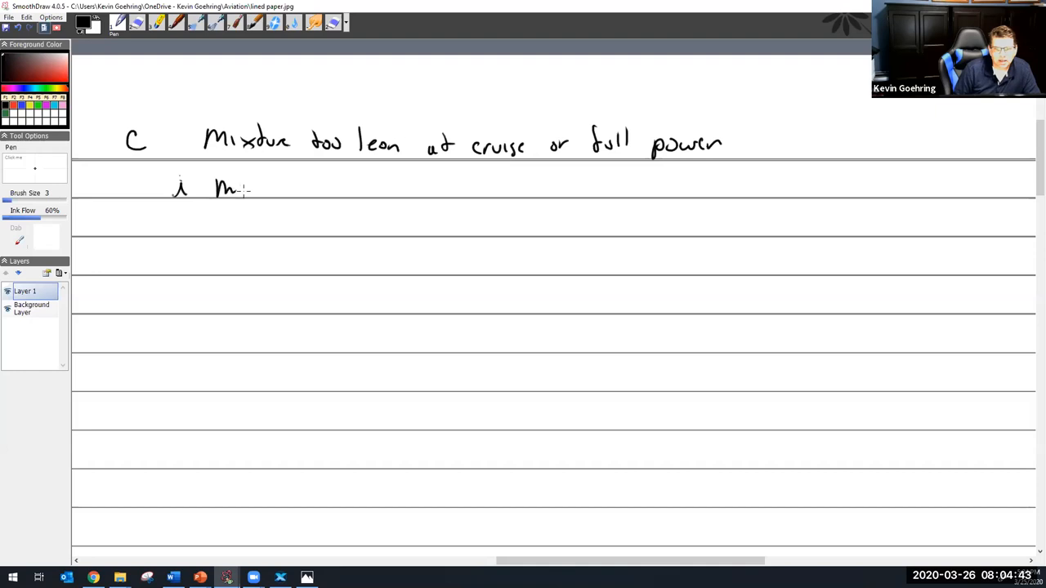
pyautogui.moveTo(237, 188); pyautogui.dragTo(307, 188)
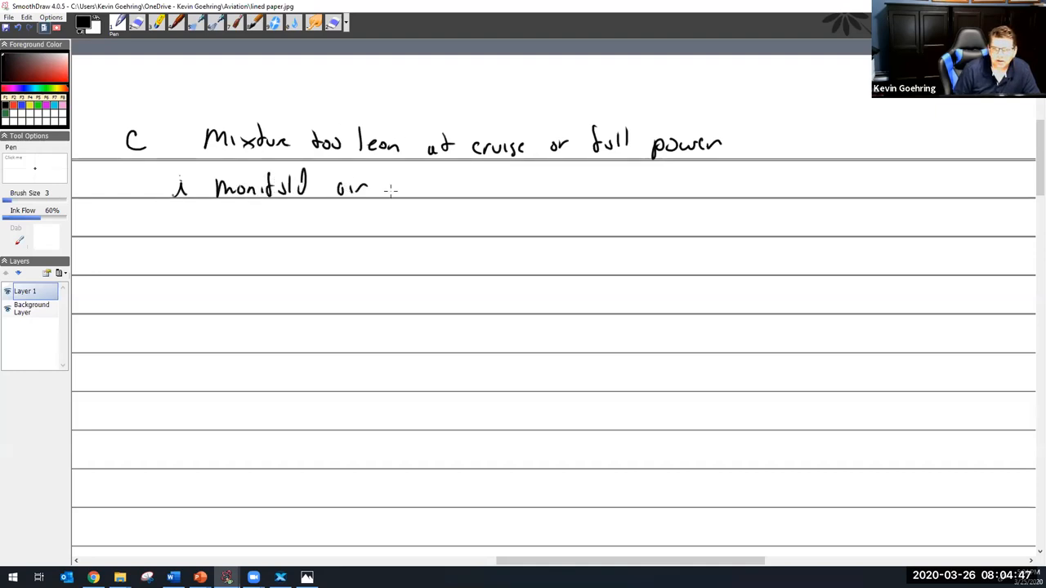
pyautogui.moveTo(377, 184); pyautogui.dragTo(431, 188)
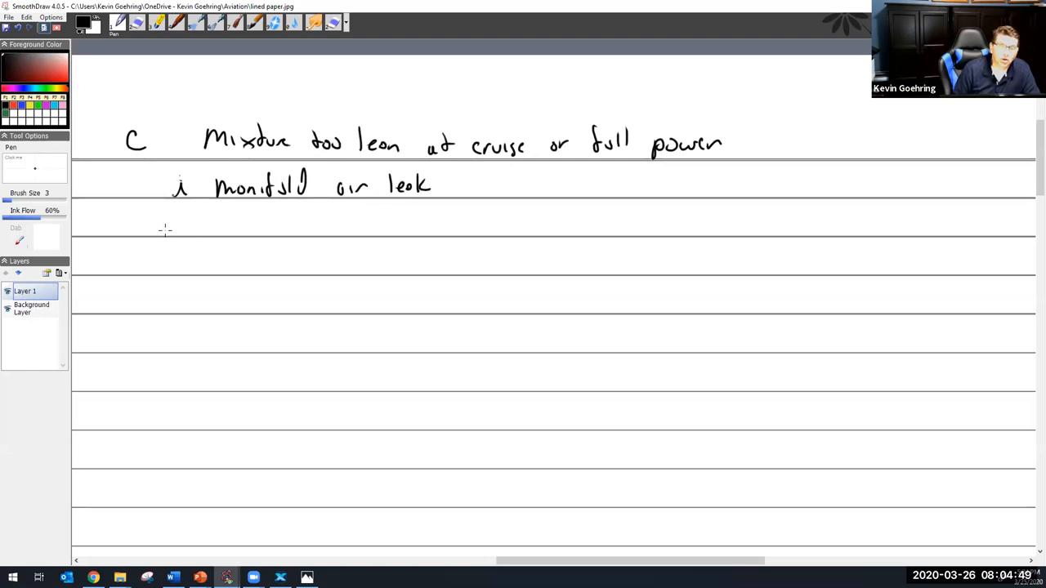
pyautogui.moveTo(167, 227); pyautogui.dragTo(188, 227)
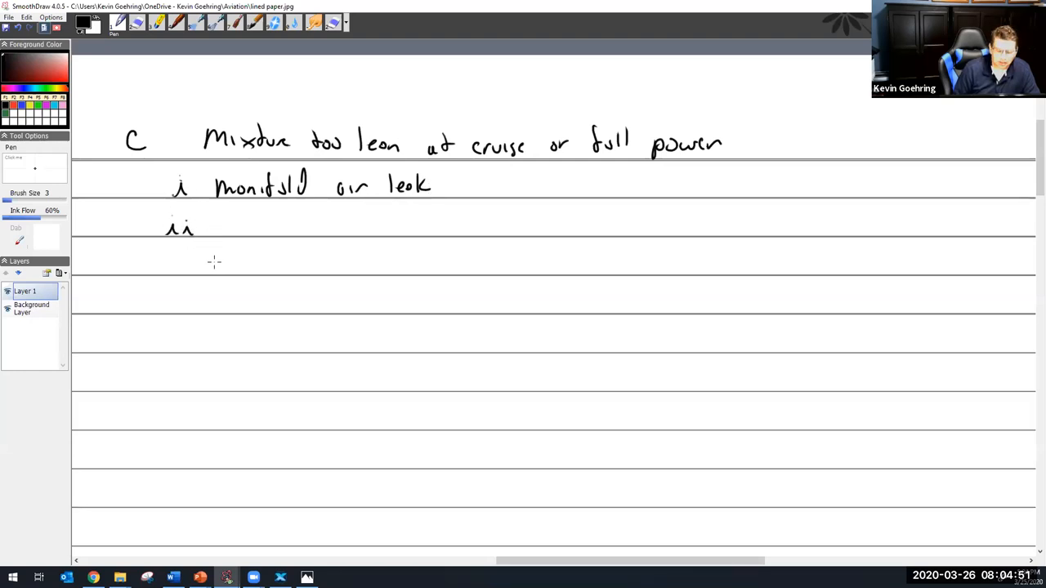
pyautogui.moveTo(166, 289)
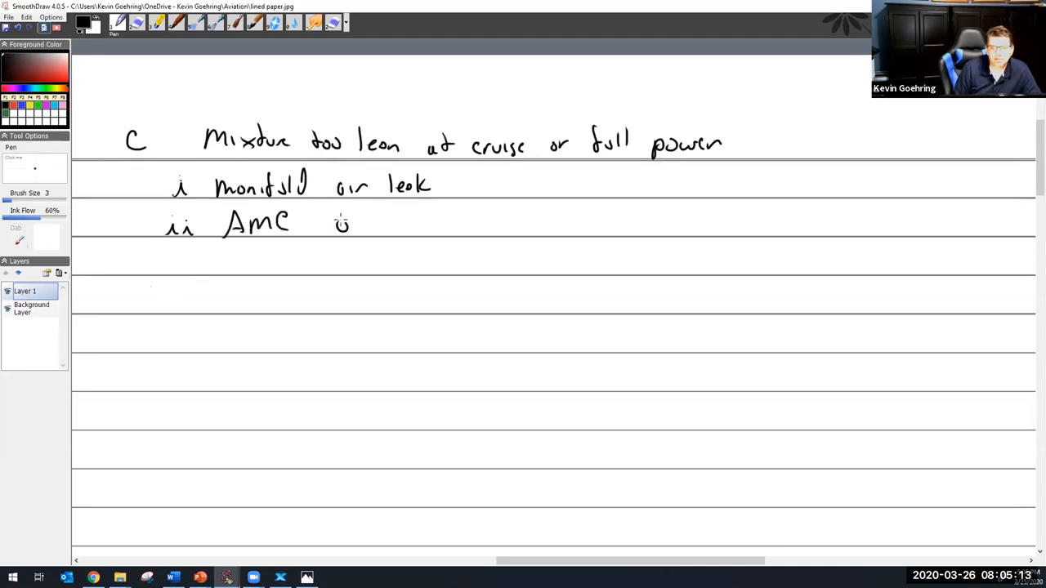
# - Finish sub-item ii as 'AMC out of adjustment' and write 'iii float level too low'
pyautogui.moveTo(335, 224); pyautogui.dragTo(466, 229)
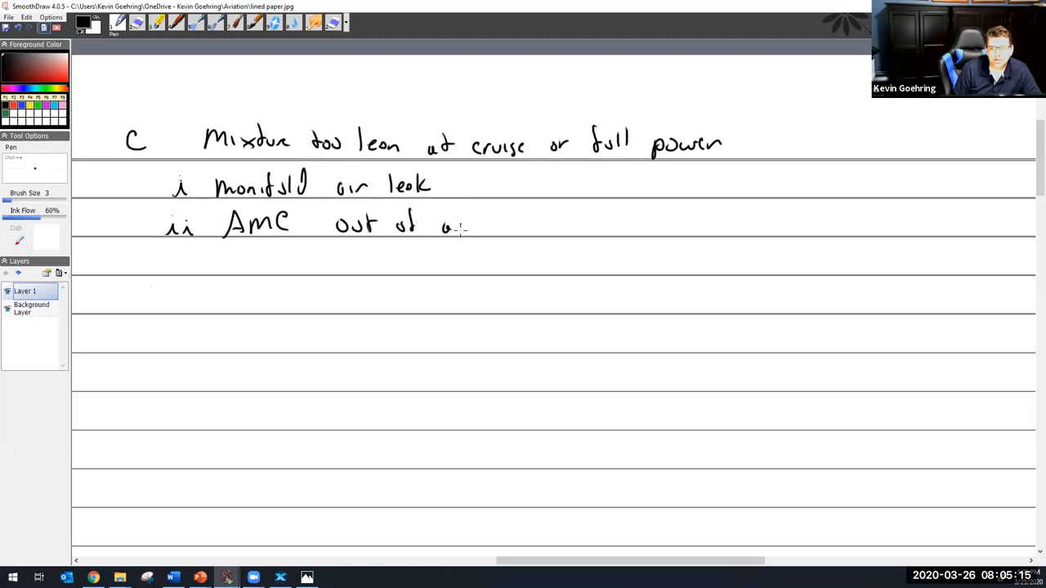
pyautogui.moveTo(446, 225); pyautogui.dragTo(535, 225)
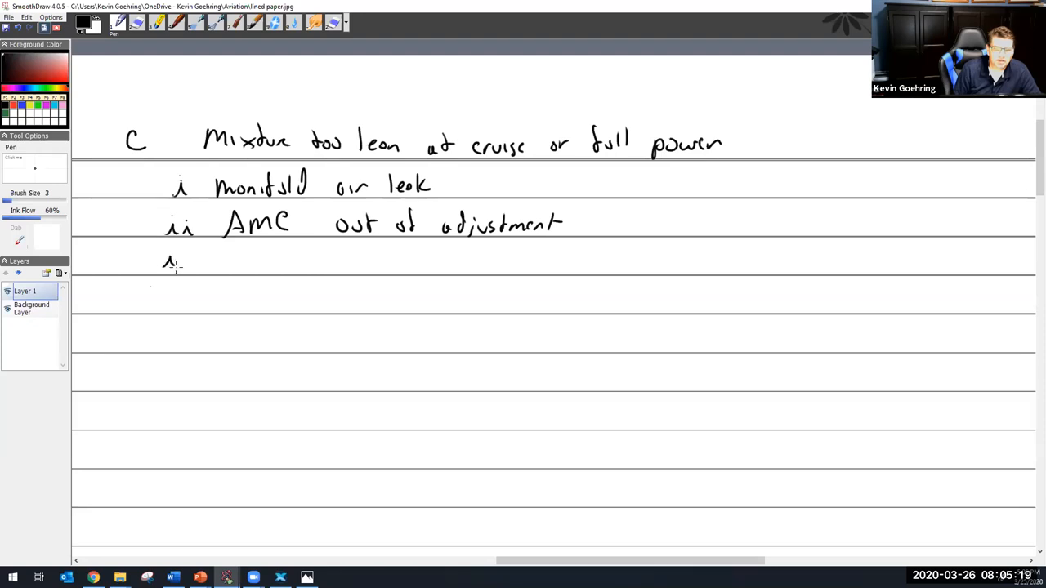
pyautogui.moveTo(164, 262); pyautogui.dragTo(196, 263)
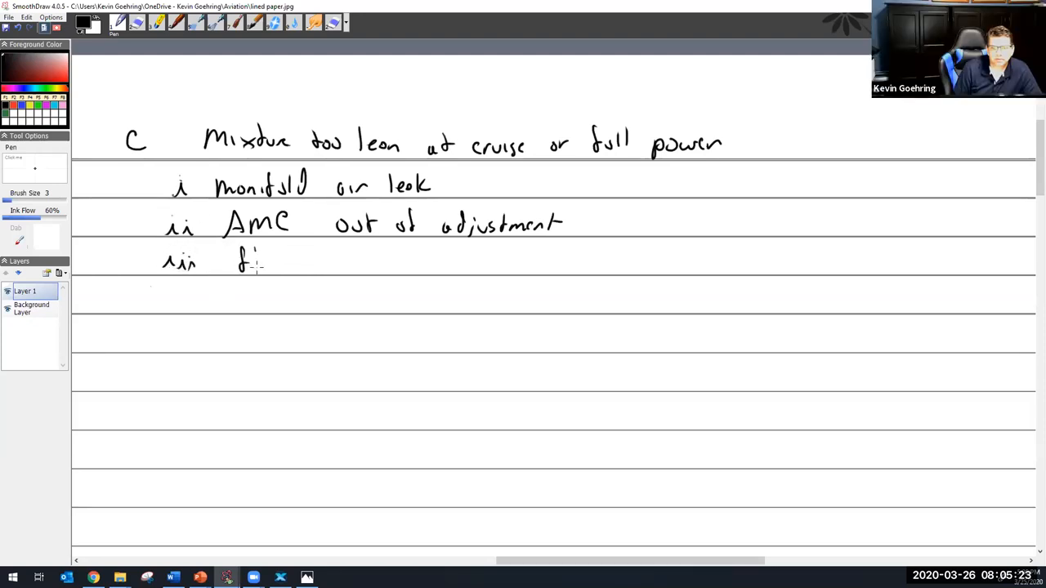
pyautogui.moveTo(254, 261); pyautogui.dragTo(286, 266)
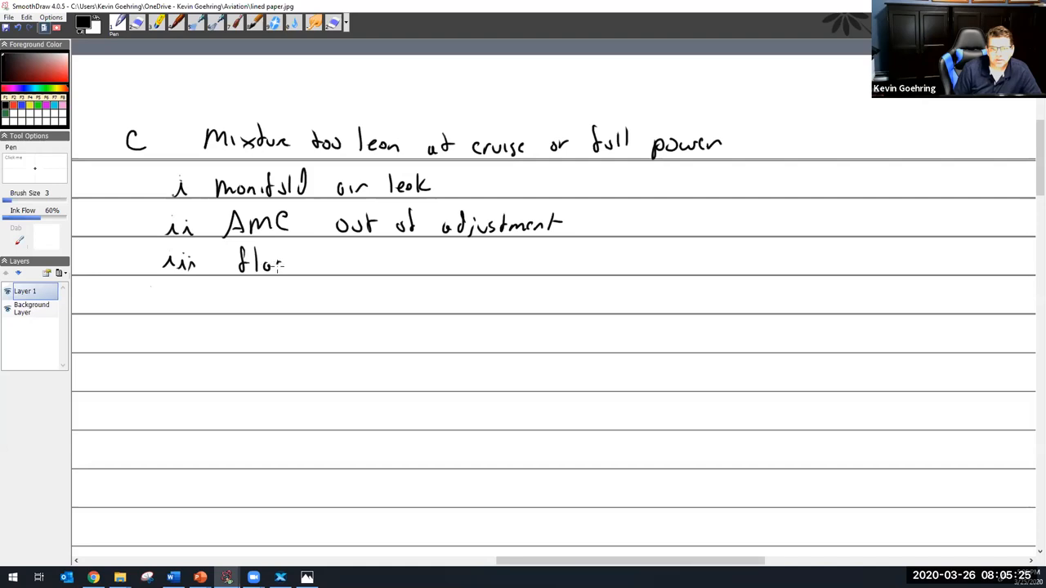
pyautogui.moveTo(282, 261); pyautogui.dragTo(368, 262)
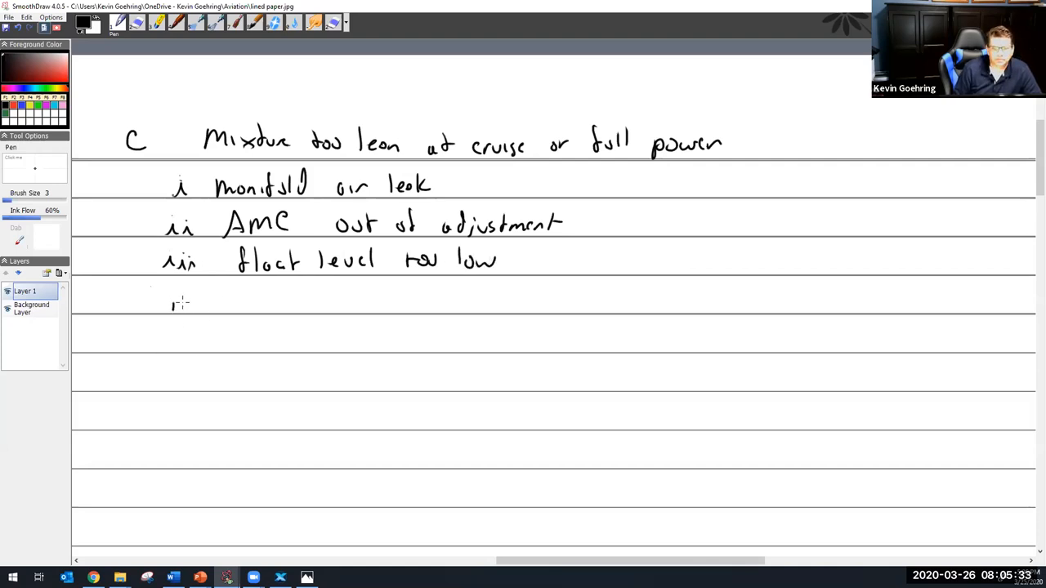
# - Write 'iv mix not set correctly' and the numeral v on the next line
pyautogui.moveTo(172, 298); pyautogui.dragTo(270, 302)
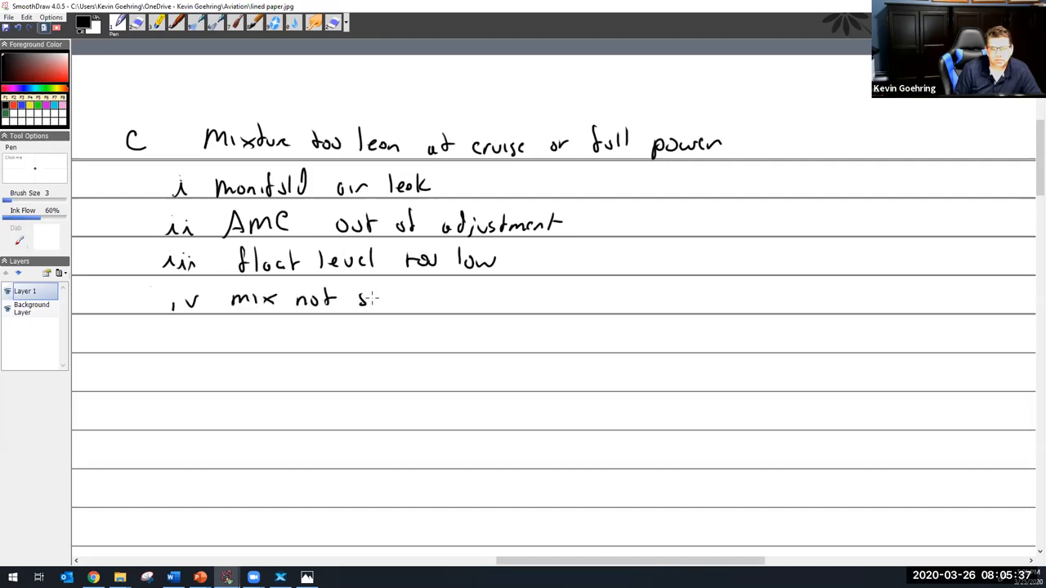
pyautogui.moveTo(355, 300); pyautogui.dragTo(490, 300)
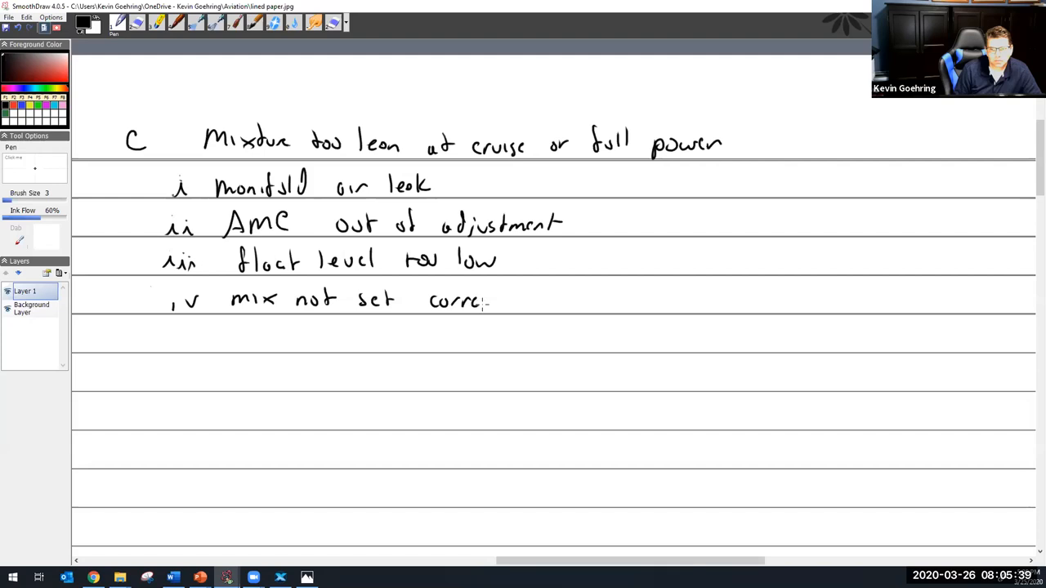
pyautogui.moveTo(490, 303); pyautogui.dragTo(523, 314)
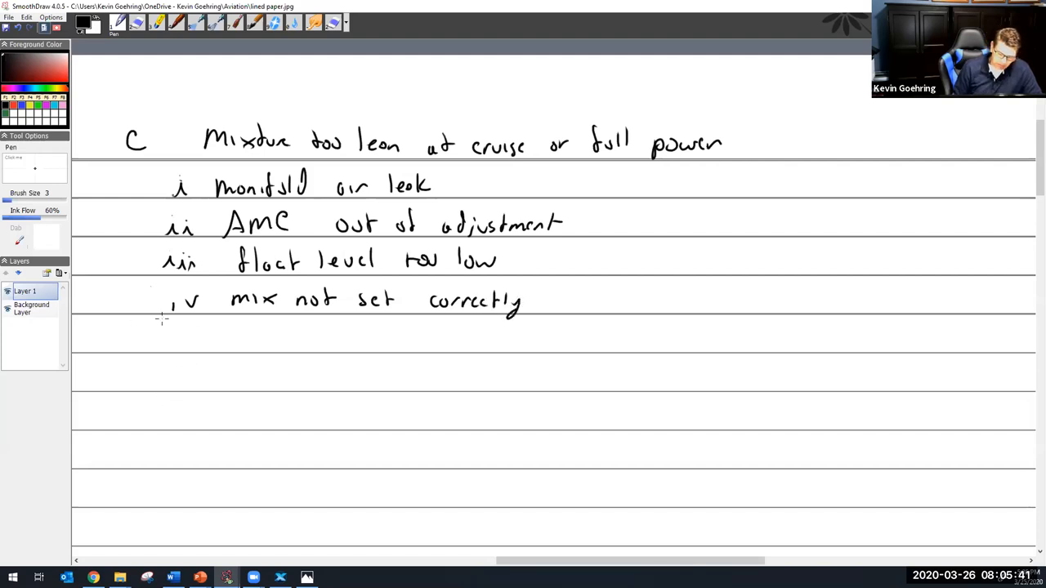
pyautogui.moveTo(180, 335); pyautogui.dragTo(200, 348)
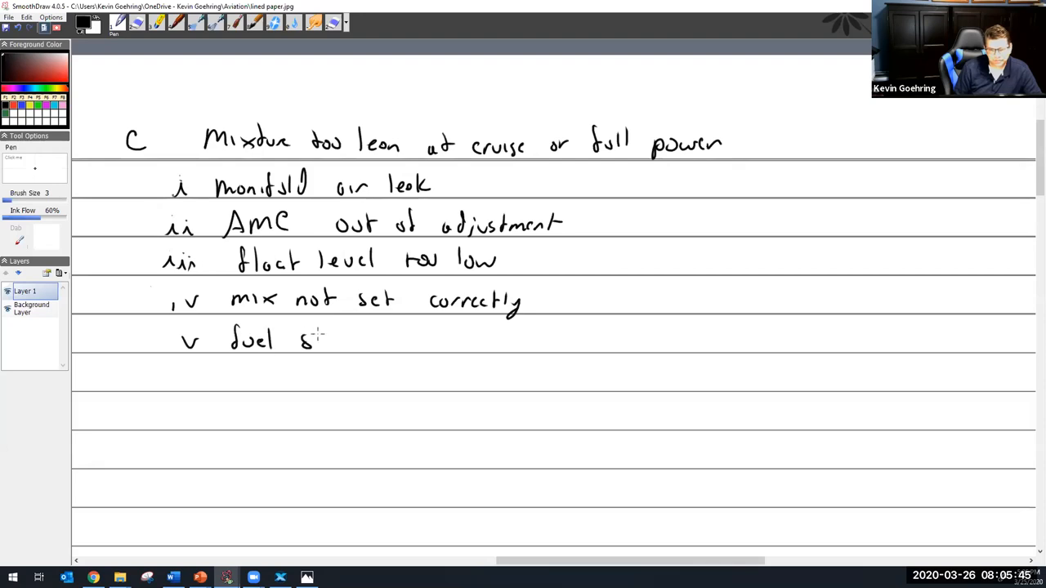
# - Write 'fuel strainers clogged' for v and 'vi fuel pressure too low'
pyautogui.moveTo(302, 339); pyautogui.dragTo(388, 343)
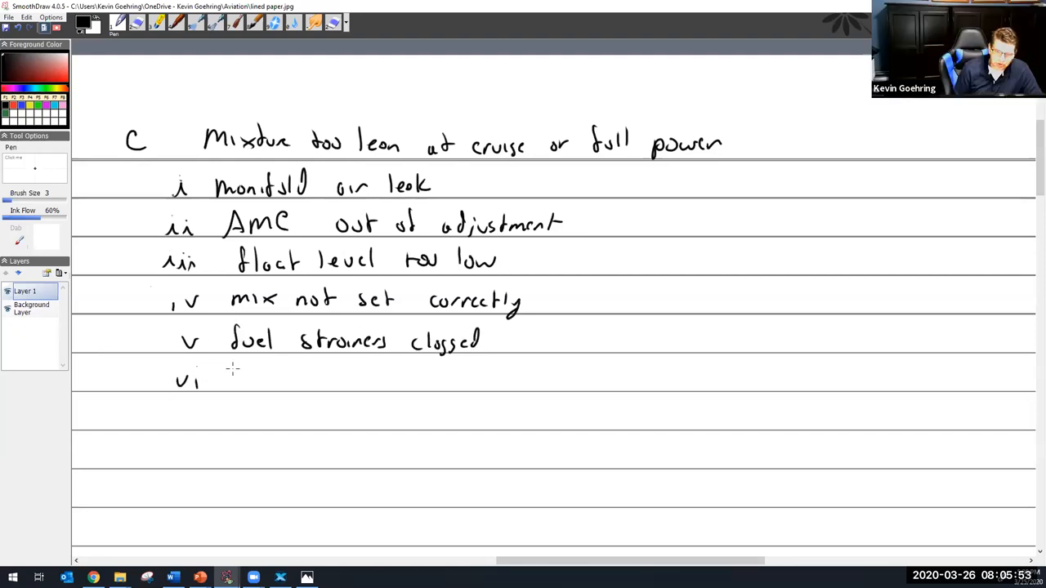
pyautogui.moveTo(233, 376); pyautogui.dragTo(282, 376)
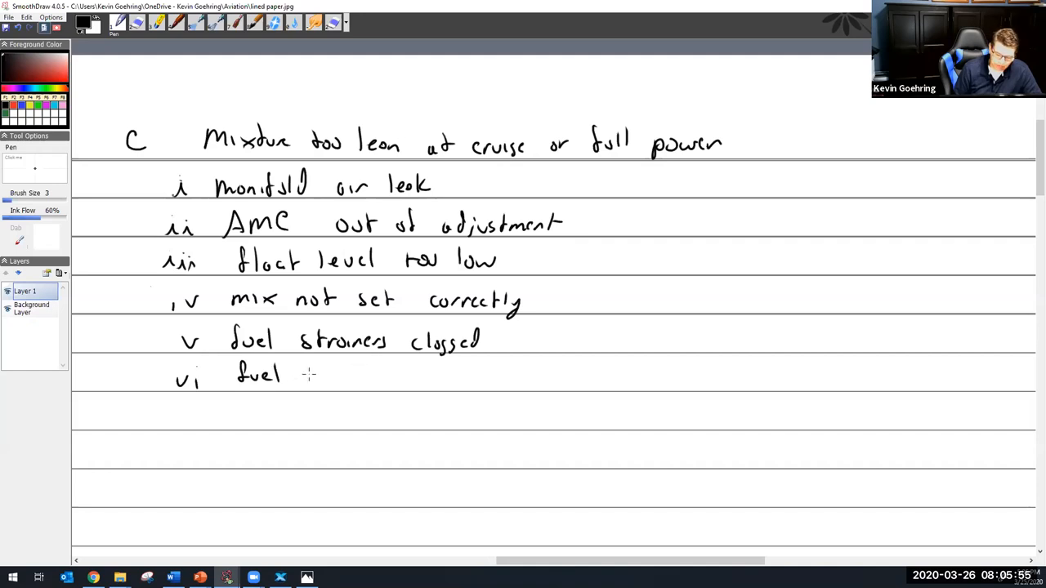
pyautogui.moveTo(306, 380); pyautogui.dragTo(348, 380)
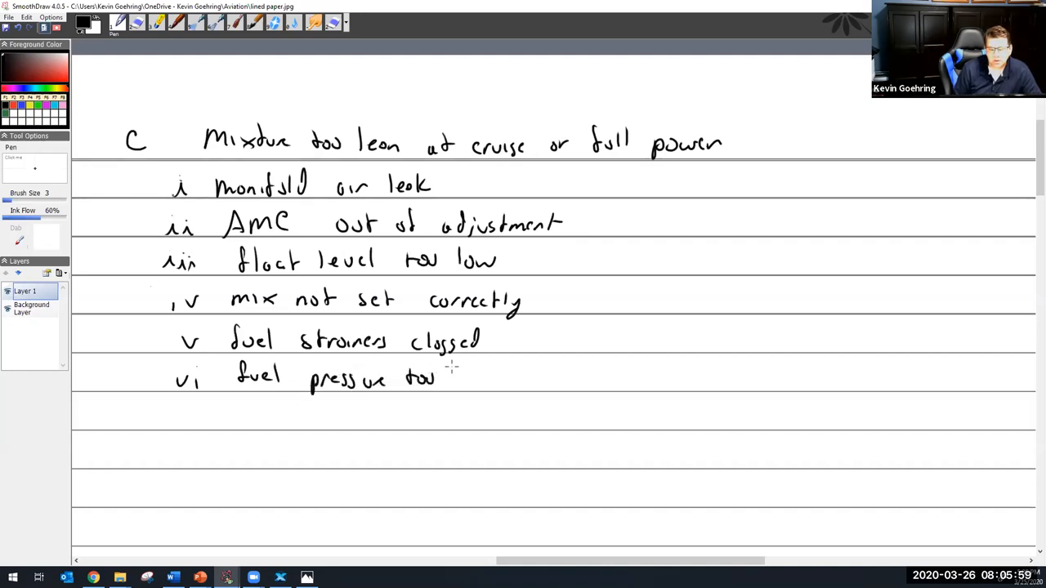
pyautogui.moveTo(442, 376); pyautogui.dragTo(482, 376)
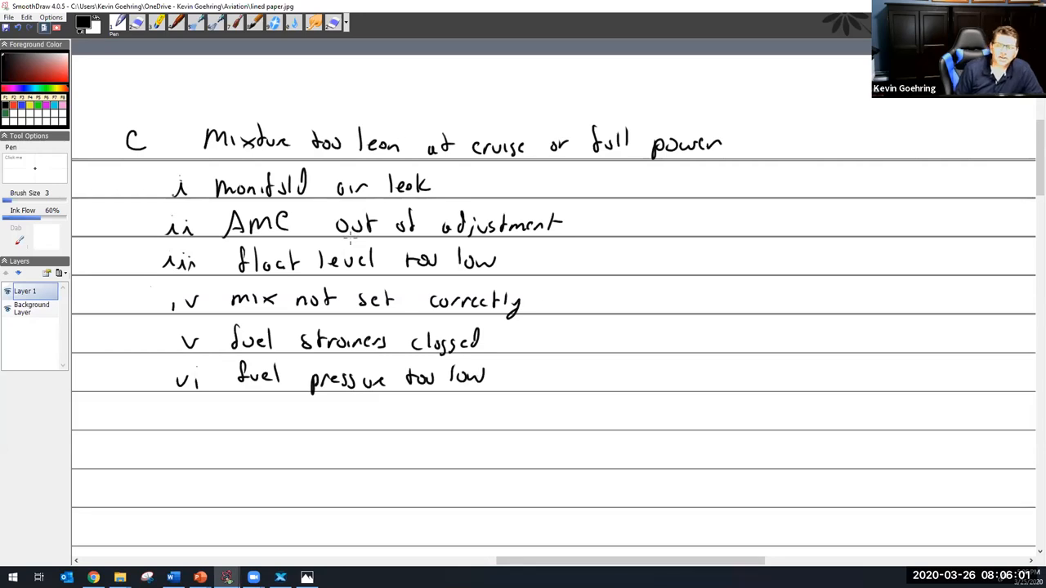
pyautogui.moveTo(324, 168)
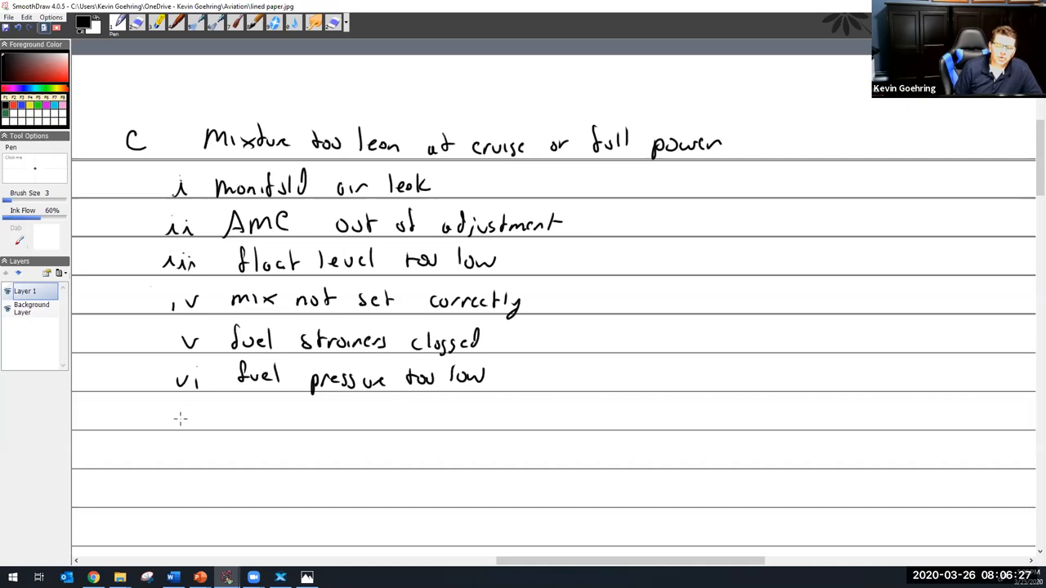
pyautogui.moveTo(194, 401)
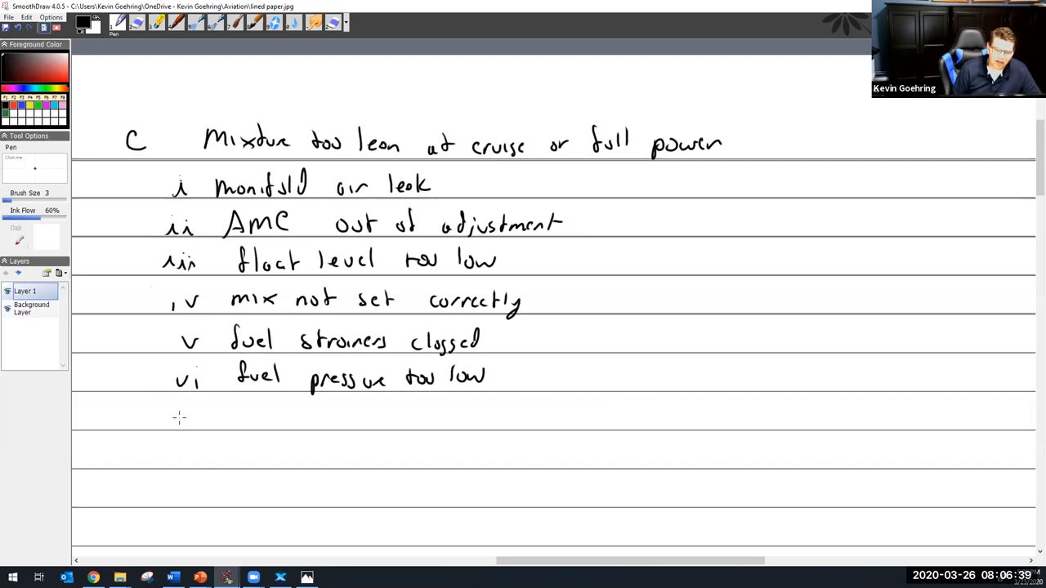
# - Write 'vii Obstructed fuel line' on the next ruled line
pyautogui.moveTo(175, 421); pyautogui.dragTo(212, 421)
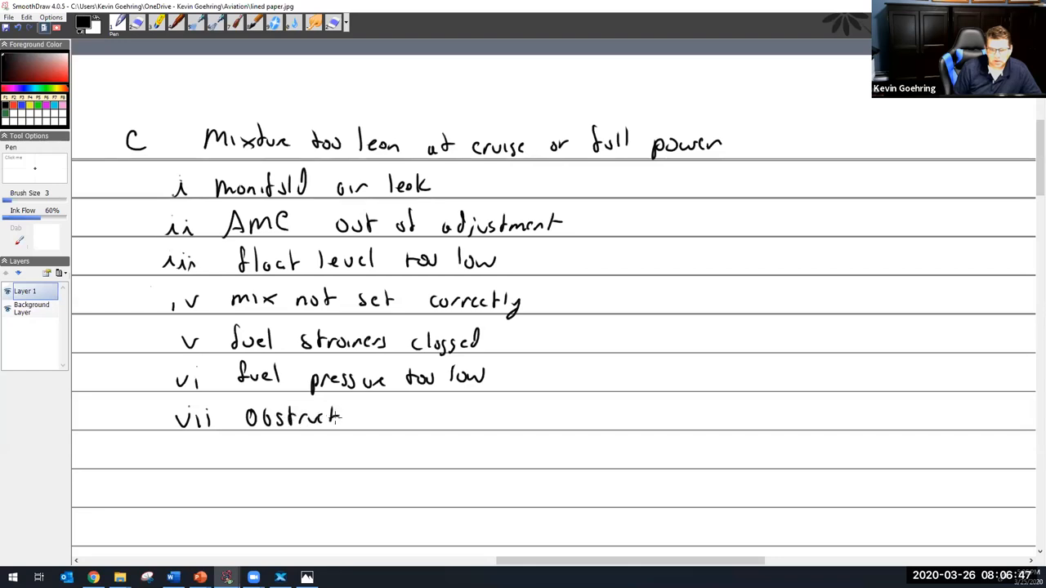
pyautogui.moveTo(368, 413); pyautogui.dragTo(425, 412)
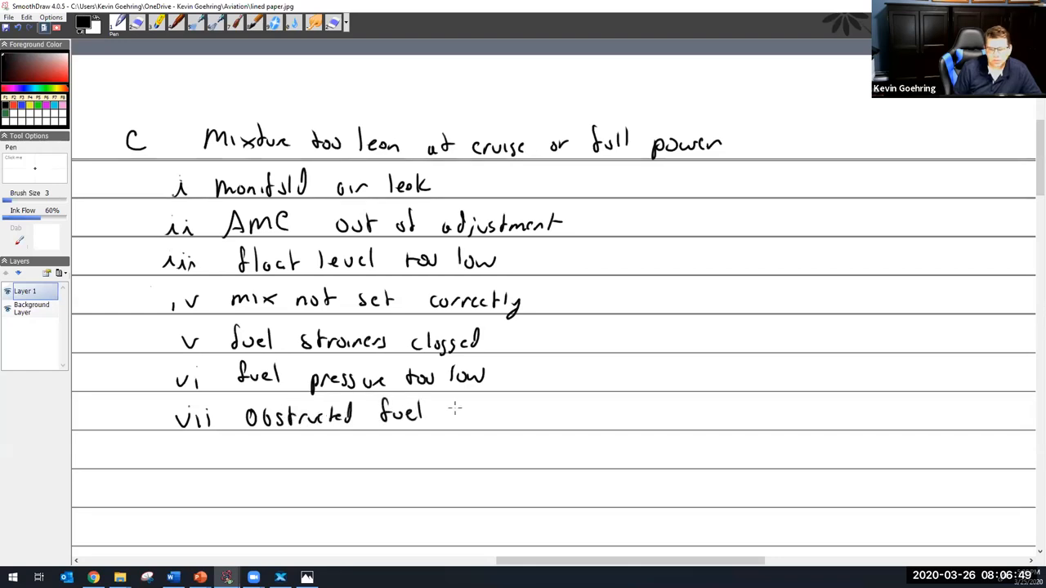
pyautogui.moveTo(449, 413); pyautogui.dragTo(499, 417)
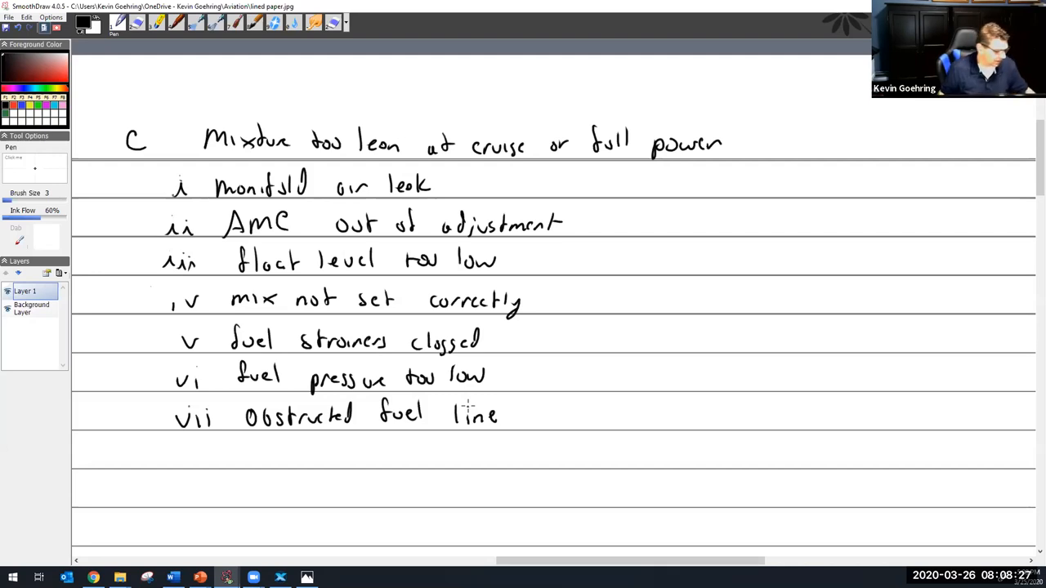
pyautogui.moveTo(674, 290)
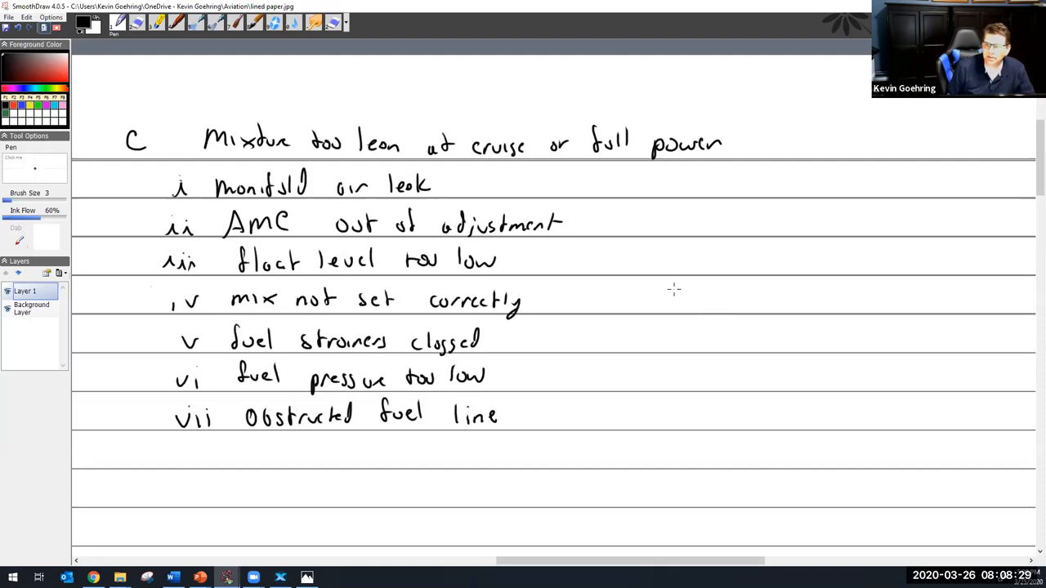
# - Sketch the primer line tube with red open ends, a curved end and flow arrows
pyautogui.moveTo(629, 276); pyautogui.dragTo(789, 276)
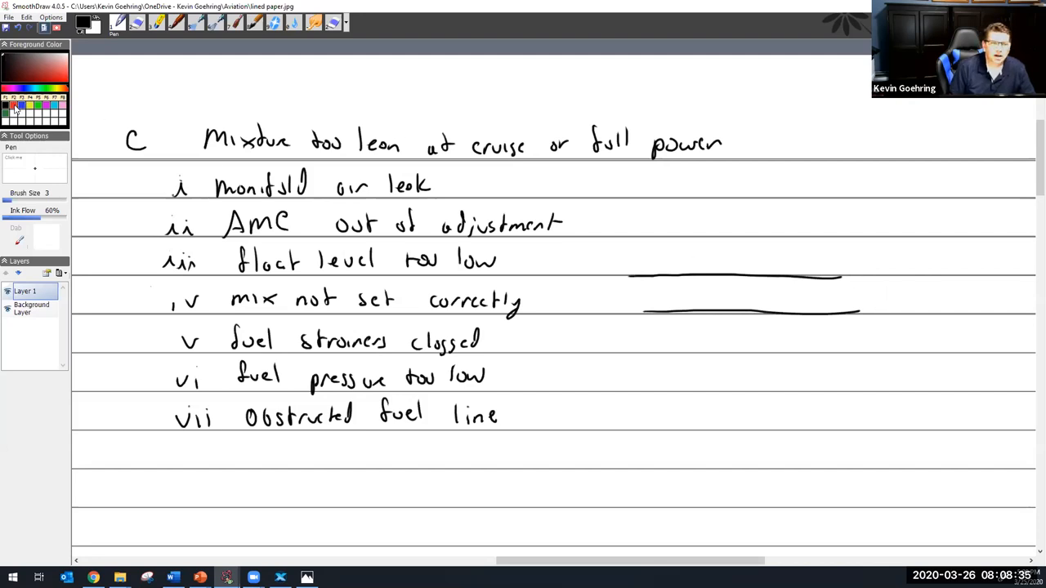
pyautogui.click(63, 76)
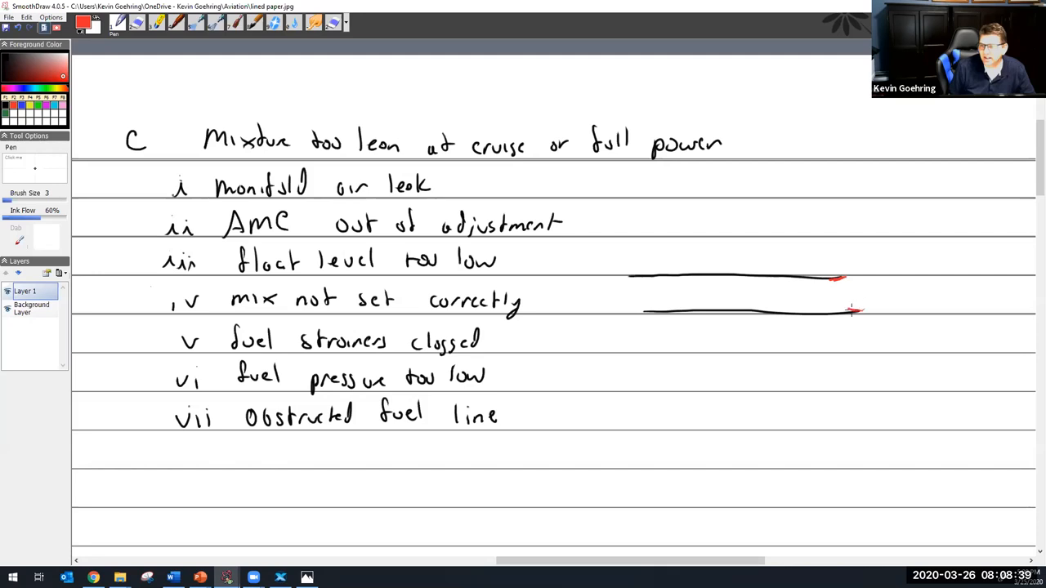
pyautogui.moveTo(850, 309); pyautogui.dragTo(859, 309)
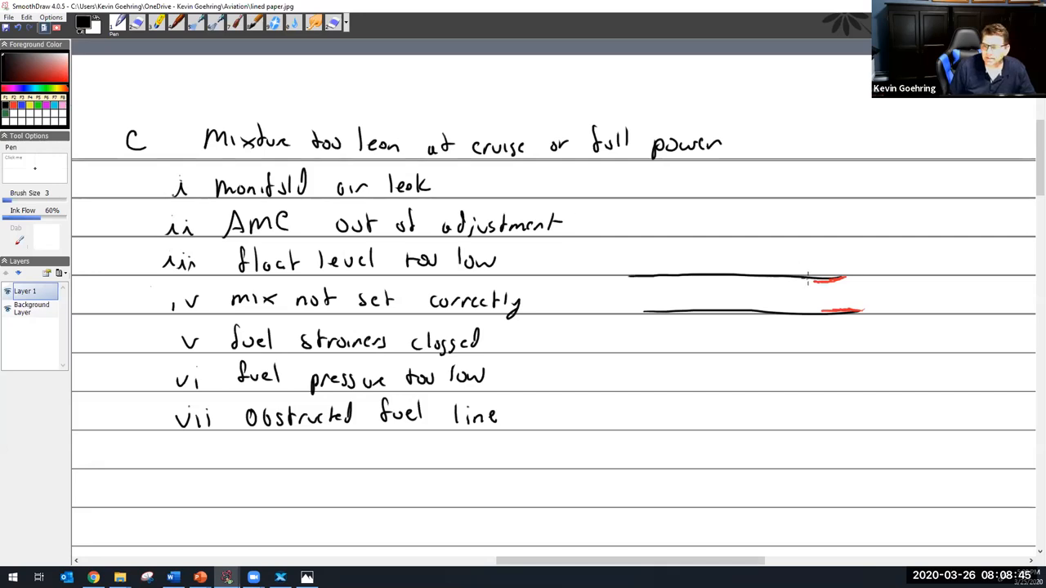
pyautogui.moveTo(805, 282); pyautogui.dragTo(805, 319)
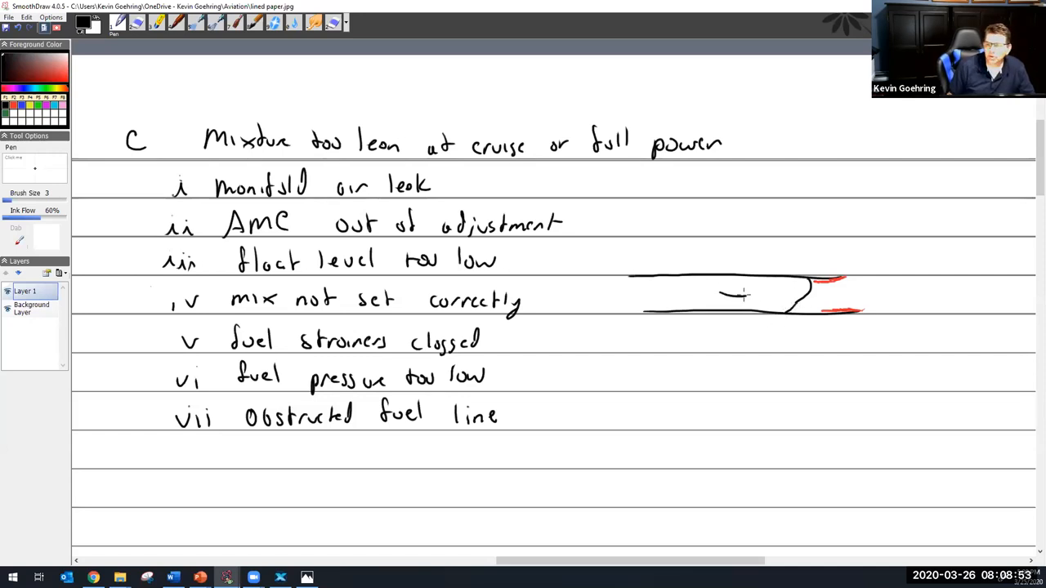
pyautogui.moveTo(719, 294); pyautogui.dragTo(752, 296)
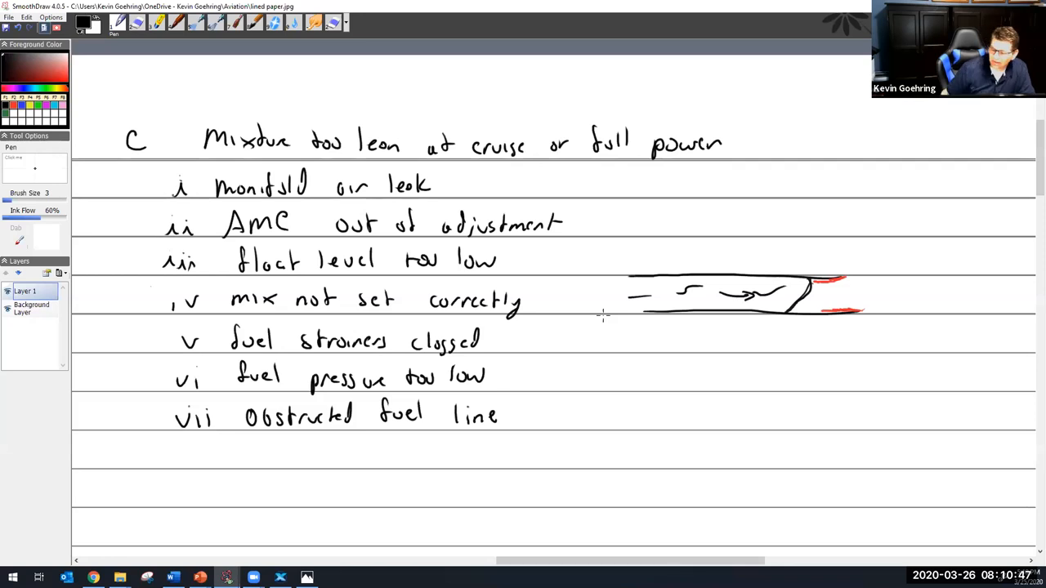
# - Scroll to the empty ruled lines below sub-item vii, 'Obstructed fuel line'
pyautogui.scroll(3)
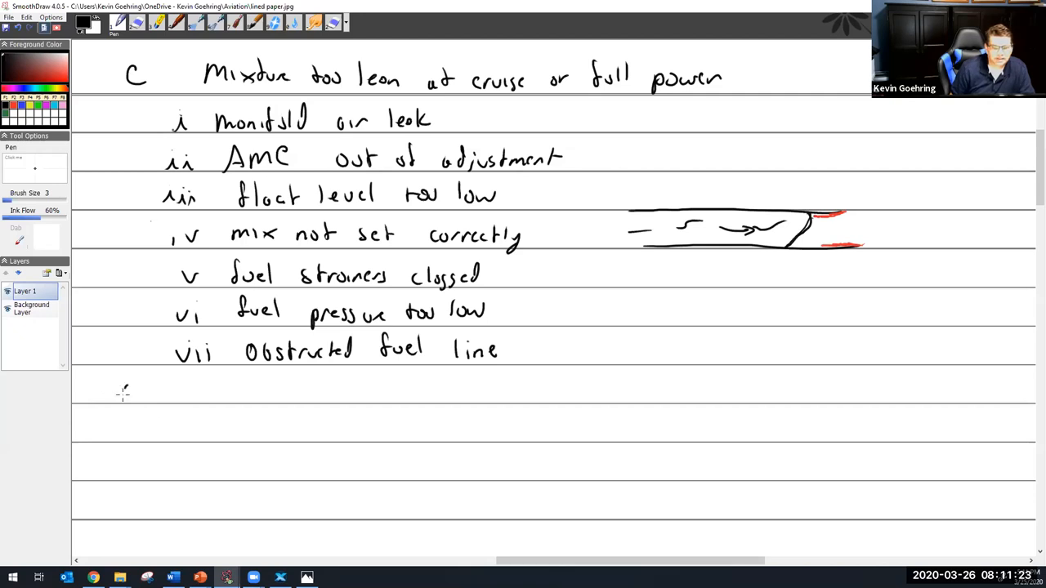
# - Handwrite item d, 'mixture too lean at full power', with sub-items i and ii
pyautogui.moveTo(118, 392); pyautogui.dragTo(138, 392)
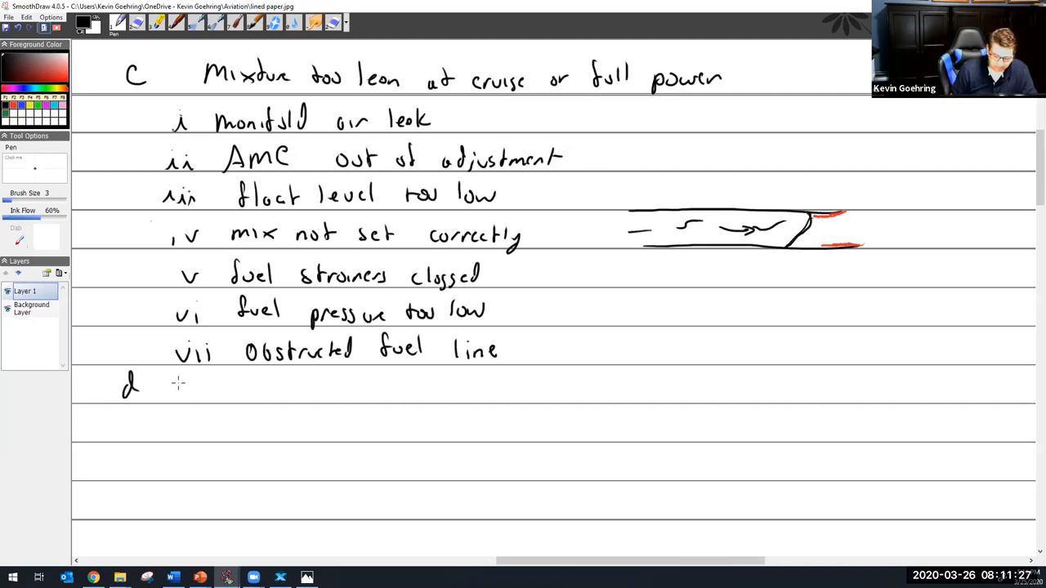
pyautogui.moveTo(197, 396)
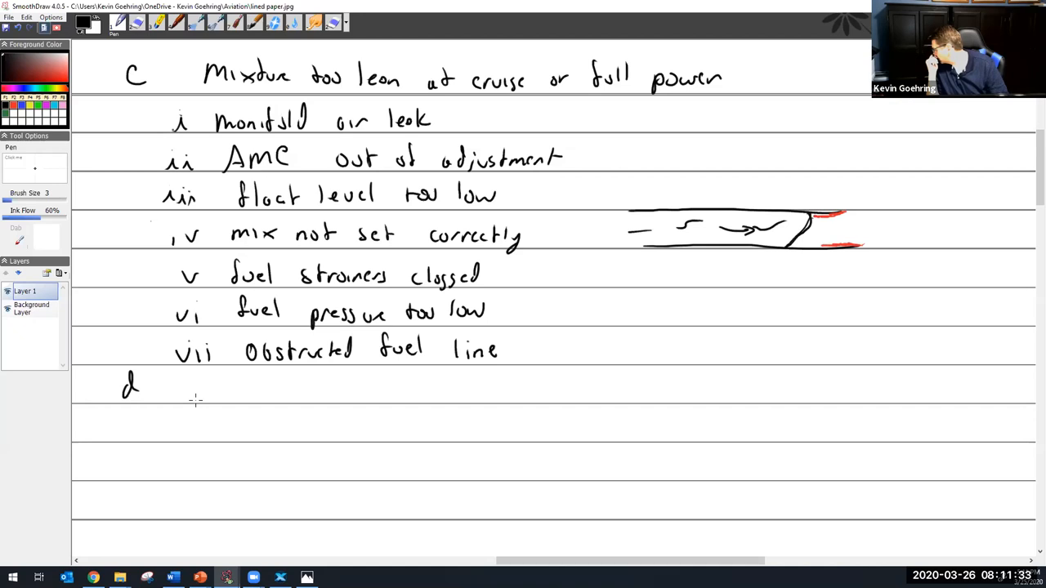
pyautogui.moveTo(302, 397)
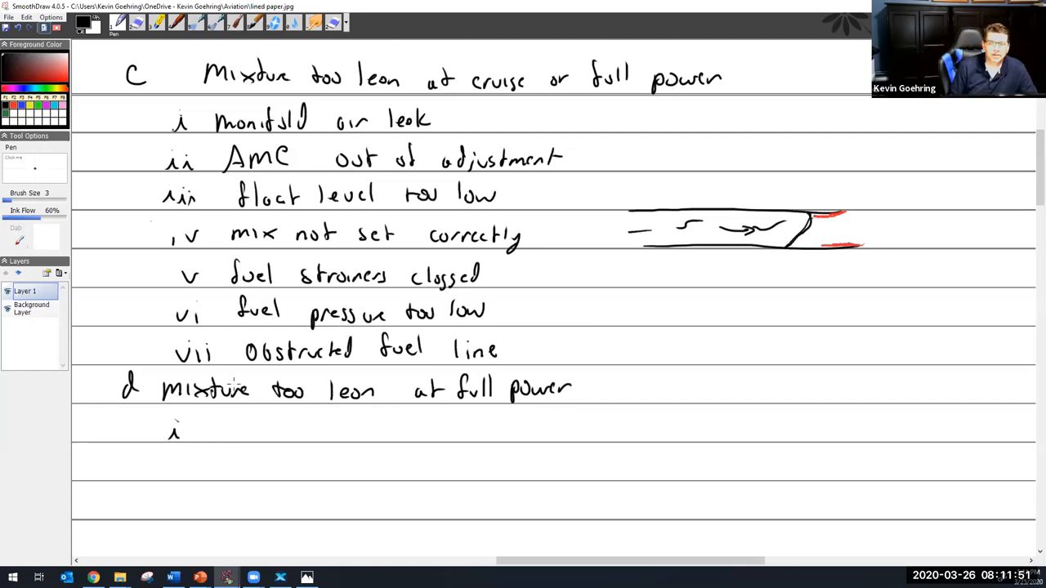
pyautogui.moveTo(209, 429); pyautogui.dragTo(262, 433)
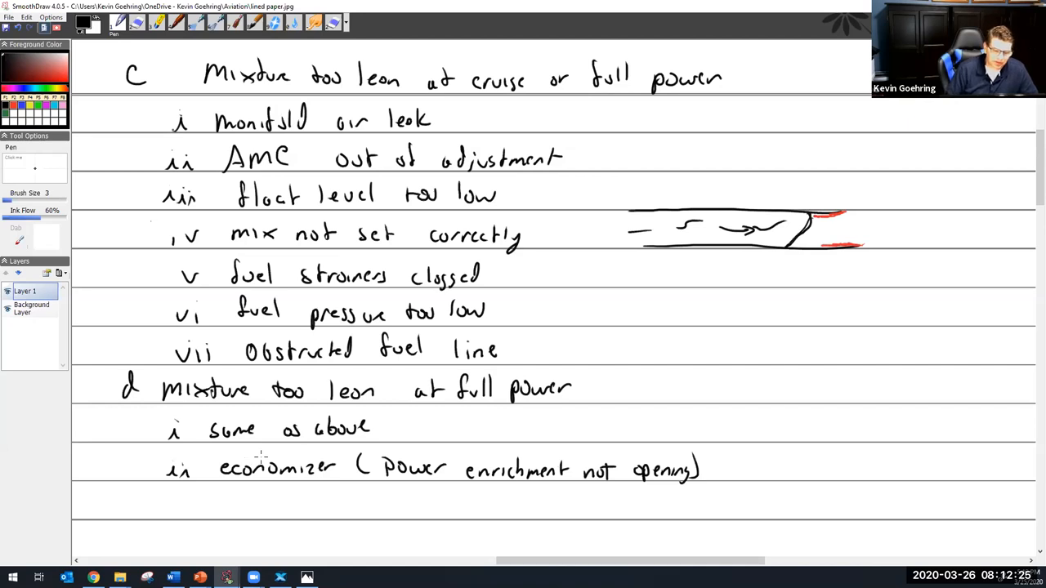
pyautogui.scroll(-3)
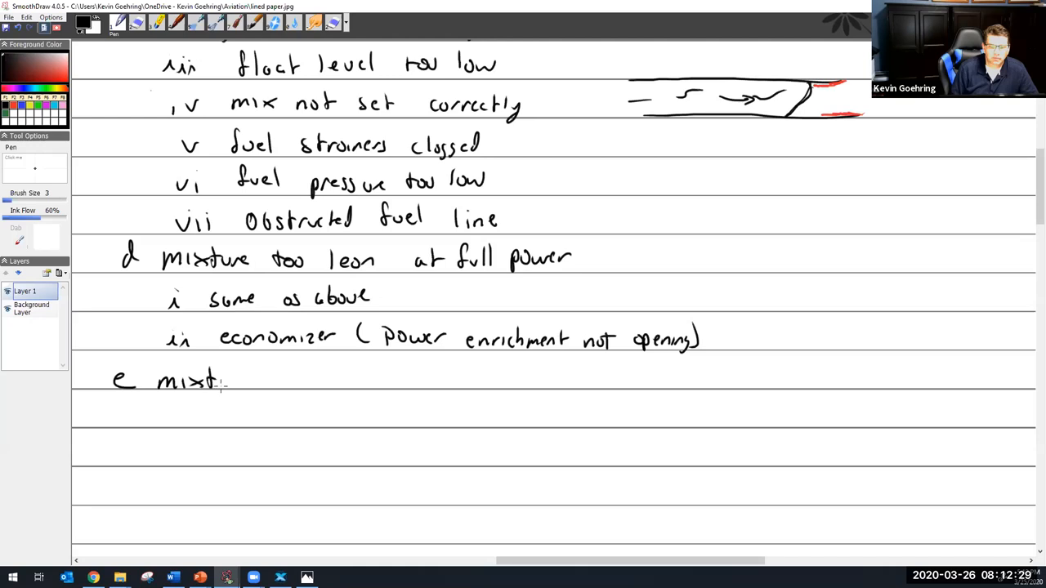
# - Complete line e as 'mixture too rich at idle' and write numerals i–iii below
pyautogui.moveTo(221, 380); pyautogui.dragTo(327, 380)
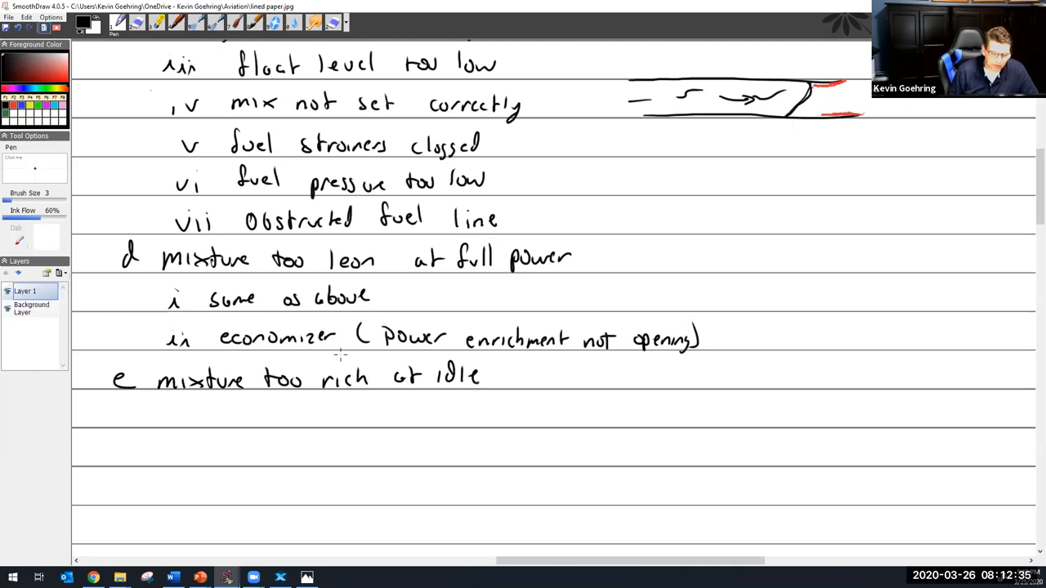
pyautogui.moveTo(161, 426)
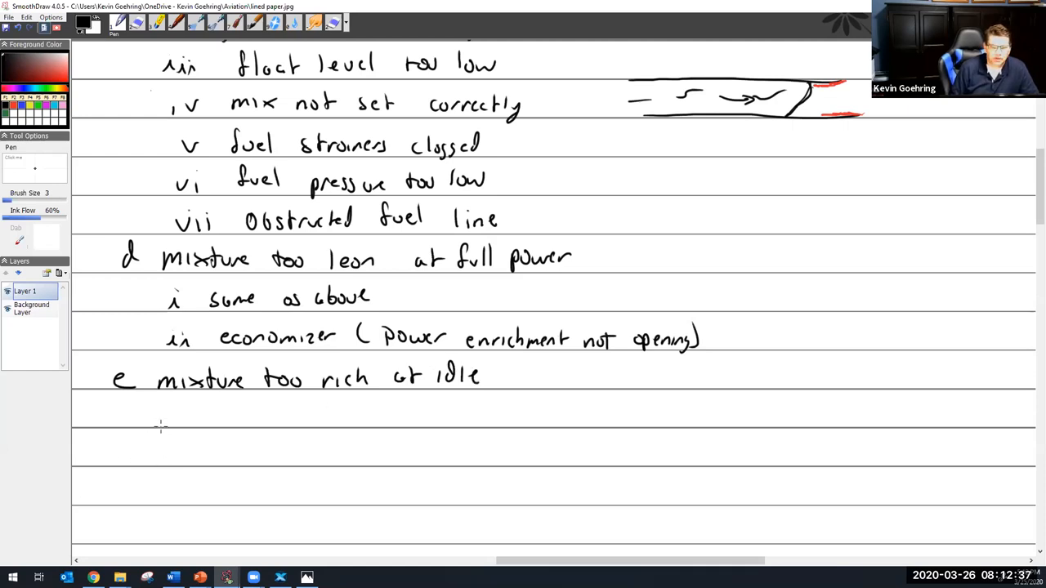
pyautogui.moveTo(168, 409); pyautogui.dragTo(170, 430)
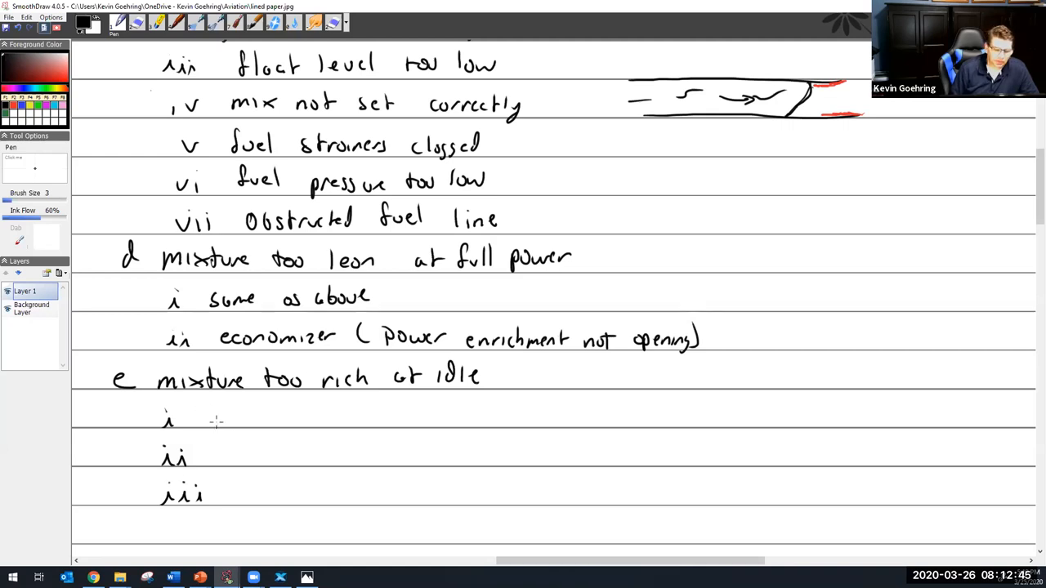
# - Write 'fuel pressure to high', 'float too high', 'idle mix out of adjustment' beside i–iii
pyautogui.write('fuel')
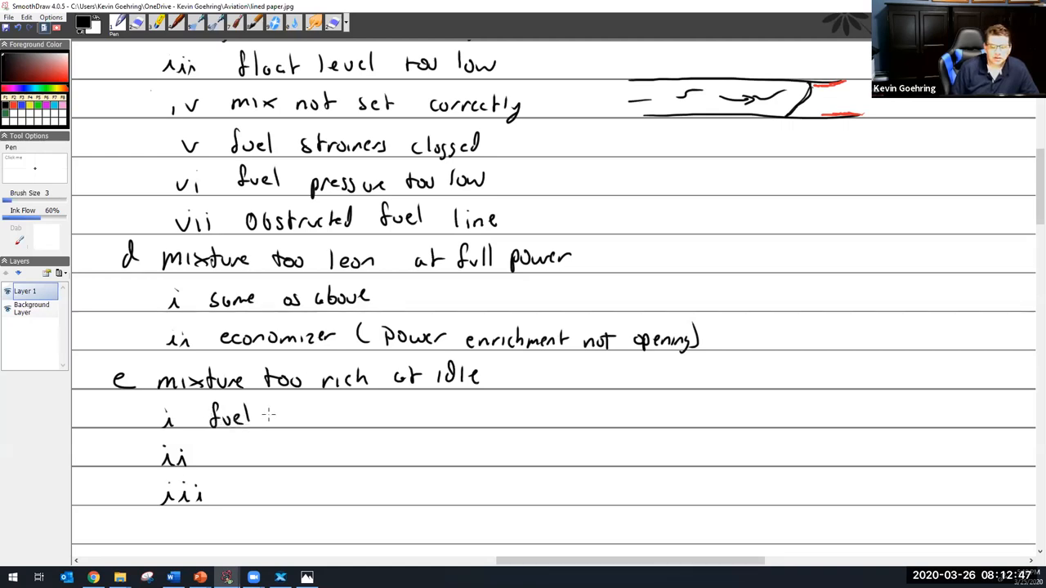
pyautogui.write('pressue to high')
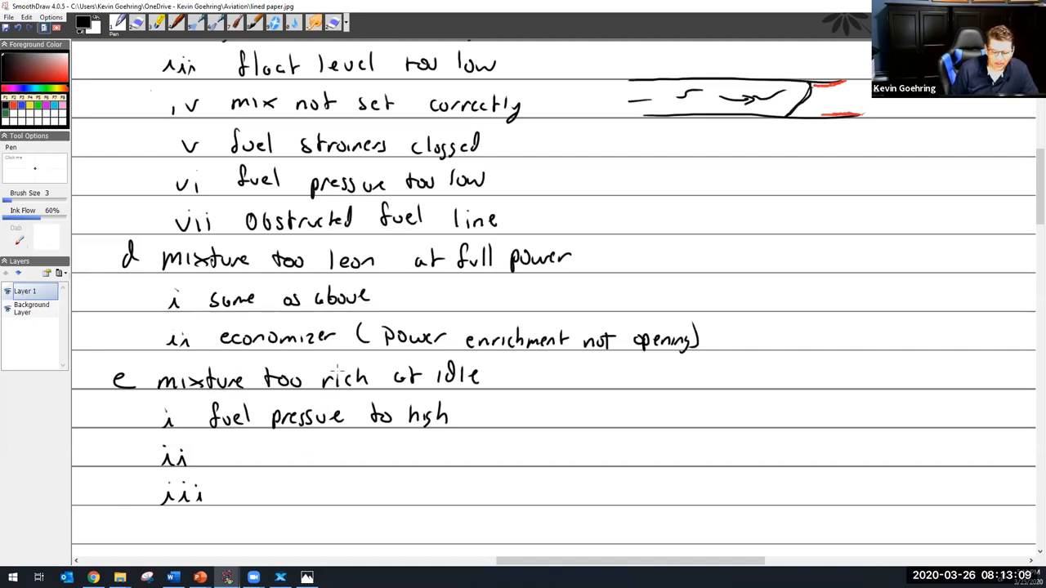
pyautogui.moveTo(237, 460)
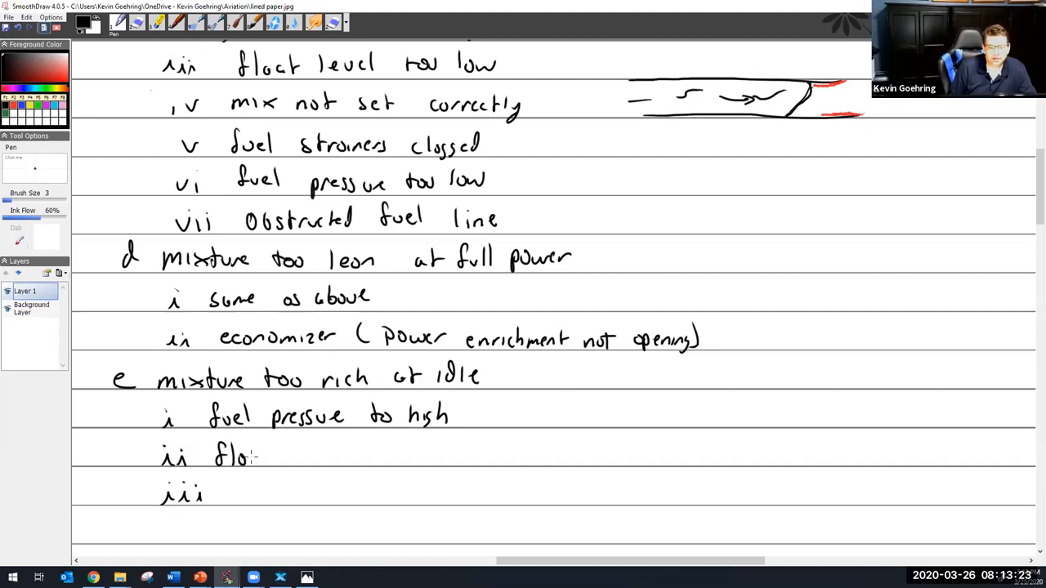
pyautogui.write('float too high')
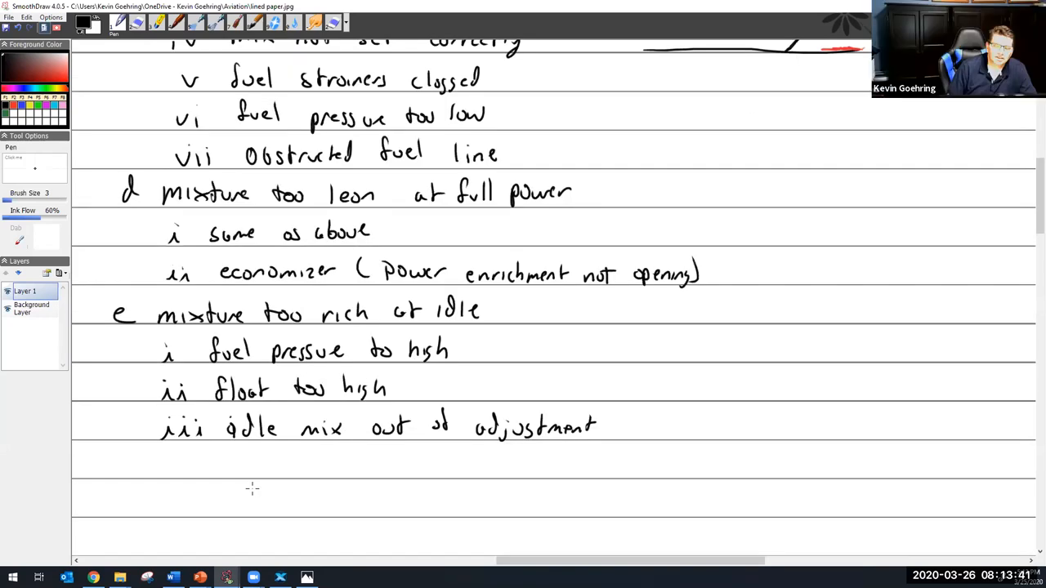
# - Select the Hard Eraser tool from the toolbar
pyautogui.click(137, 23)
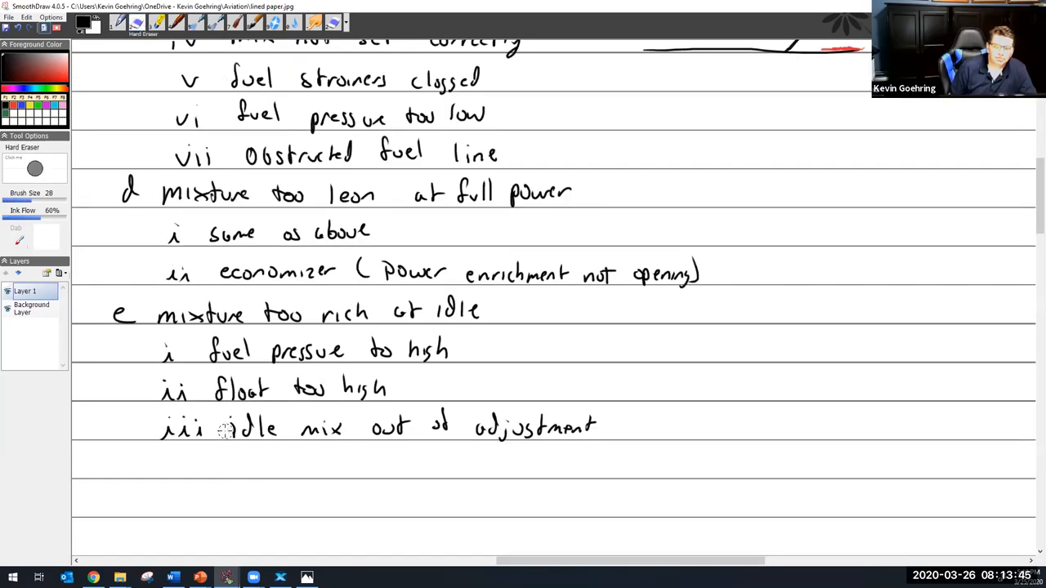
pyautogui.moveTo(233, 504)
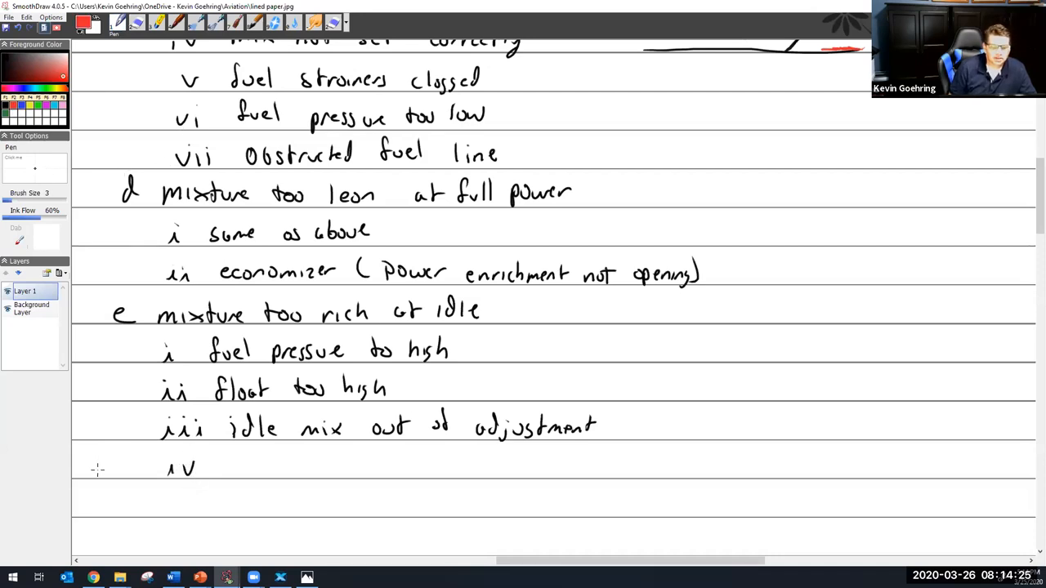
# - Draw a red star by sub-item iv and write 'Primer line open' in red
pyautogui.click(102, 462)
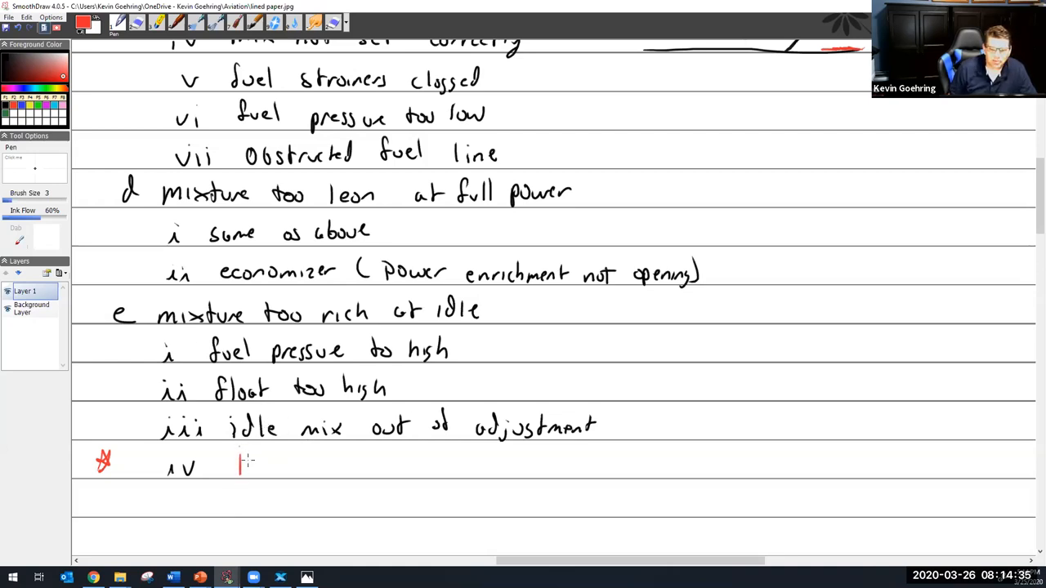
pyautogui.moveTo(237, 465); pyautogui.dragTo(302, 466)
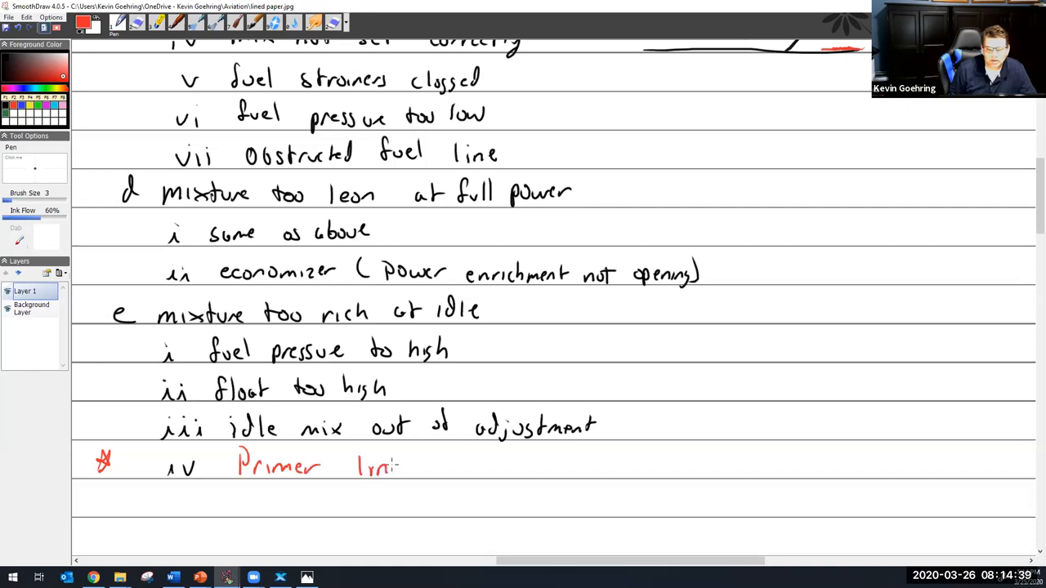
pyautogui.moveTo(401, 470); pyautogui.dragTo(491, 470)
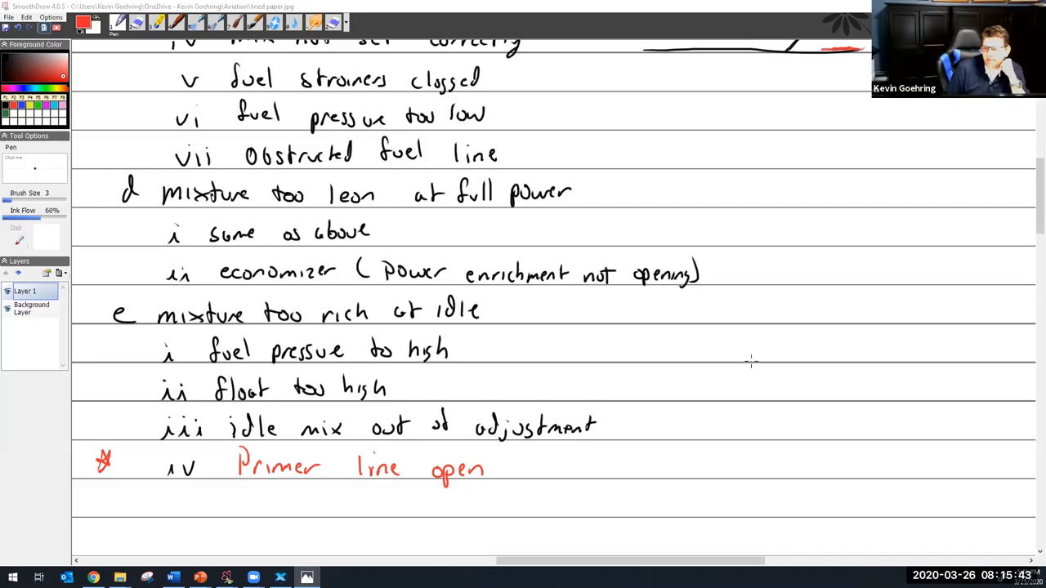
pyautogui.moveTo(790, 344)
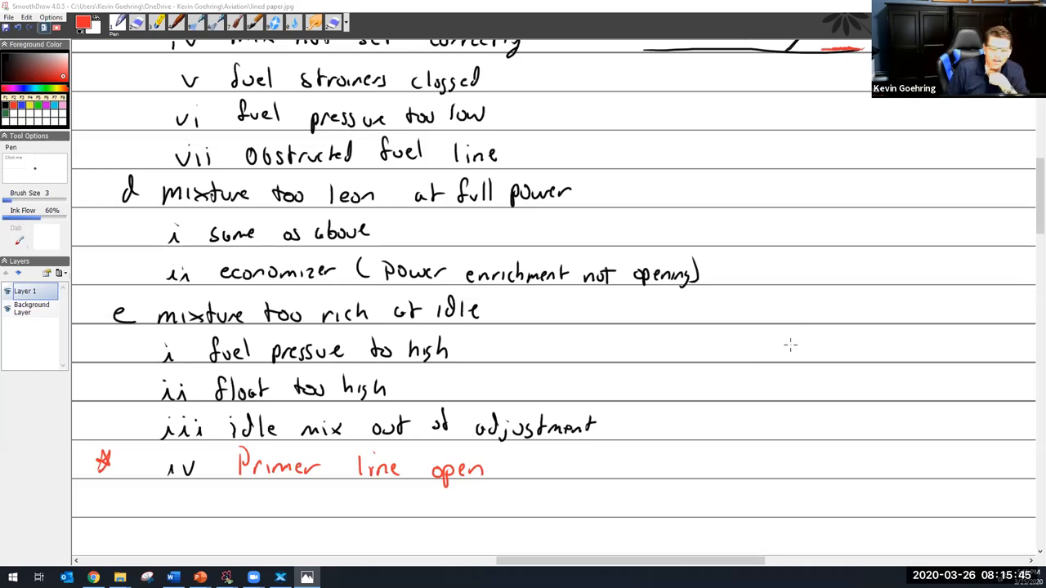
pyautogui.moveTo(790, 360)
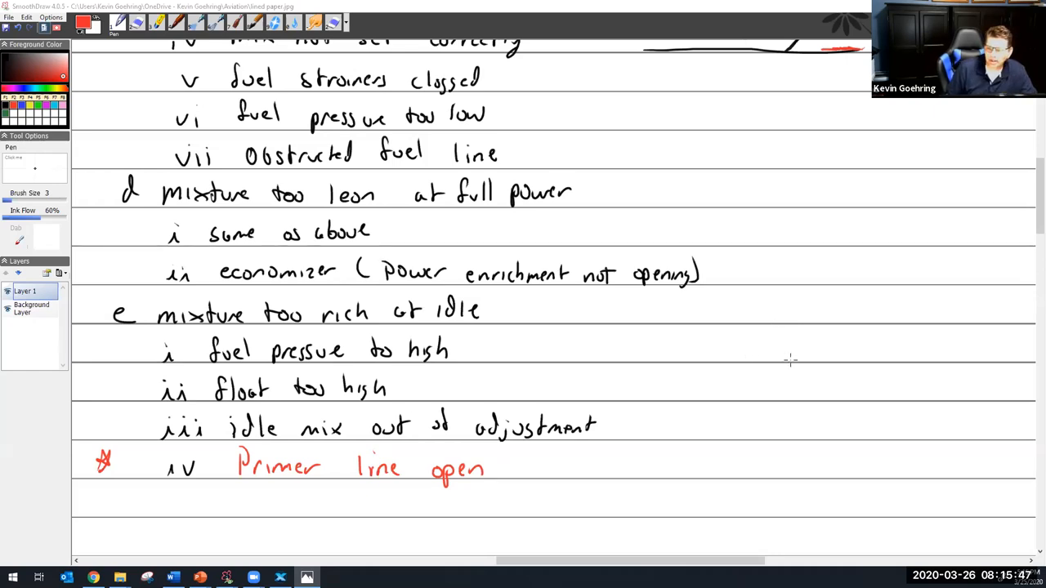
pyautogui.moveTo(746, 335)
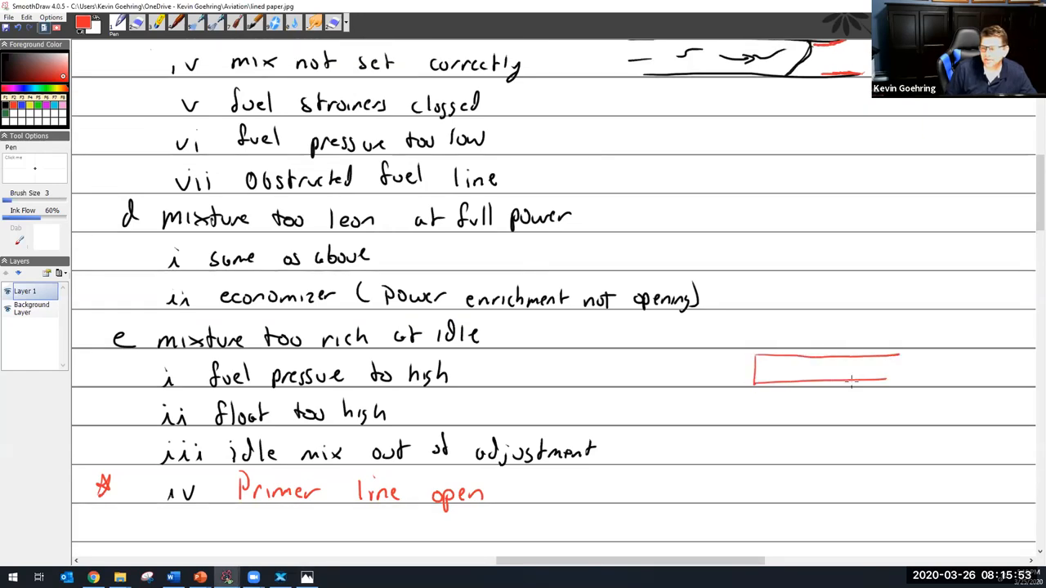
pyautogui.moveTo(8, 111)
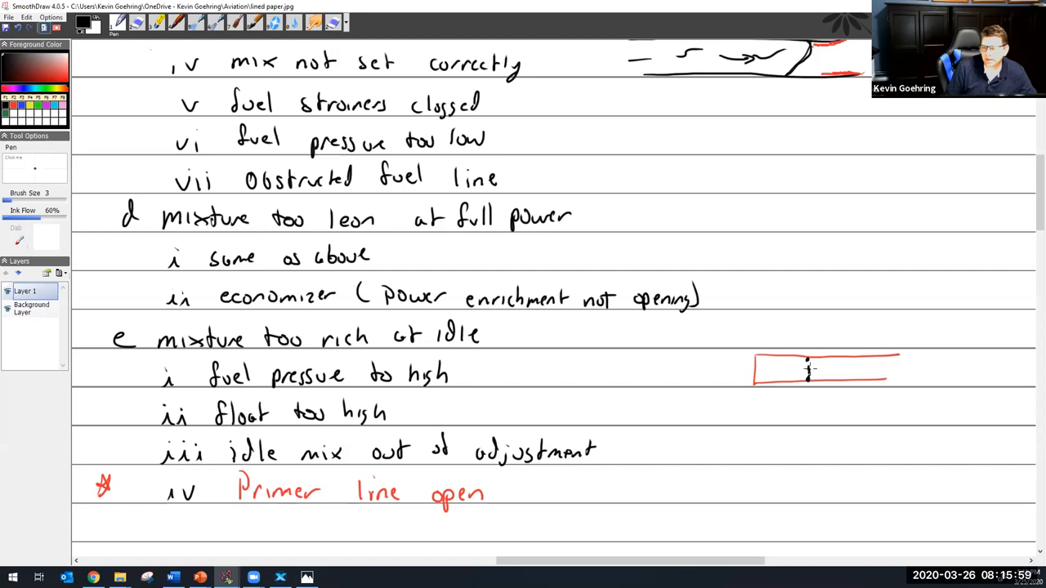
# - Sketch the black plunger shaft and handle, plus the 'IN' fuel line with check ball
pyautogui.moveTo(809, 369); pyautogui.dragTo(948, 365)
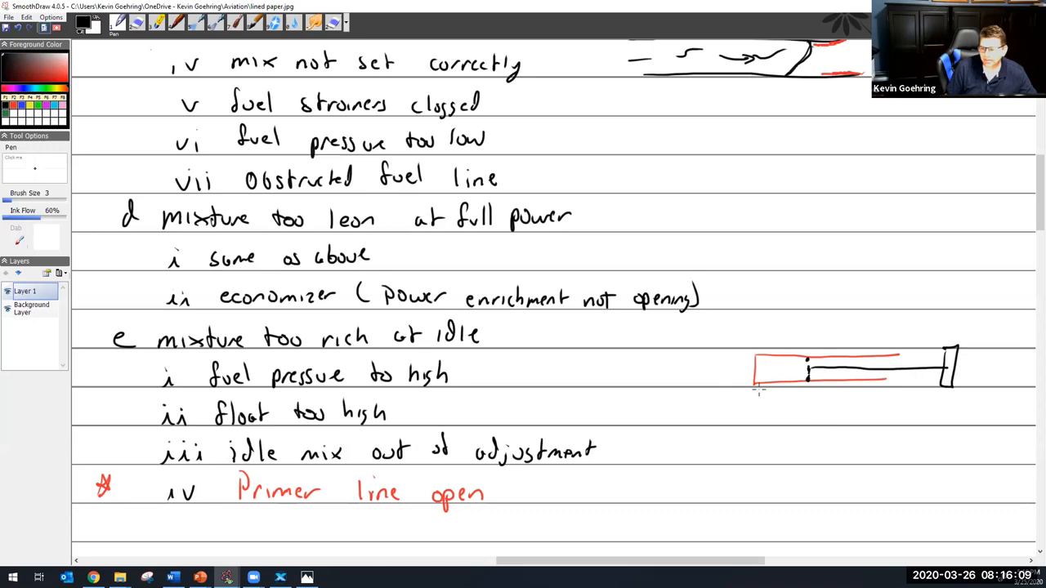
pyautogui.moveTo(756, 380); pyautogui.dragTo(757, 453)
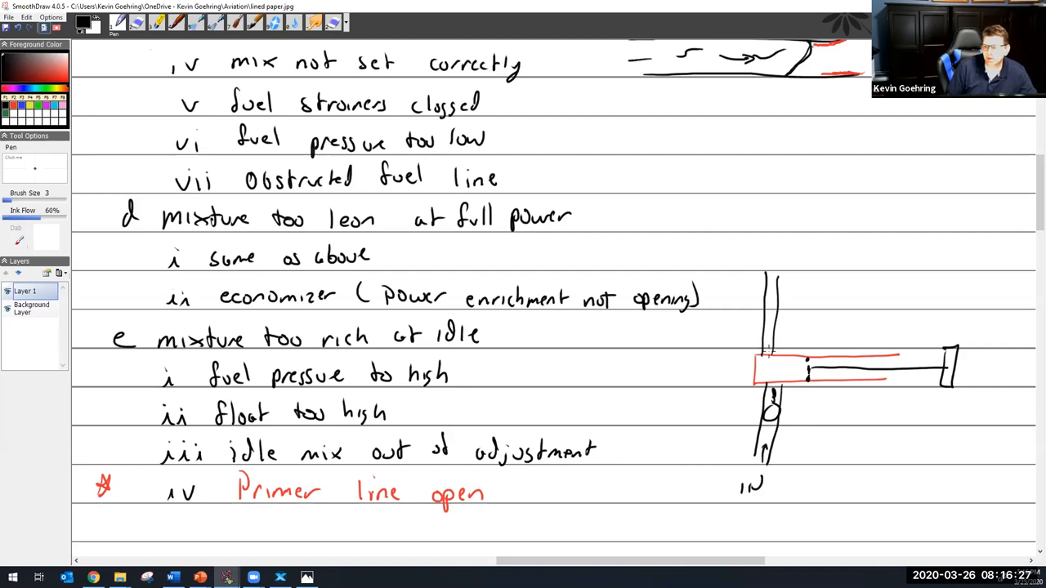
pyautogui.moveTo(766, 350)
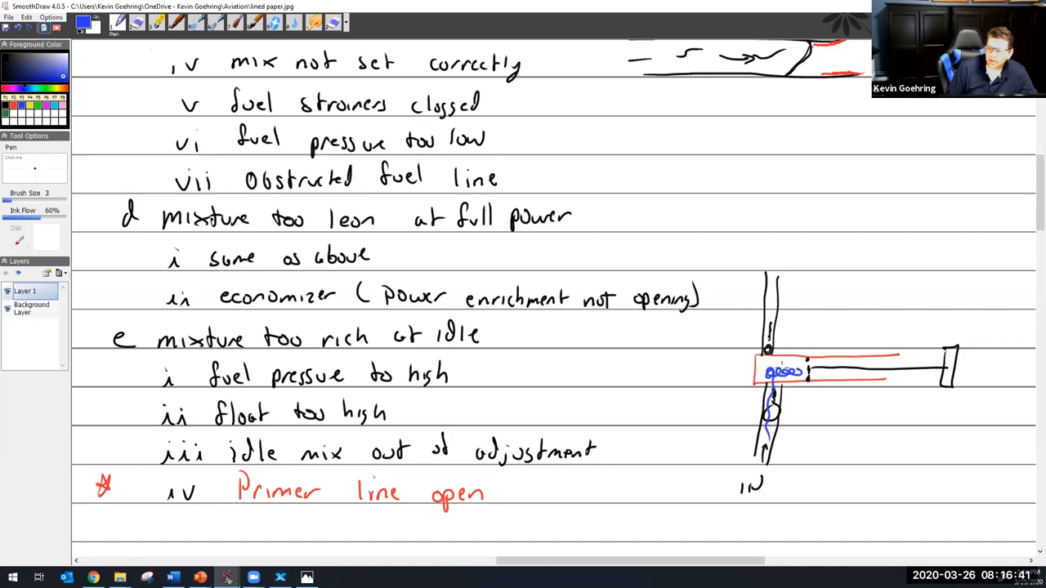
# - Draw a blue 'to engine' fuel path and erase the blue fill inside the cylinder
pyautogui.moveTo(768, 364); pyautogui.dragTo(793, 241)
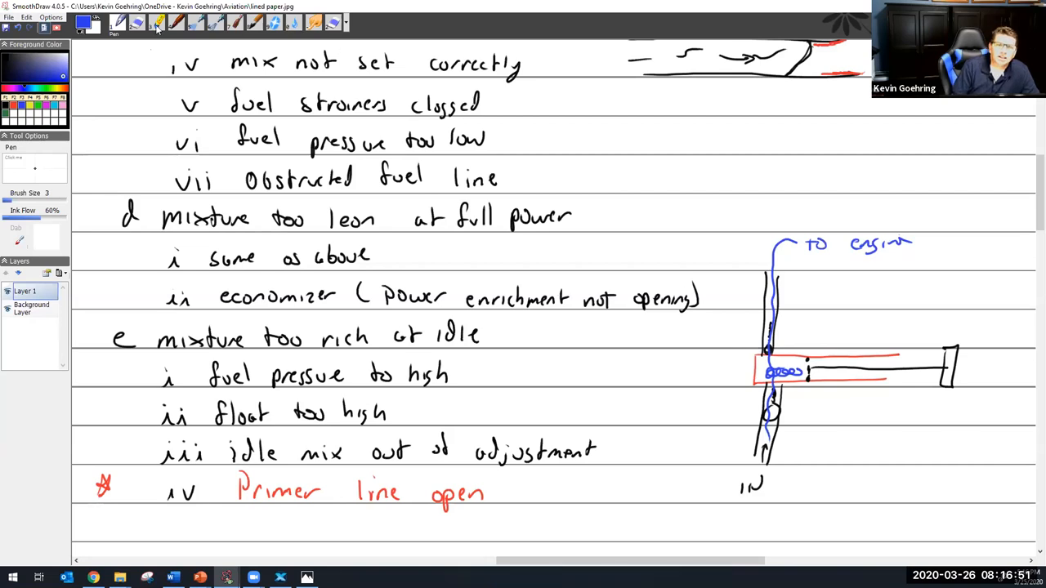
pyautogui.click(137, 22)
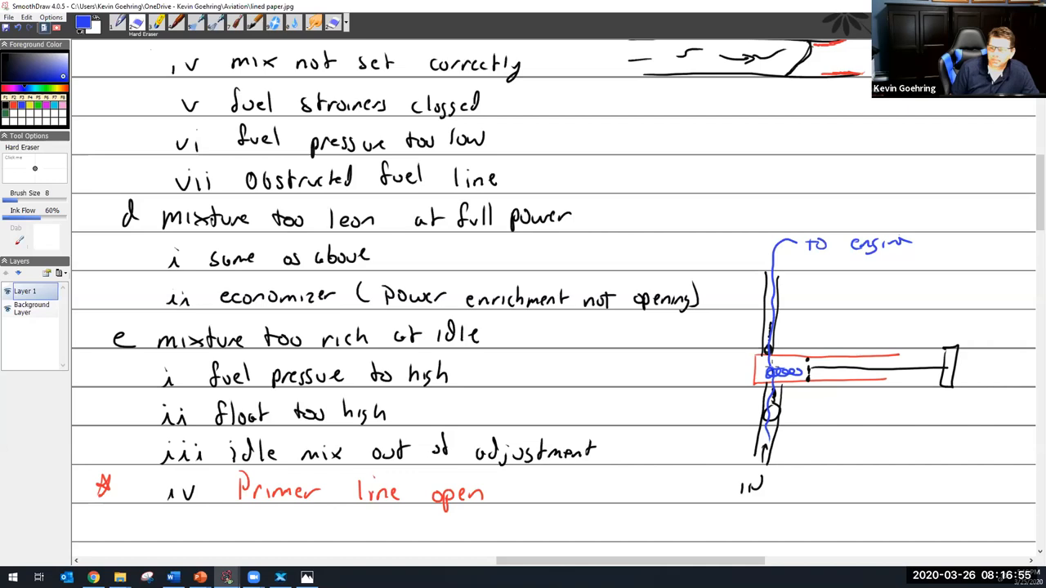
pyautogui.click(784, 370)
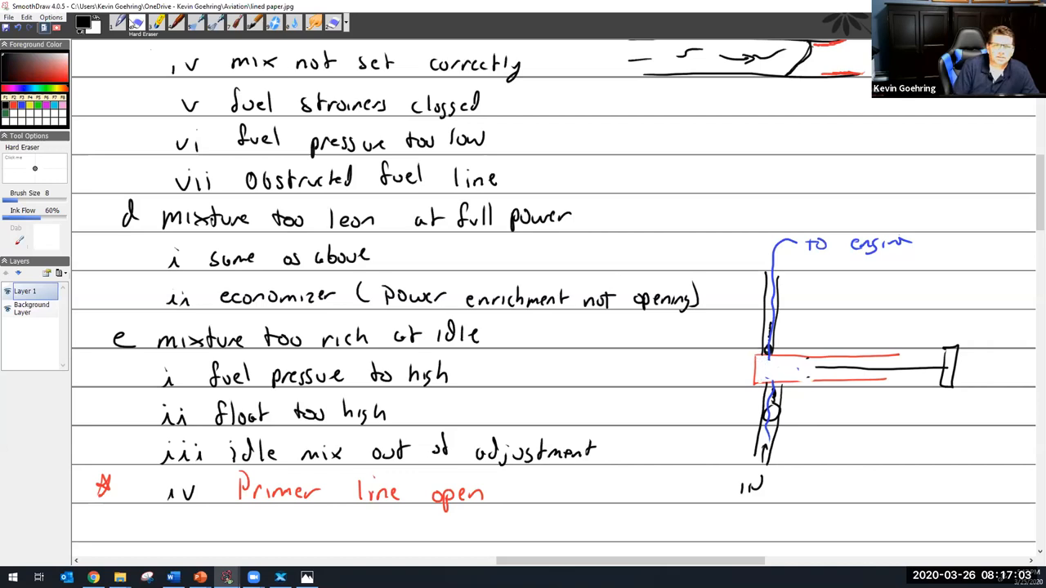
# - Switch back to the black Pen for the fuel line and scroll the page down
pyautogui.click(118, 23)
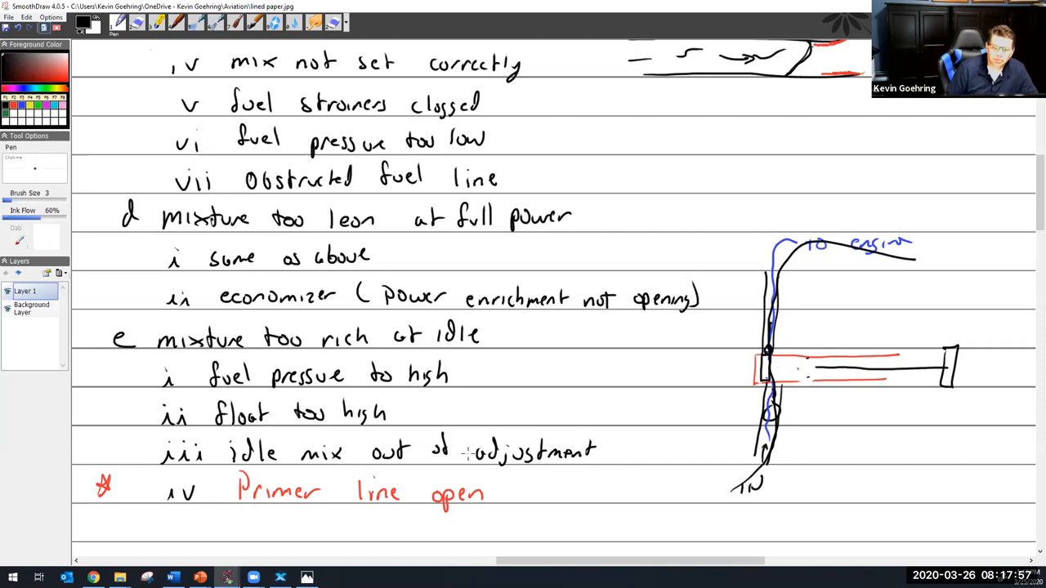
pyautogui.scroll(-3)
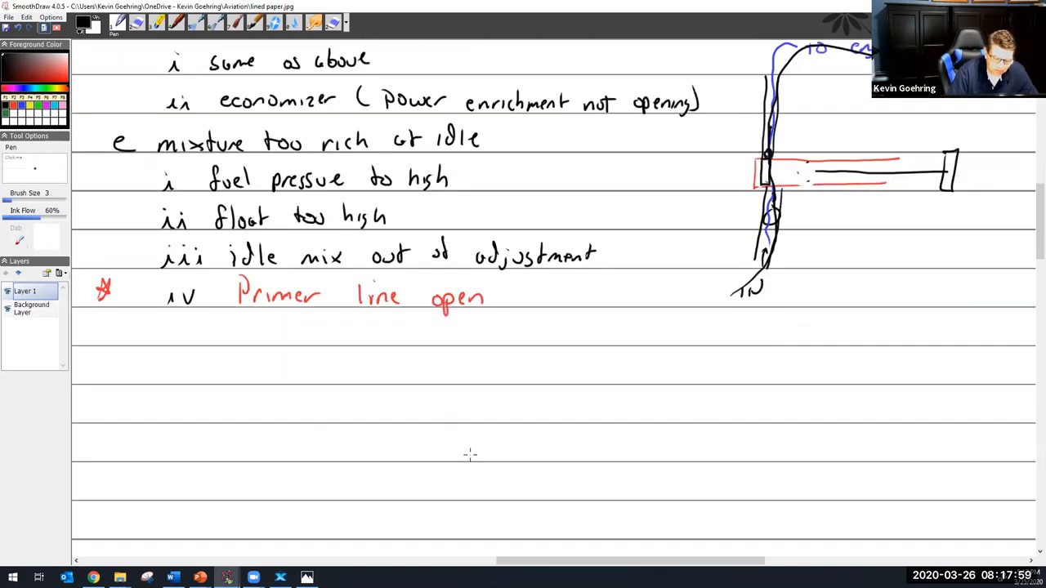